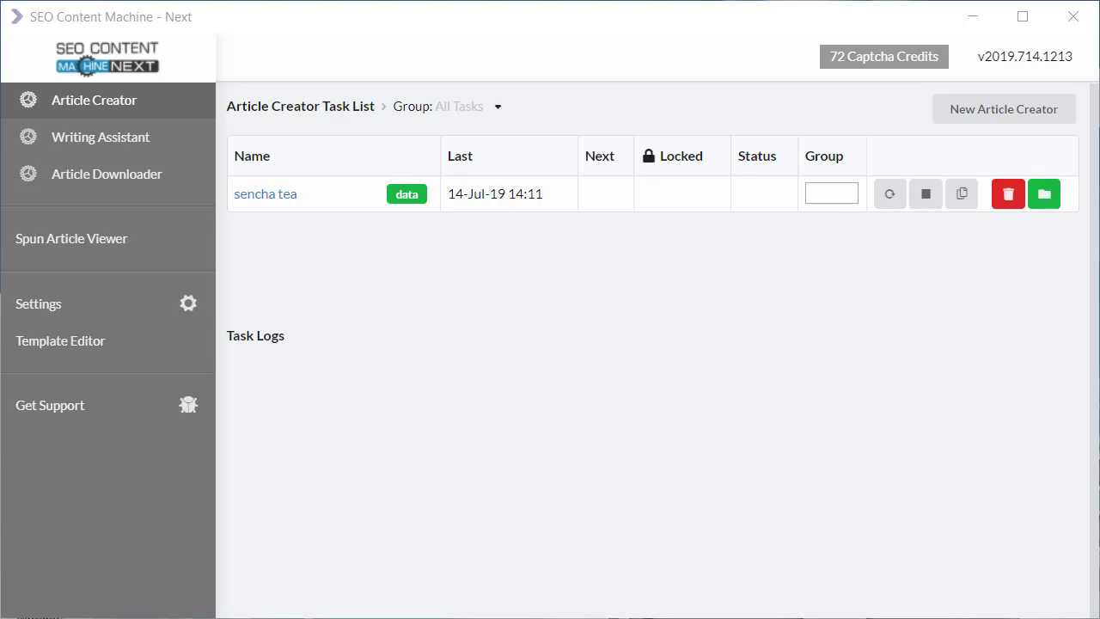
pyautogui.moveTo(436, 296)
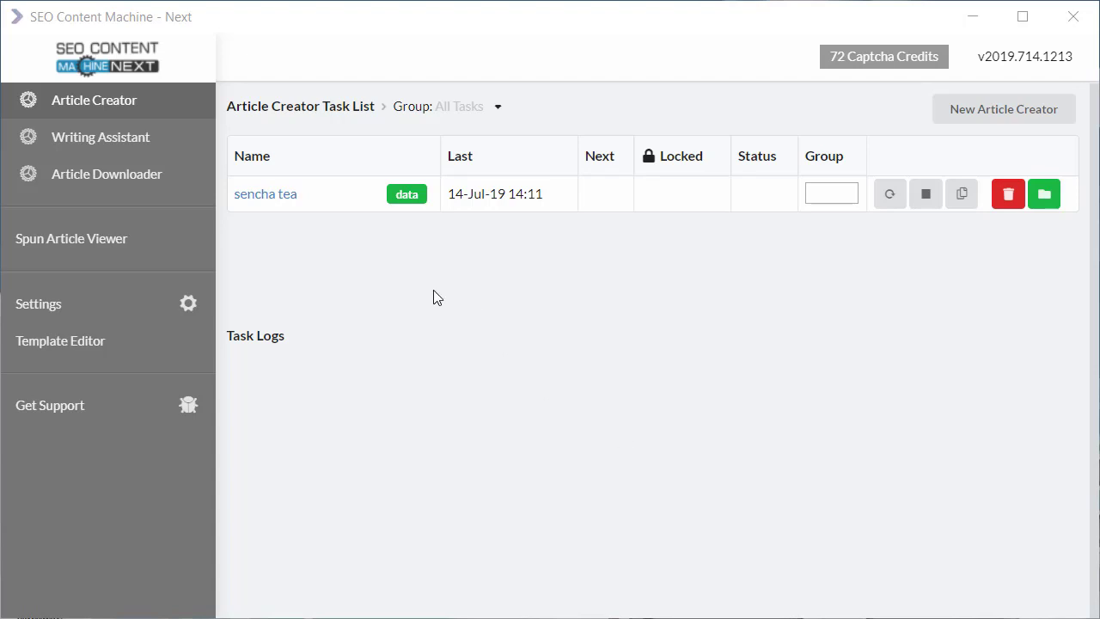
pyautogui.moveTo(359, 282)
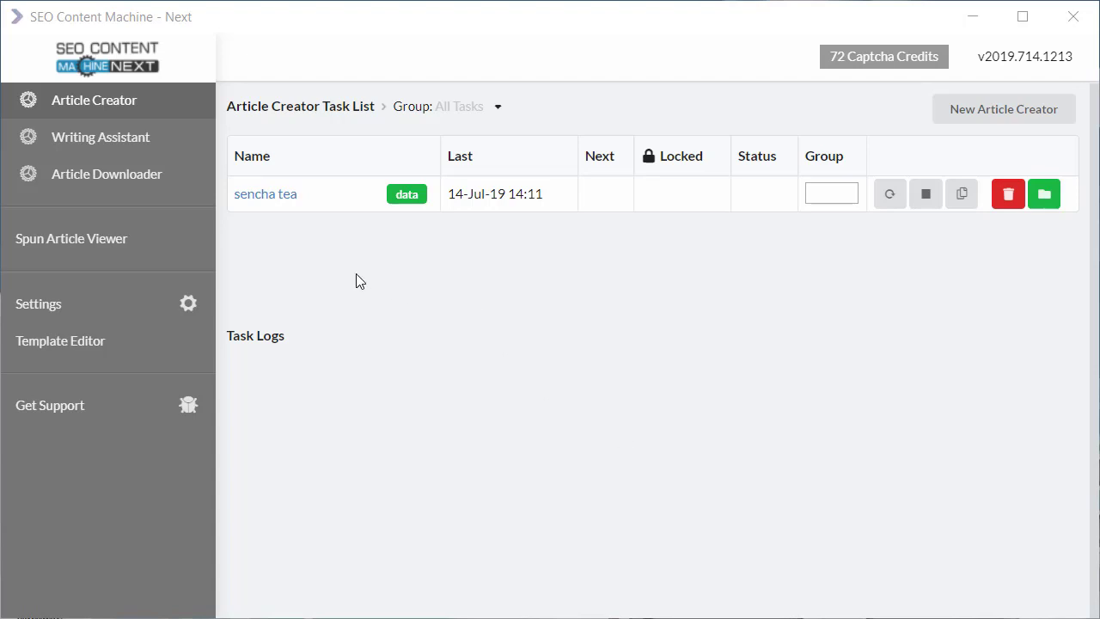
pyautogui.moveTo(271, 204)
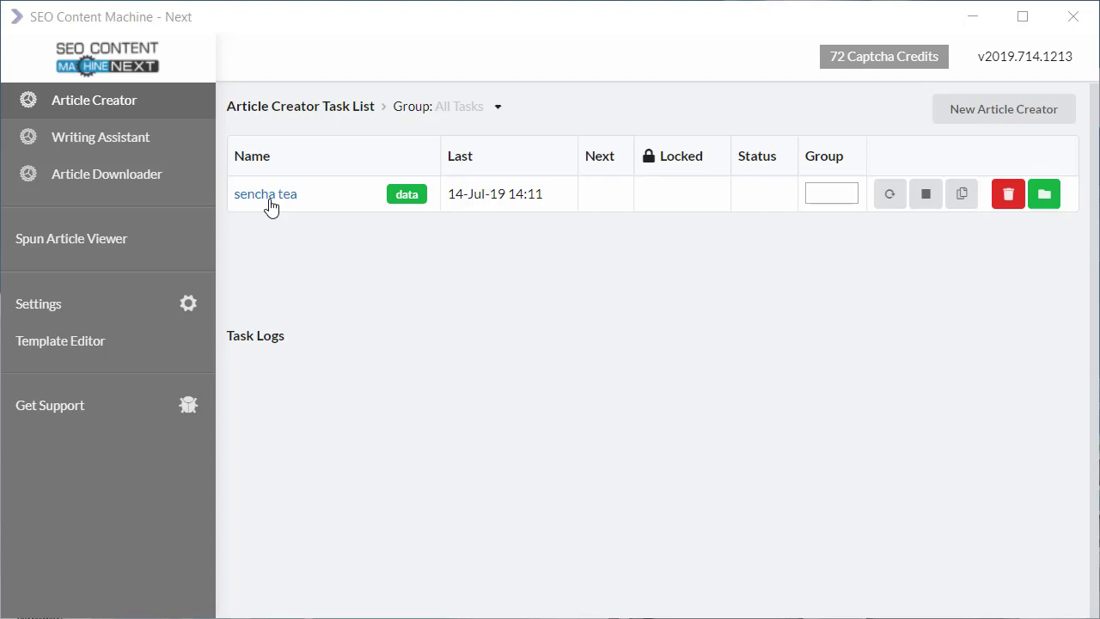
# Open the 'sencha tea' Article Creator task from the task list.
pyautogui.click(265, 193)
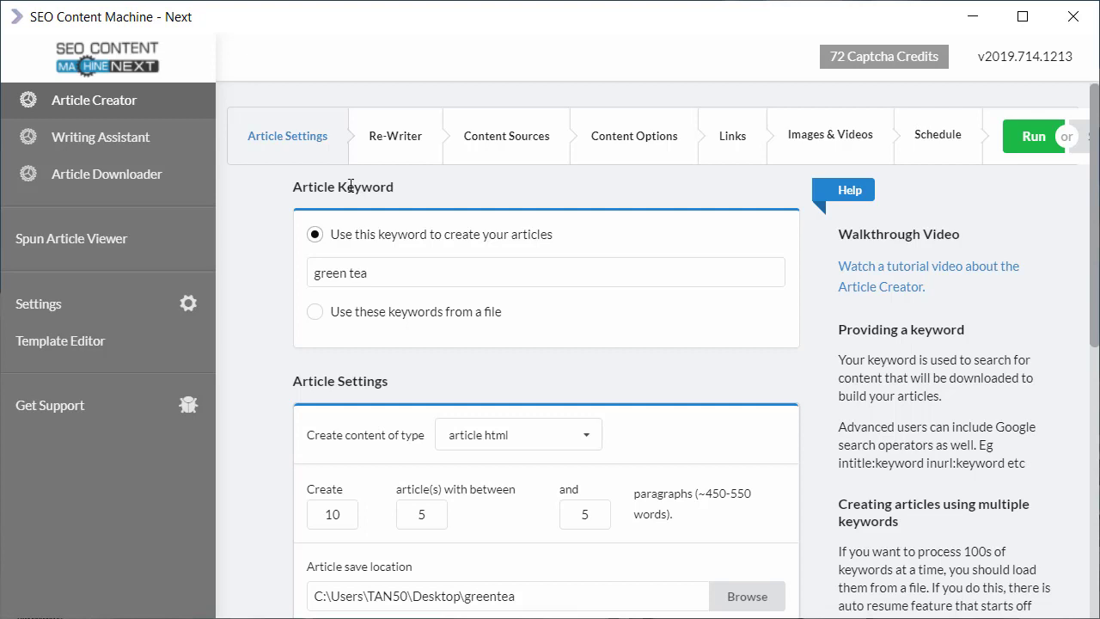
# Go to the task's Links settings and delete the default Links 1 group.
pyautogui.click(732, 134)
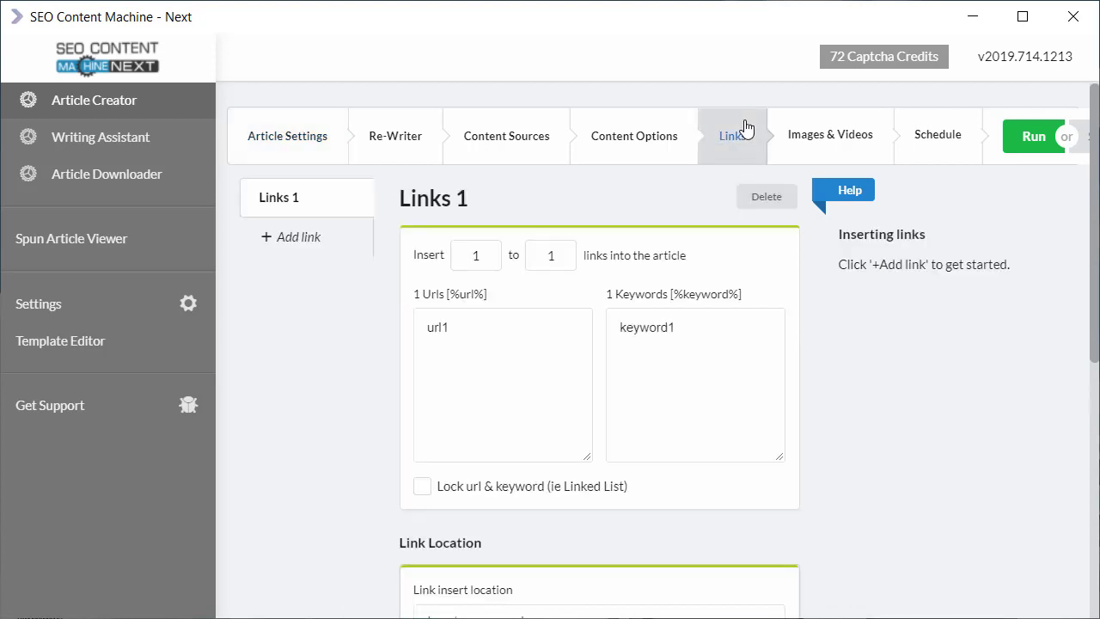
pyautogui.click(767, 196)
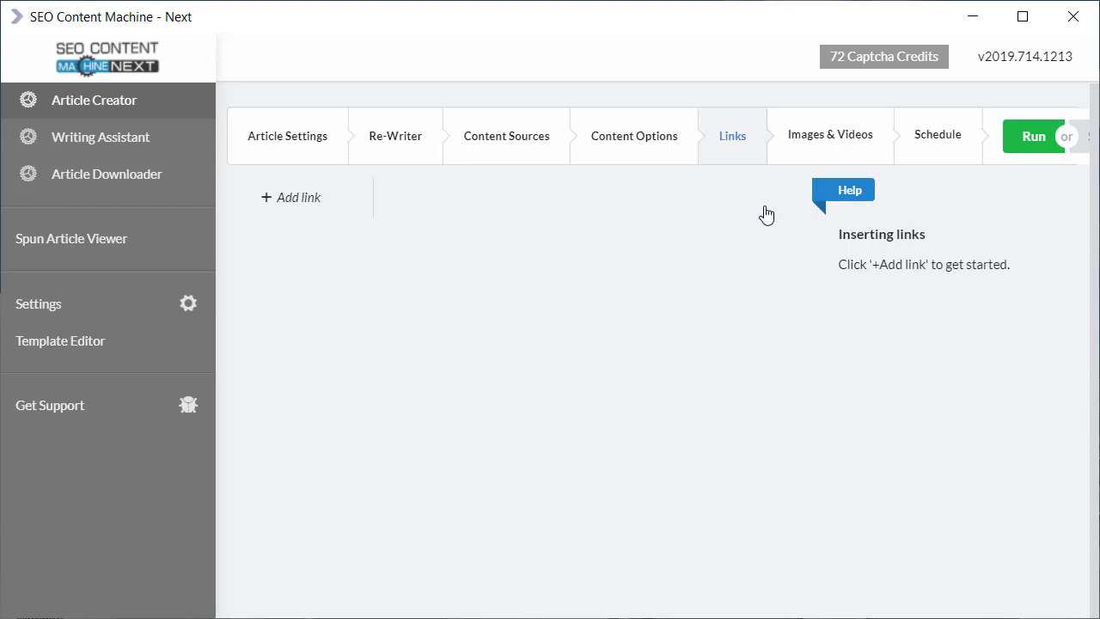
pyautogui.moveTo(429, 225)
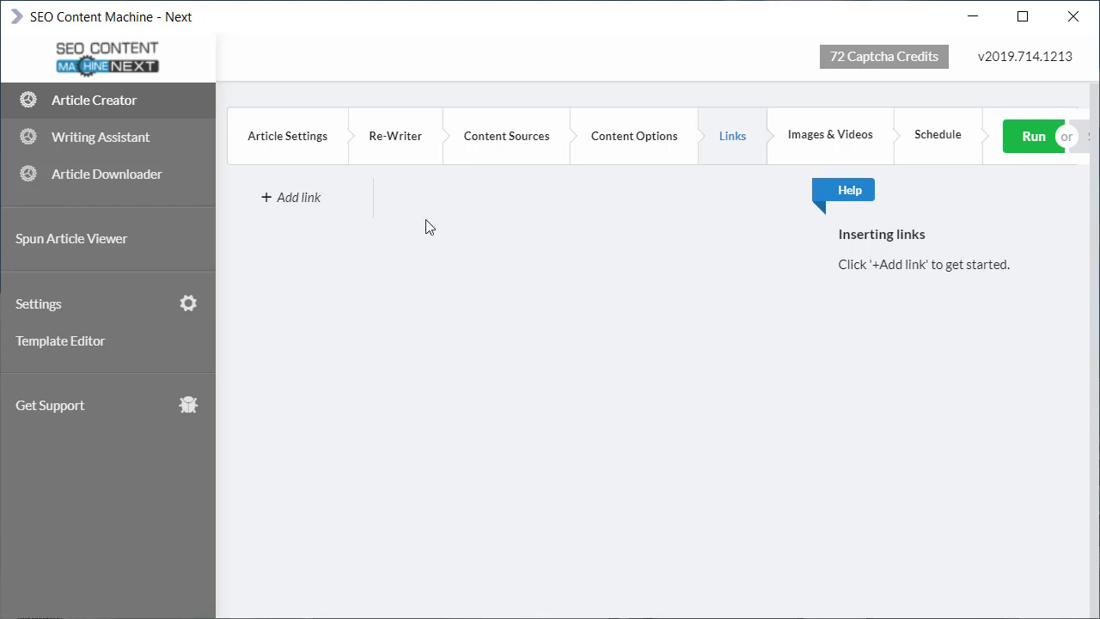
pyautogui.moveTo(299, 195)
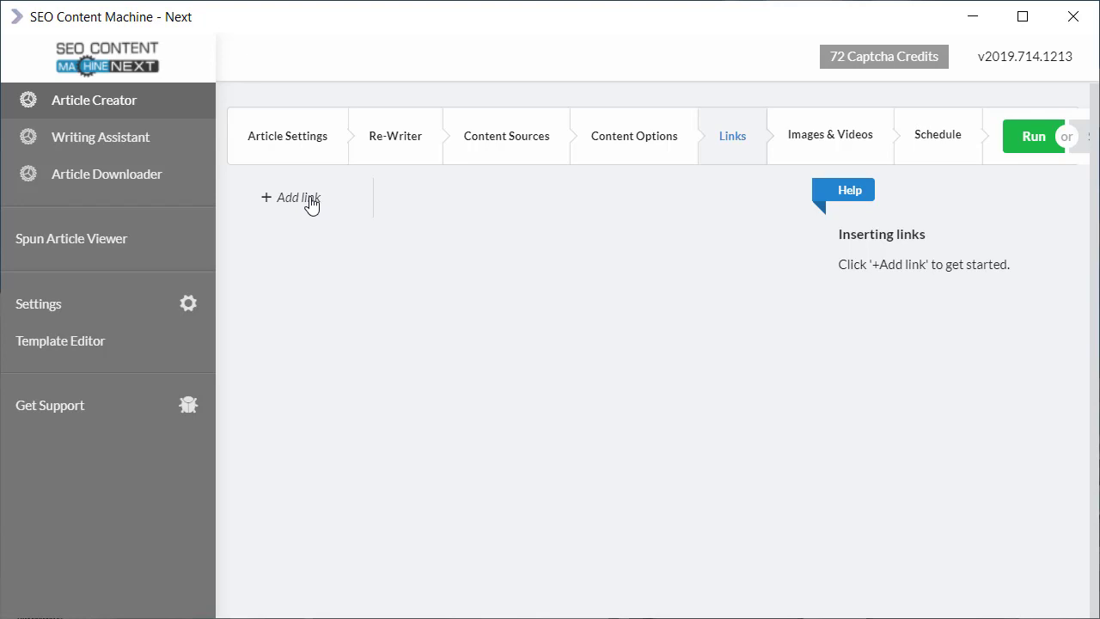
# Add an empty Links 1 group, check its min/max fields, then add and remove a Links 2 group.
pyautogui.click(290, 196)
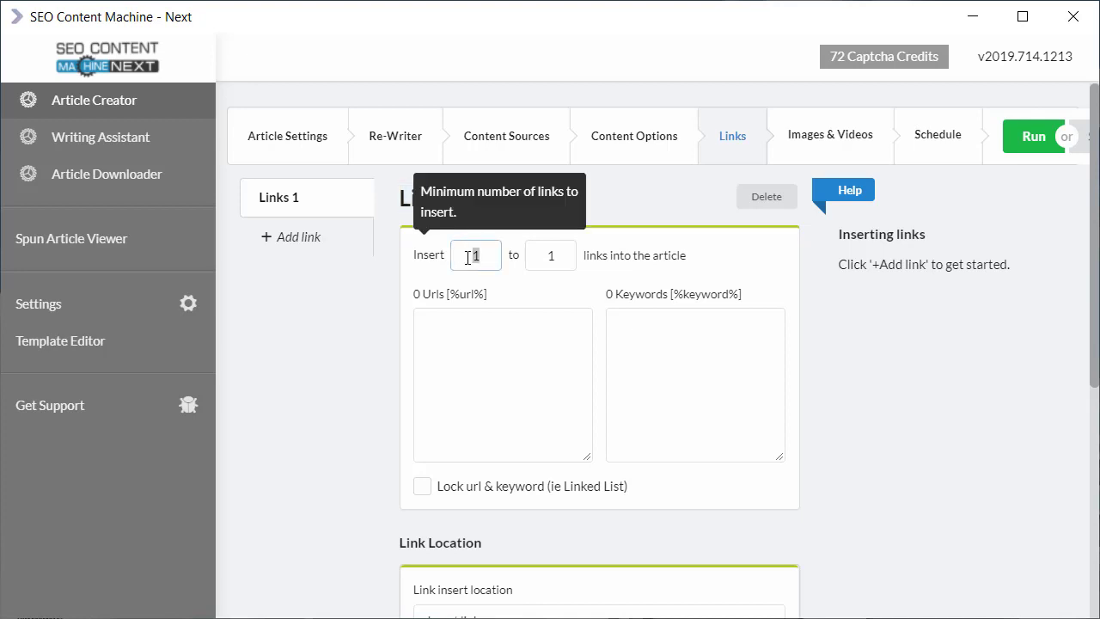
pyautogui.click(550, 254)
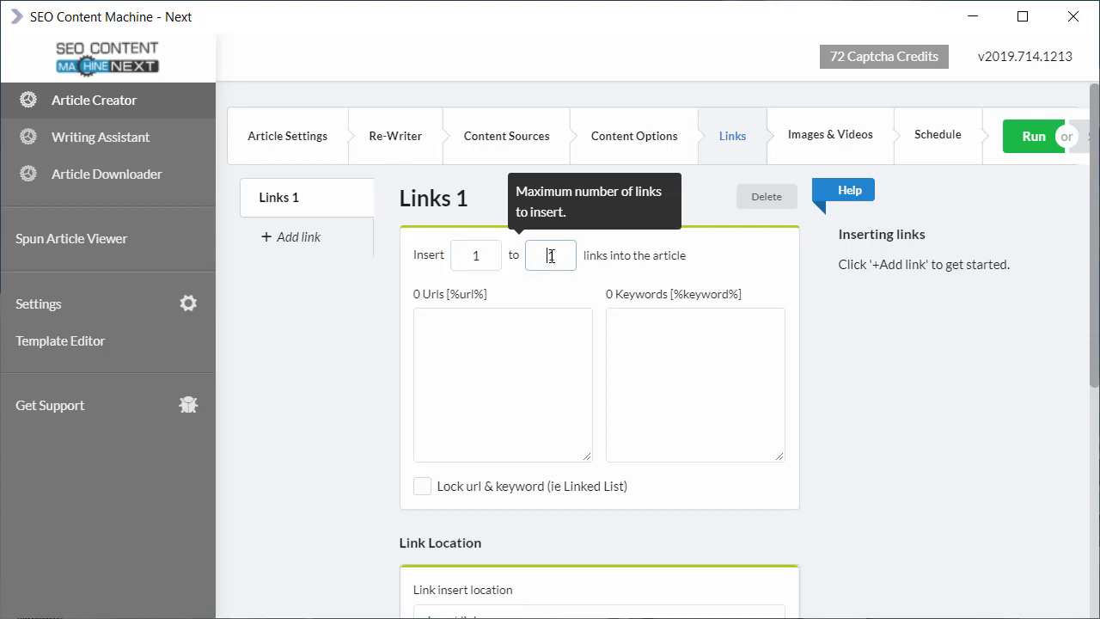
pyautogui.moveTo(475, 255)
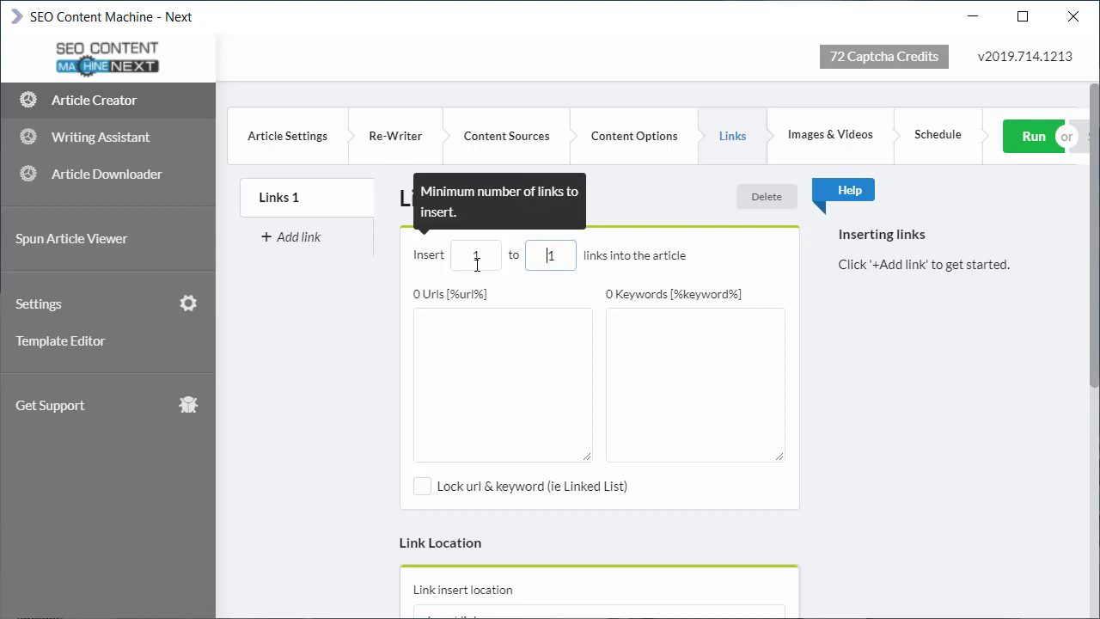
pyautogui.click(474, 254)
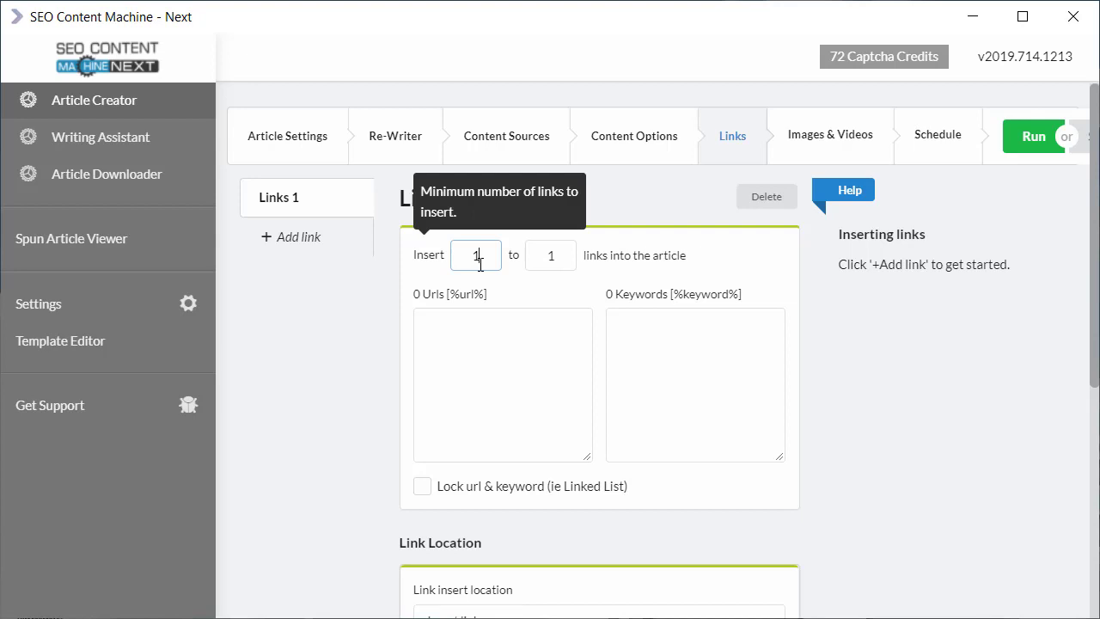
pyautogui.moveTo(303, 259)
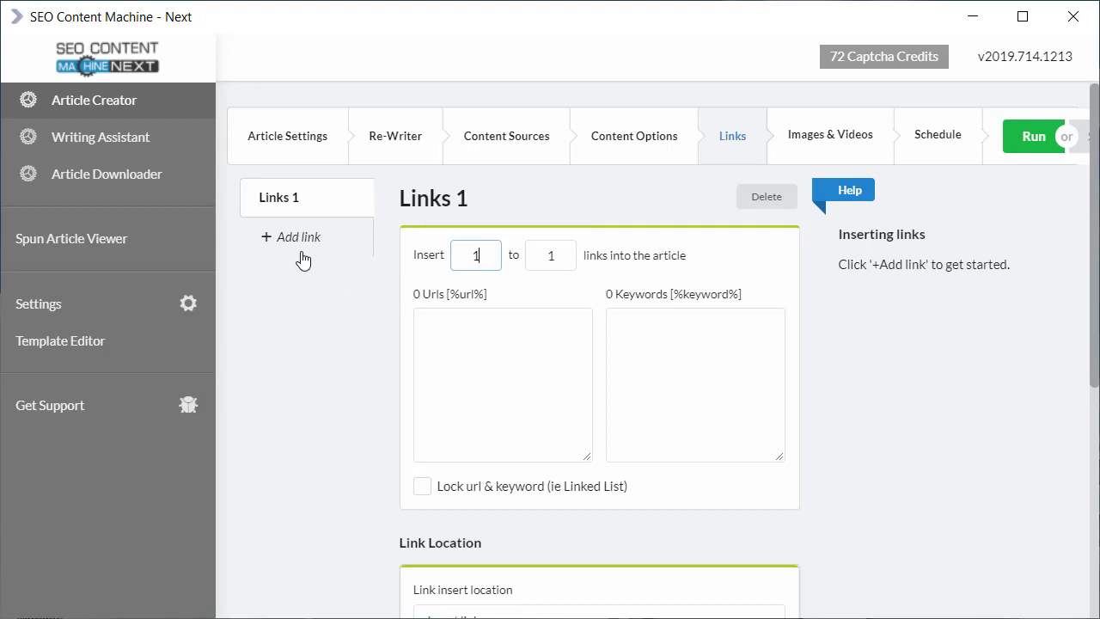
pyautogui.click(299, 237)
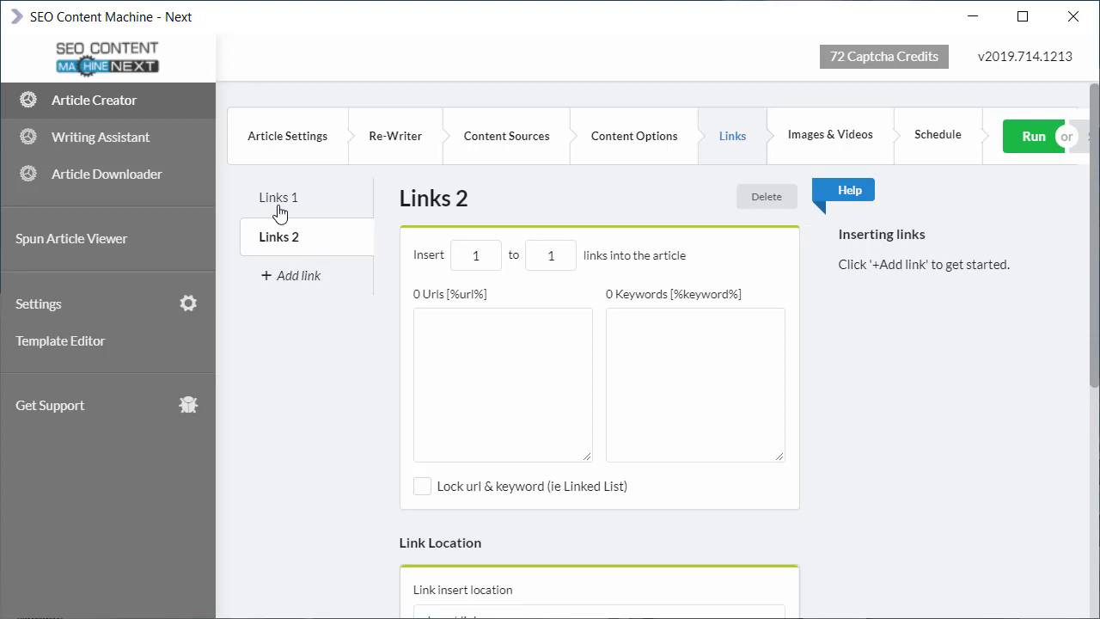
pyautogui.moveTo(318, 234)
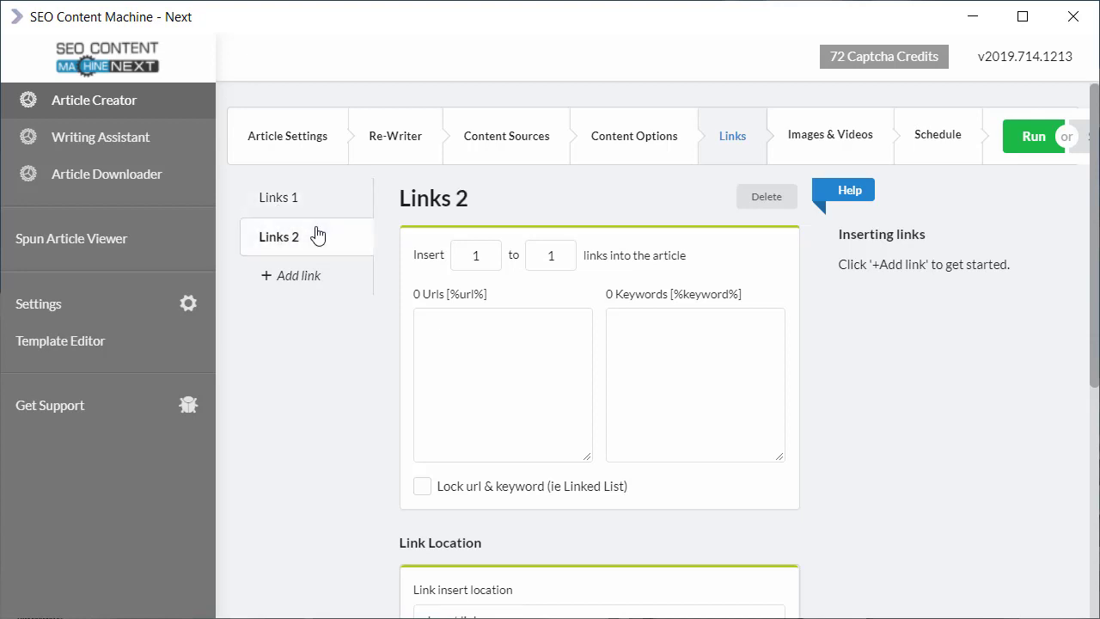
pyautogui.click(766, 196)
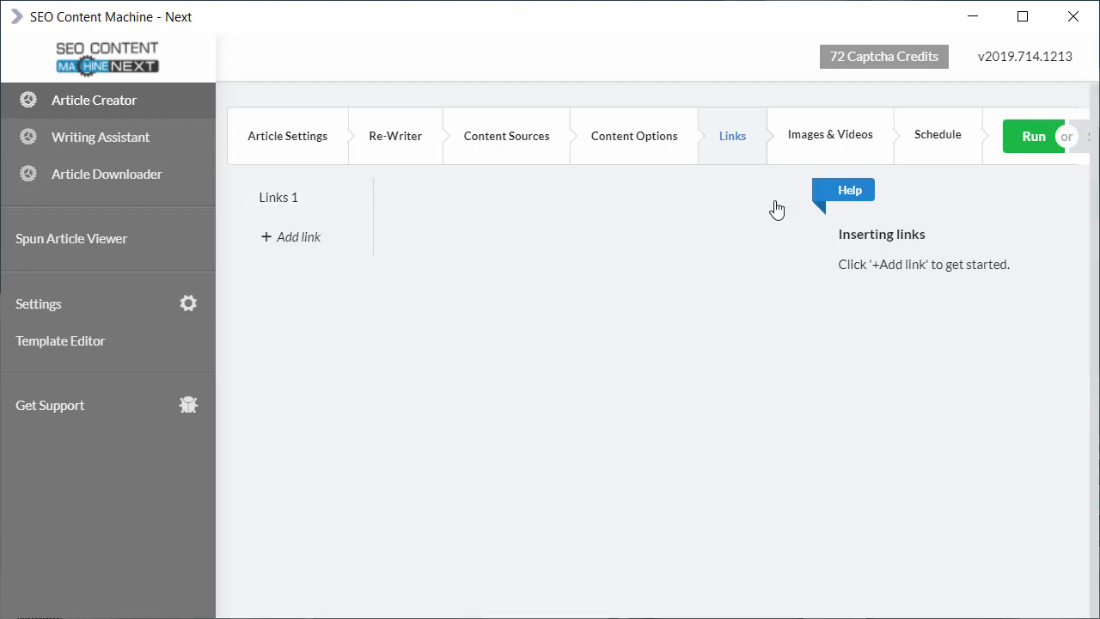
# Give Links 1 the URL example.com and keywords 'click here' and 'a keyword to rank for'.
pyautogui.click(297, 237)
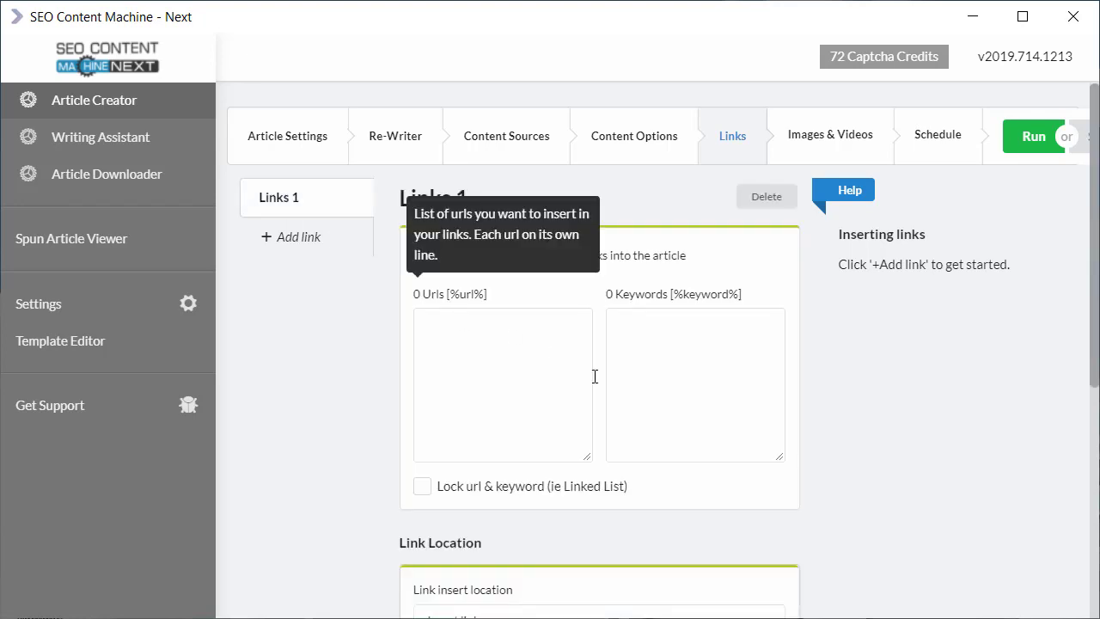
pyautogui.moveTo(446, 359)
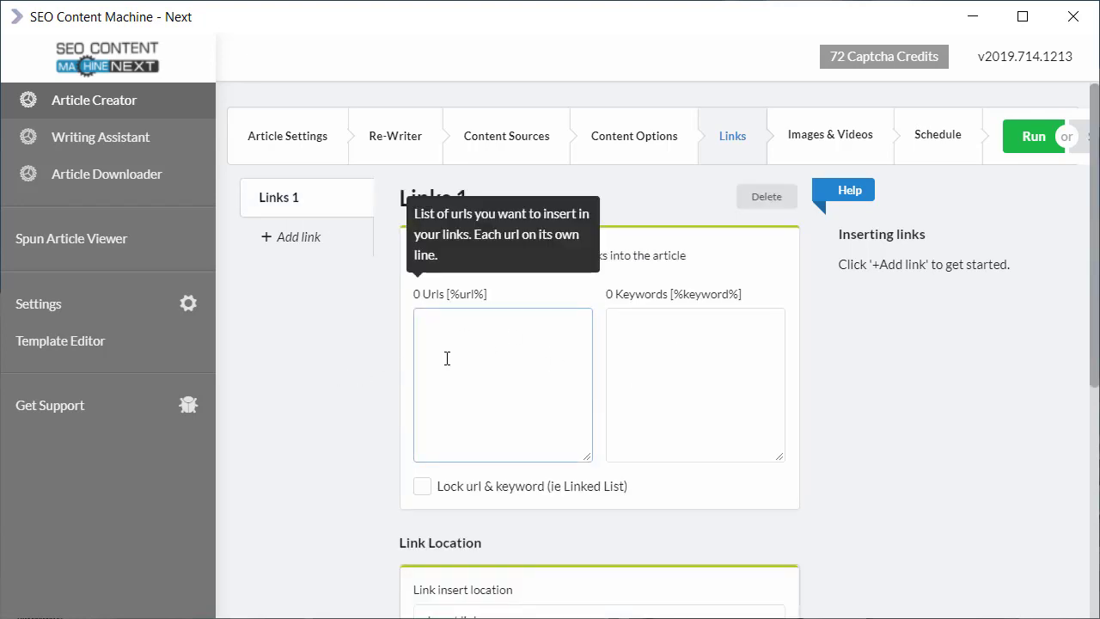
pyautogui.write('example.com')
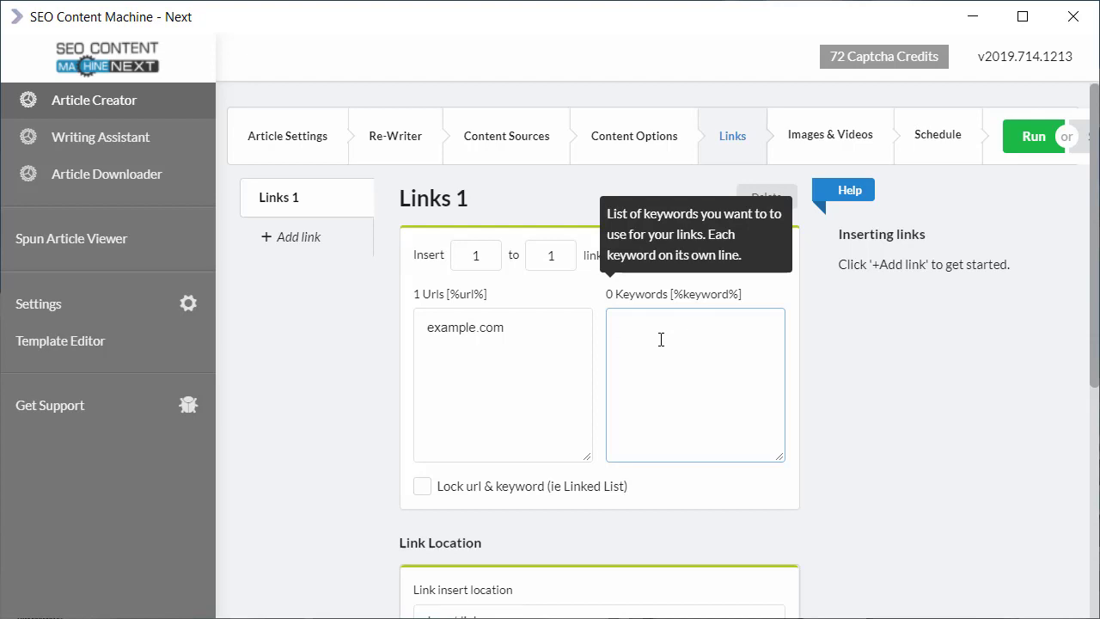
pyautogui.write('click here')
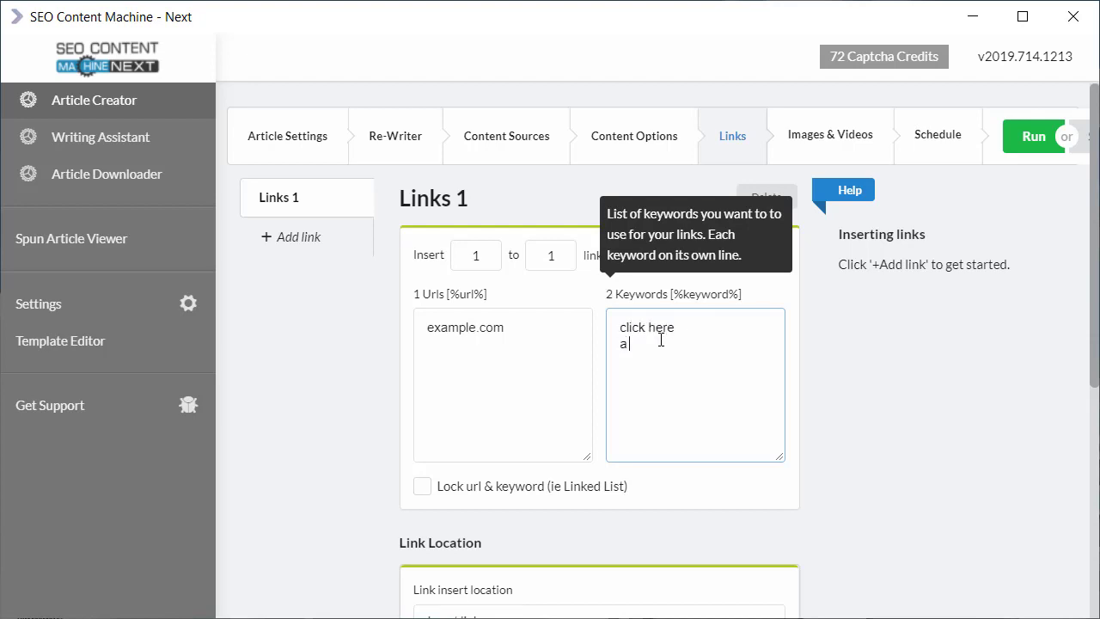
pyautogui.write('keyword to rank')
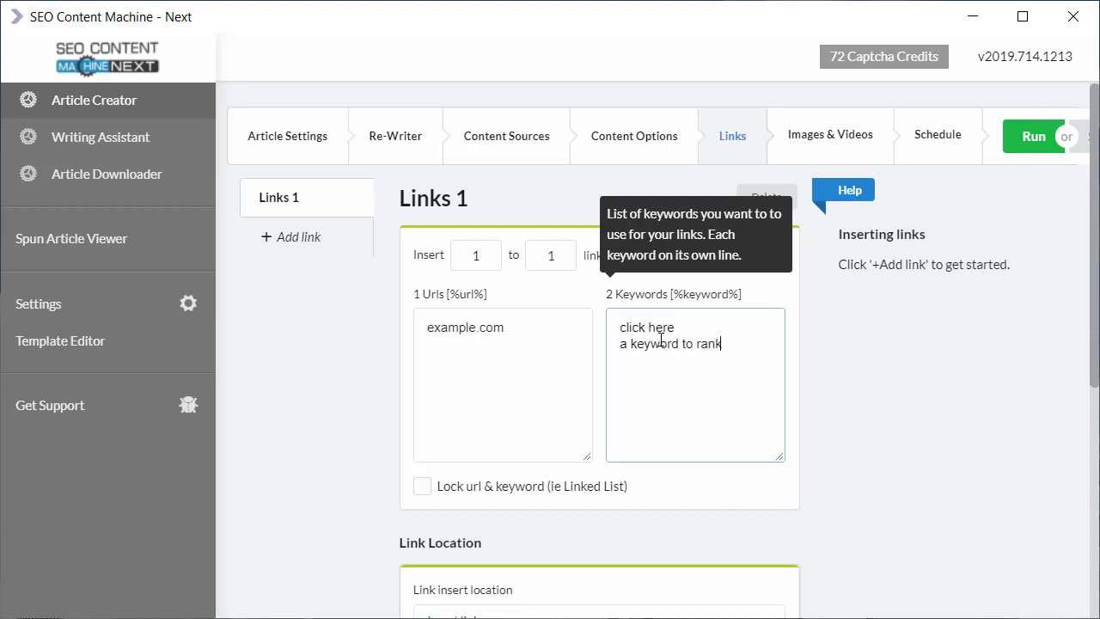
pyautogui.write('for')
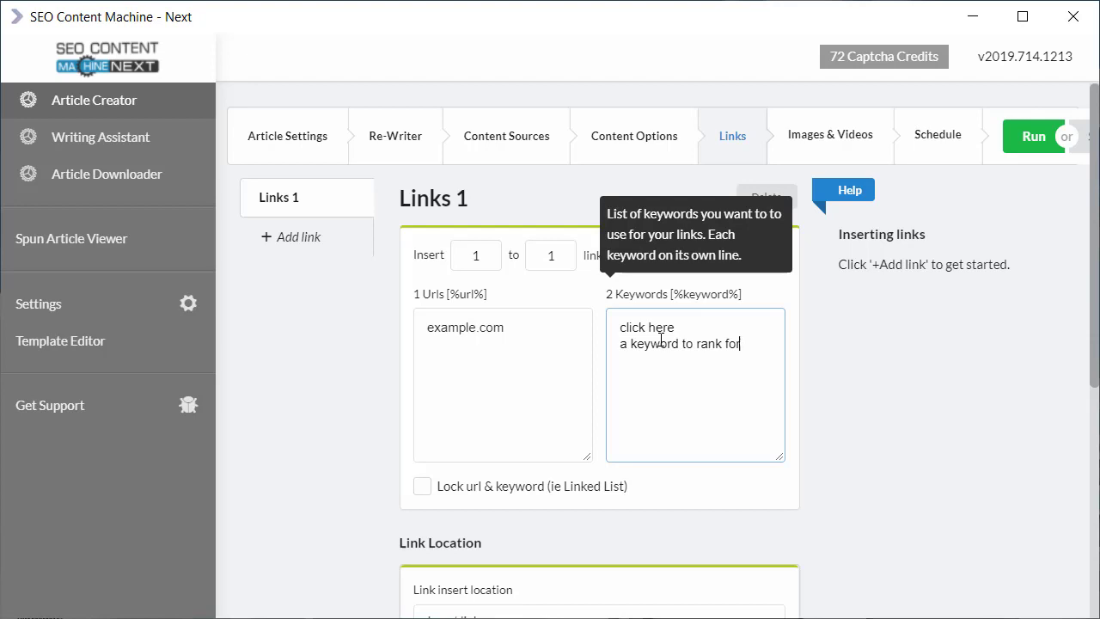
pyautogui.moveTo(505, 519)
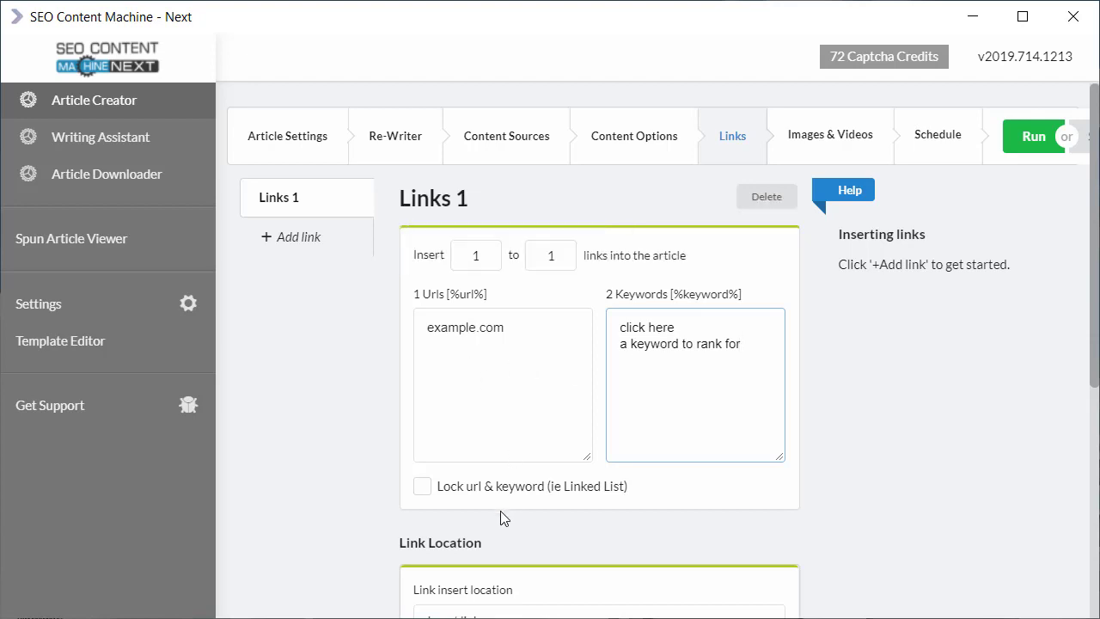
pyautogui.moveTo(492, 492)
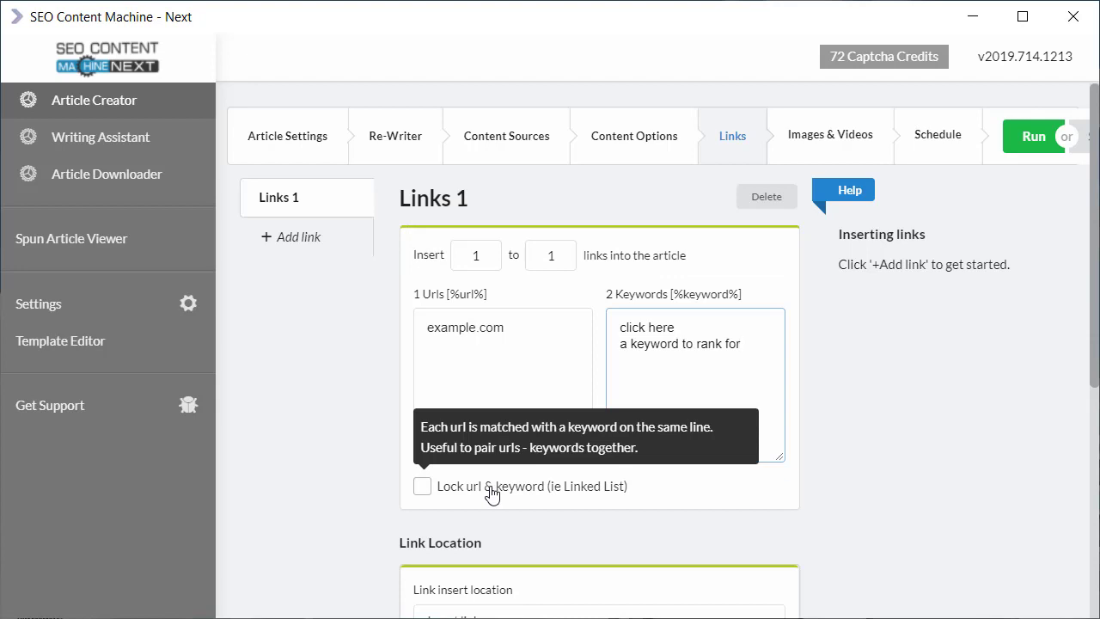
# Try the 'Lock url & keyword' pairing option and begin a second URL line under example.com.
pyautogui.click(423, 485)
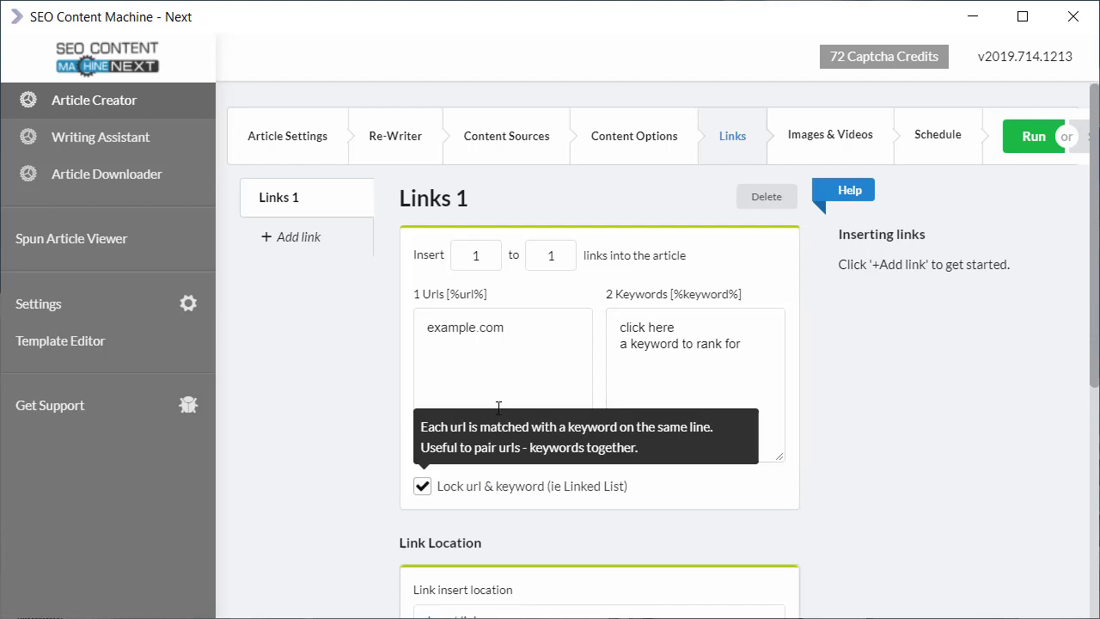
pyautogui.moveTo(437, 326)
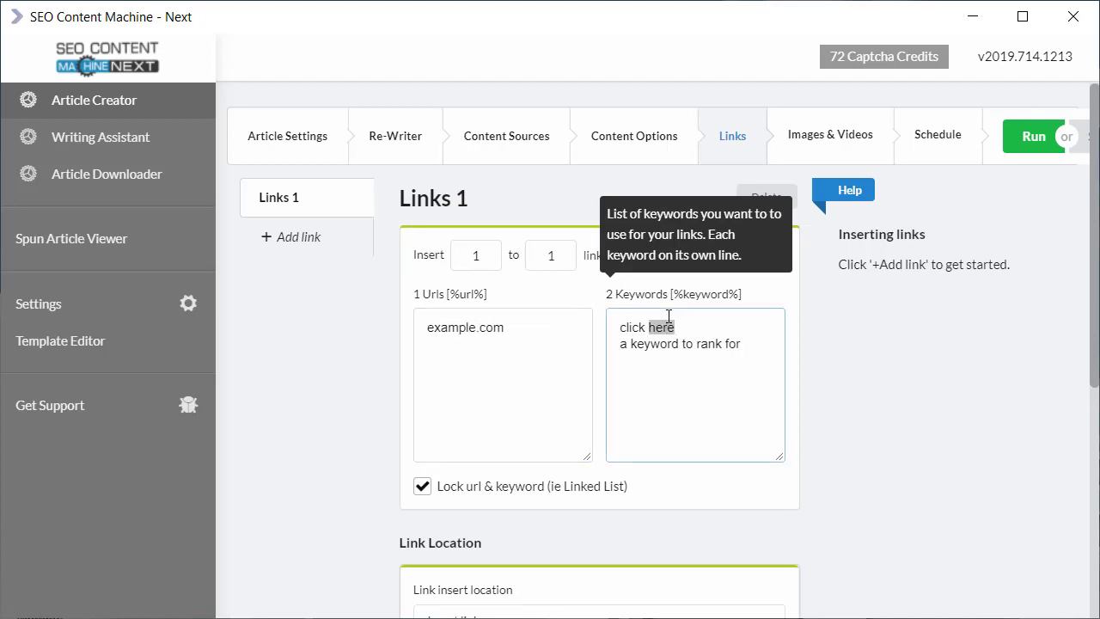
pyautogui.moveTo(515, 323)
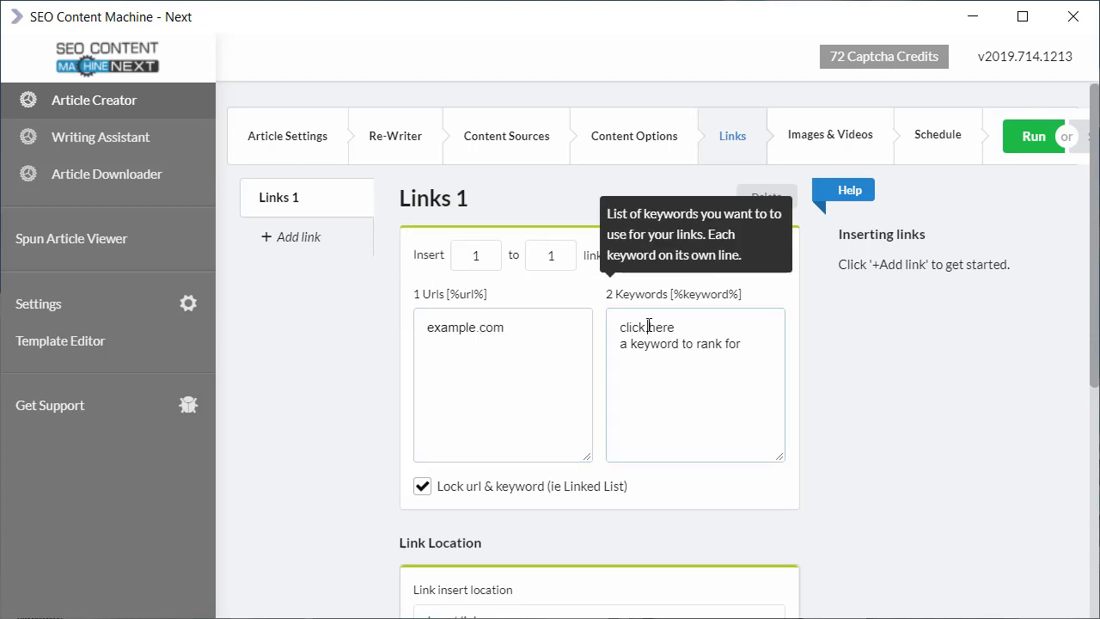
pyautogui.doubleClick(662, 327)
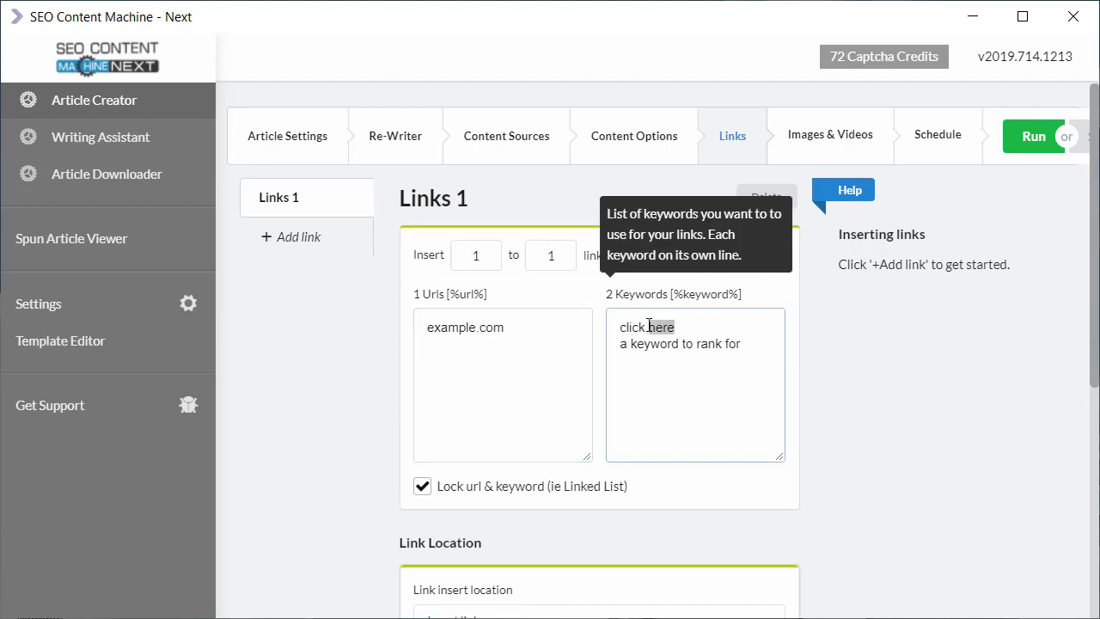
pyautogui.click(502, 385)
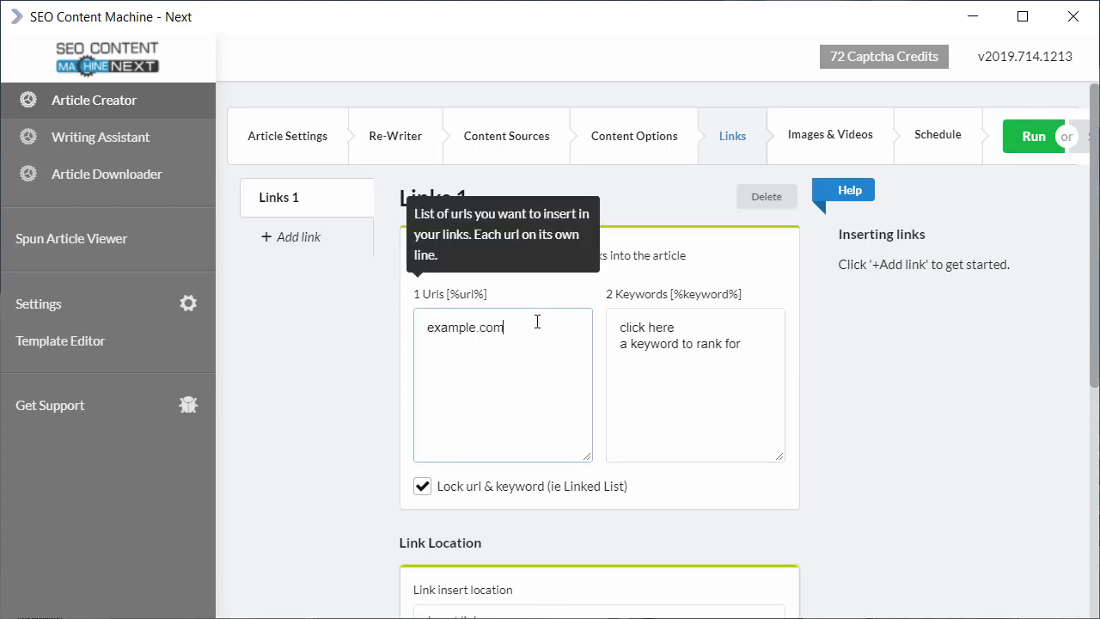
pyautogui.press('Return')
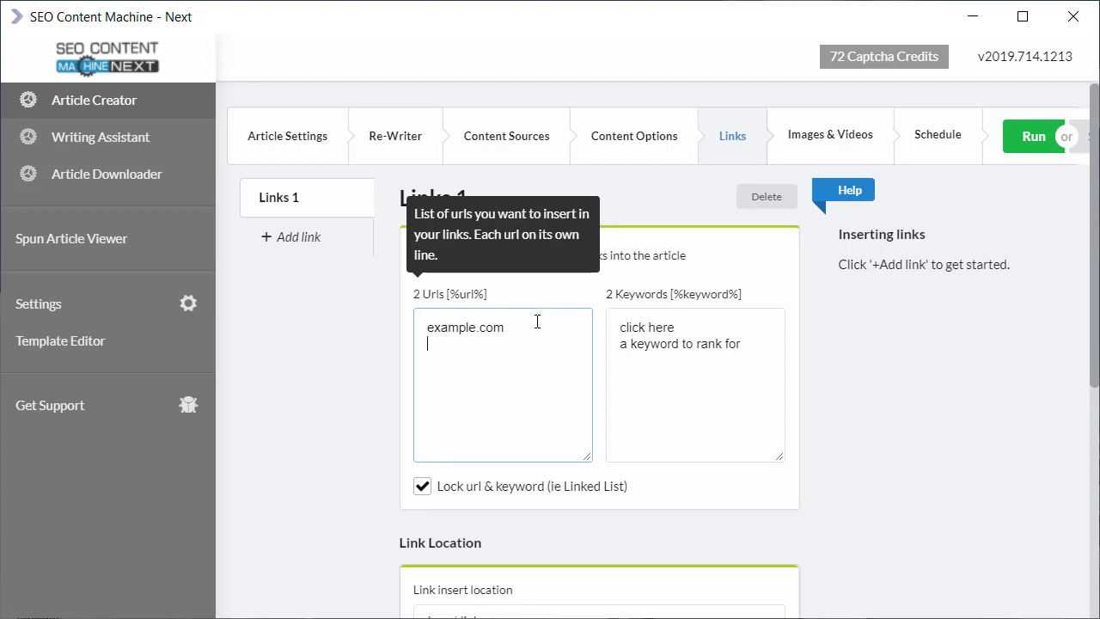
pyautogui.write('exampe')
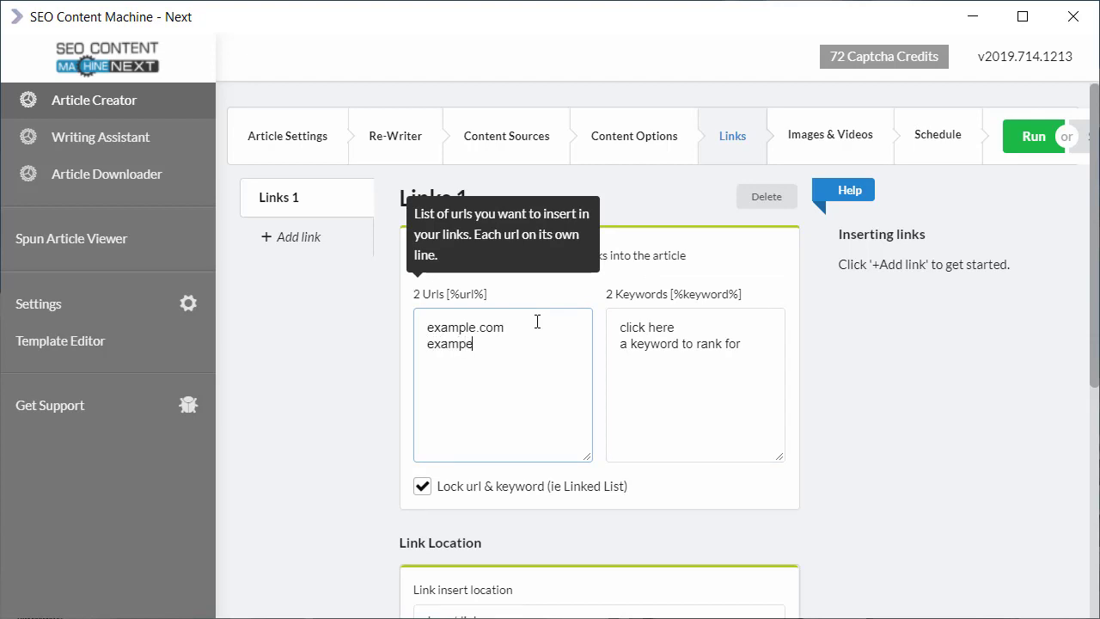
pyautogui.write('1.com')
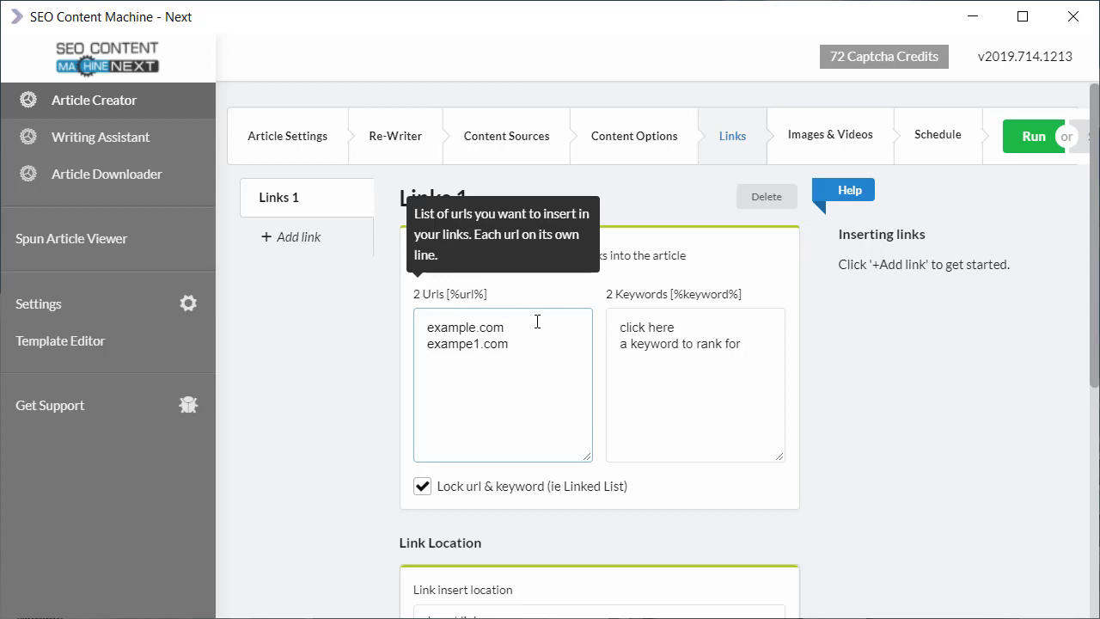
pyautogui.moveTo(684, 321)
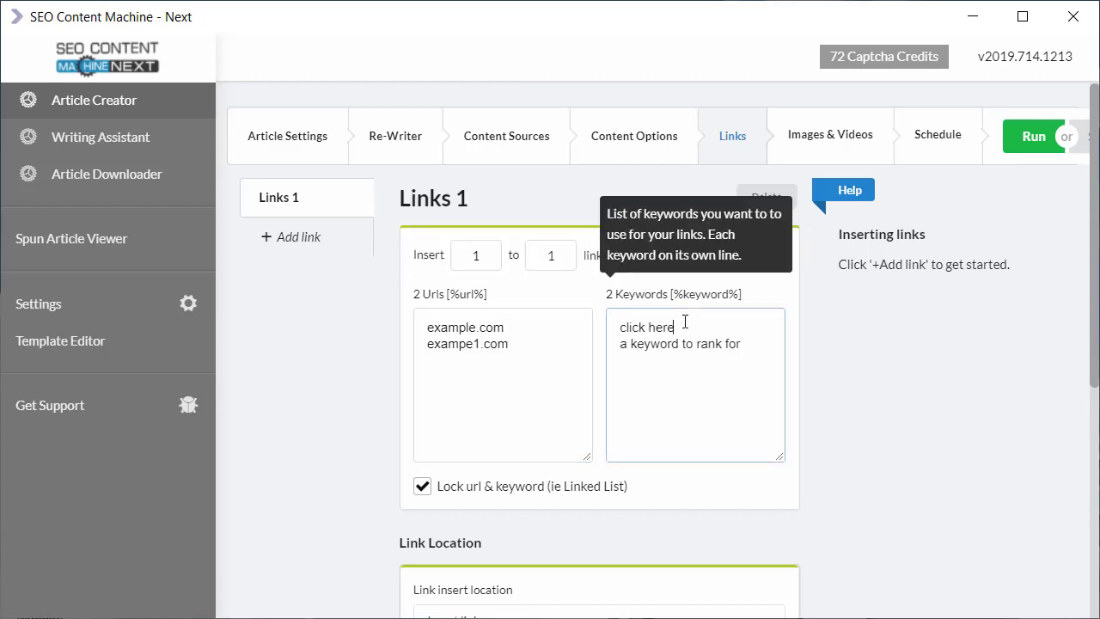
pyautogui.moveTo(563, 351)
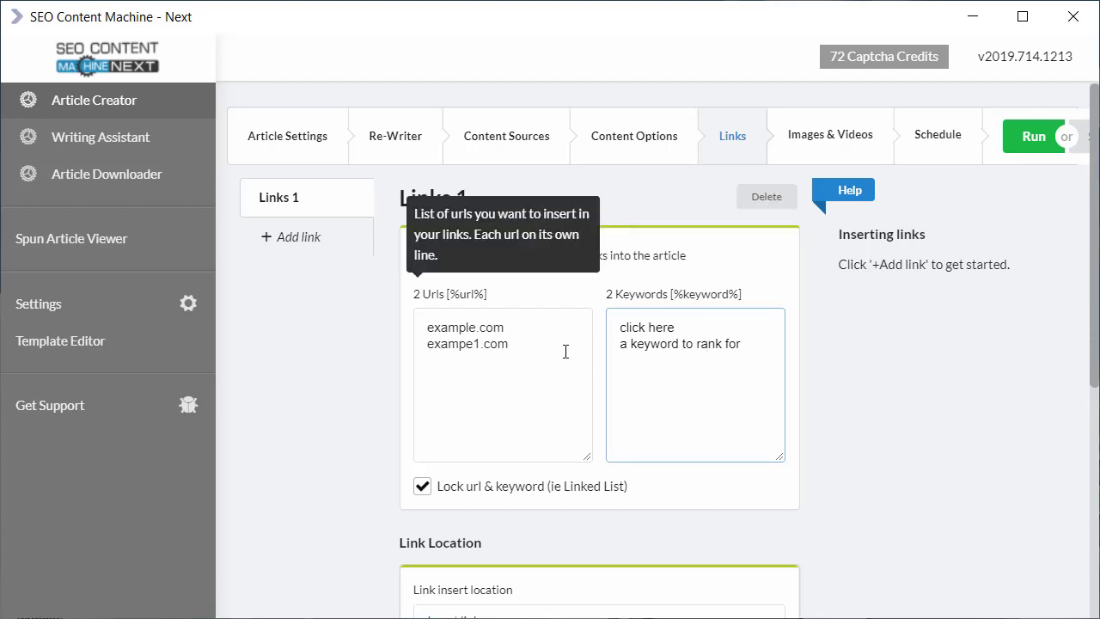
pyautogui.moveTo(650, 359)
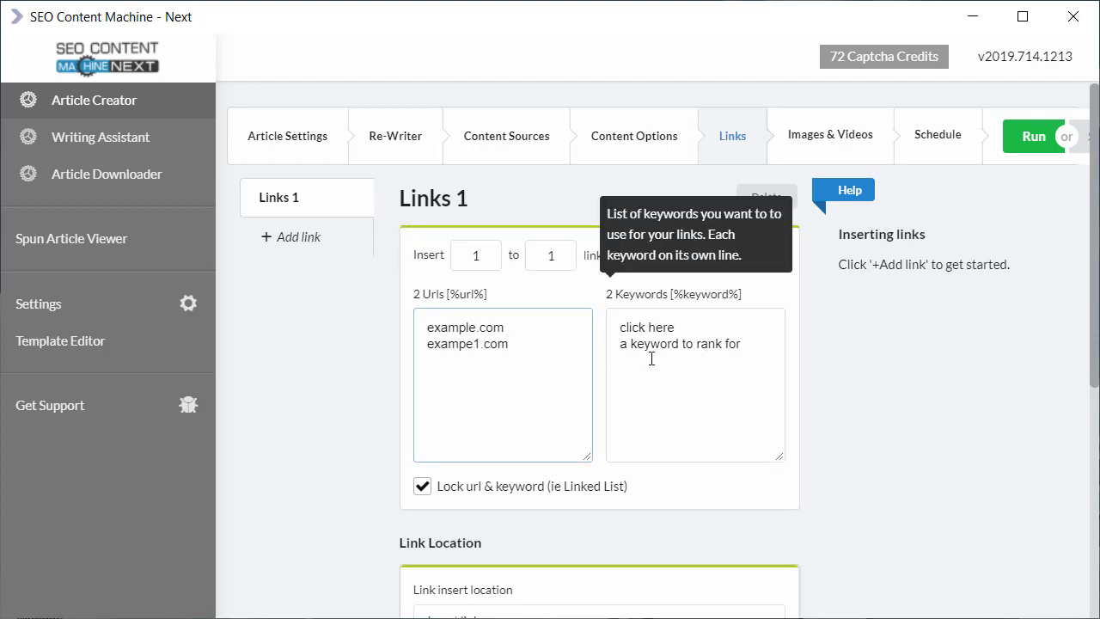
pyautogui.moveTo(433, 498)
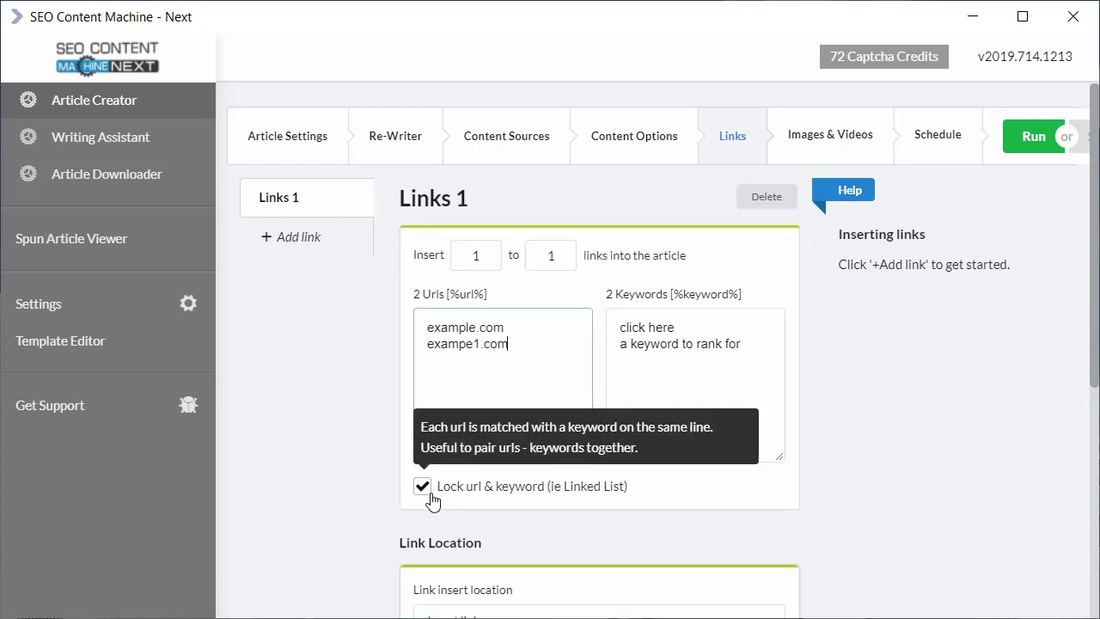
# Turn URL–keyword pairing off and enter example1.com as the second URL.
pyautogui.click(423, 484)
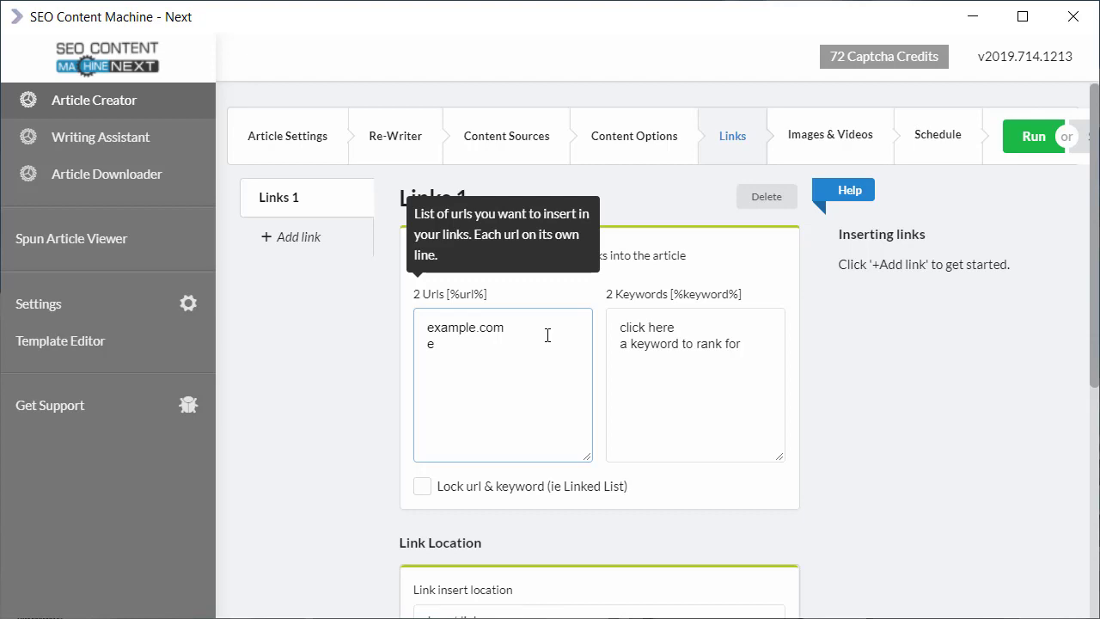
pyautogui.press('Backspace')
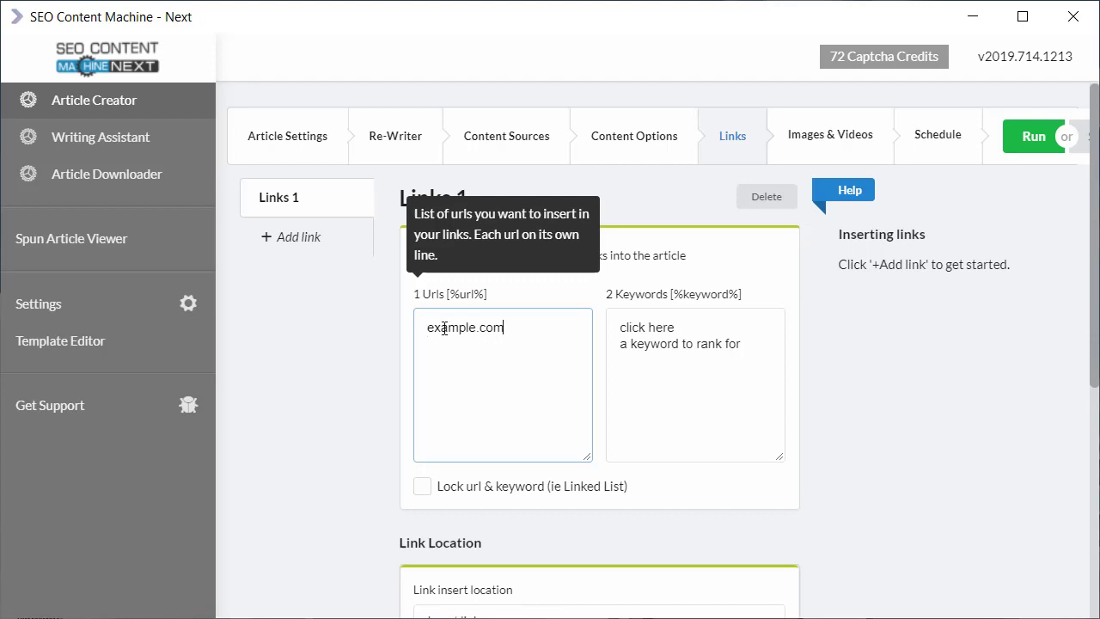
pyautogui.moveTo(639, 323)
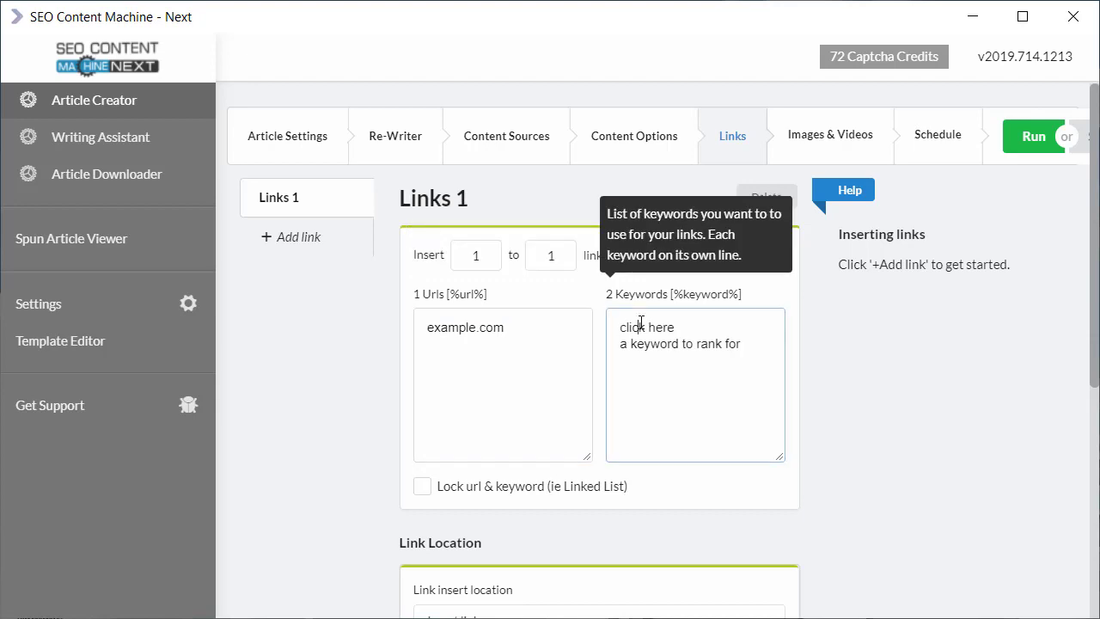
pyautogui.doubleClick(655, 344)
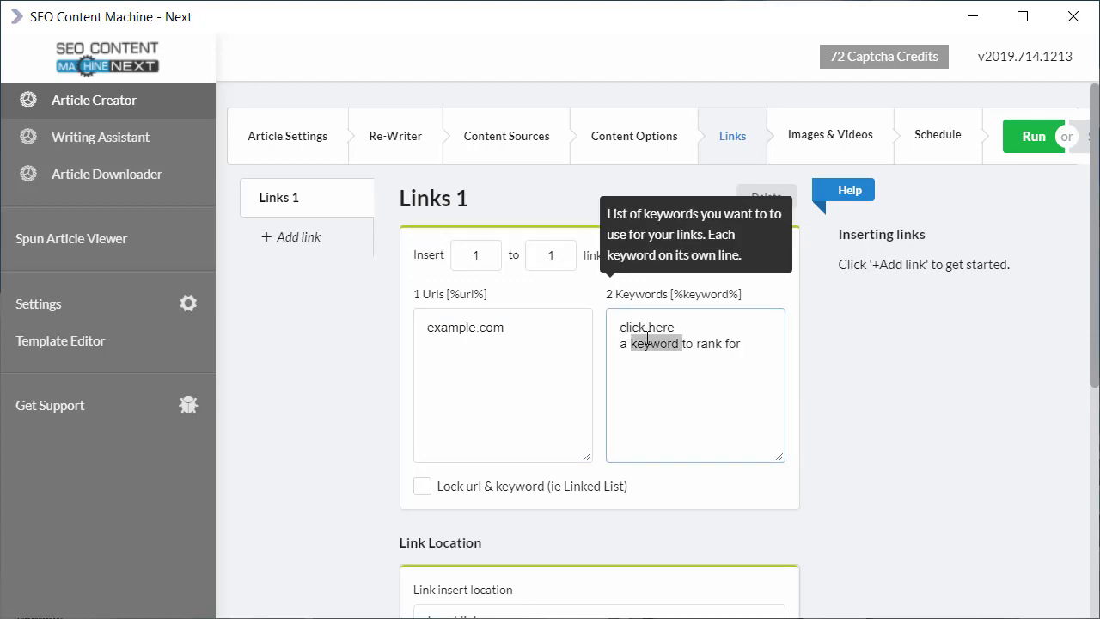
pyautogui.moveTo(530, 326)
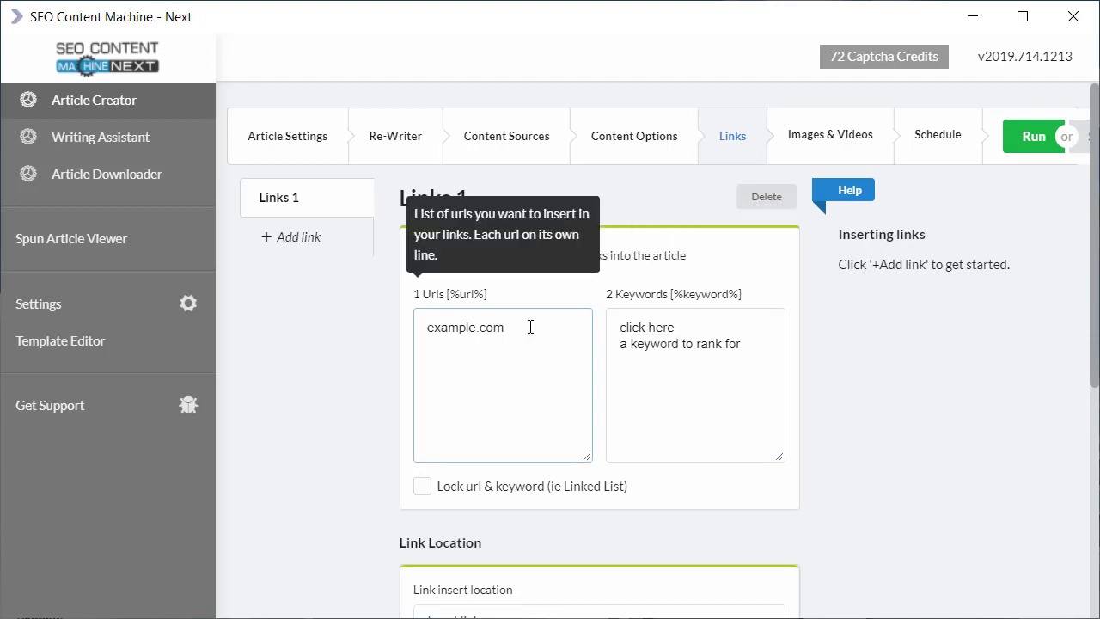
pyautogui.write('example1')
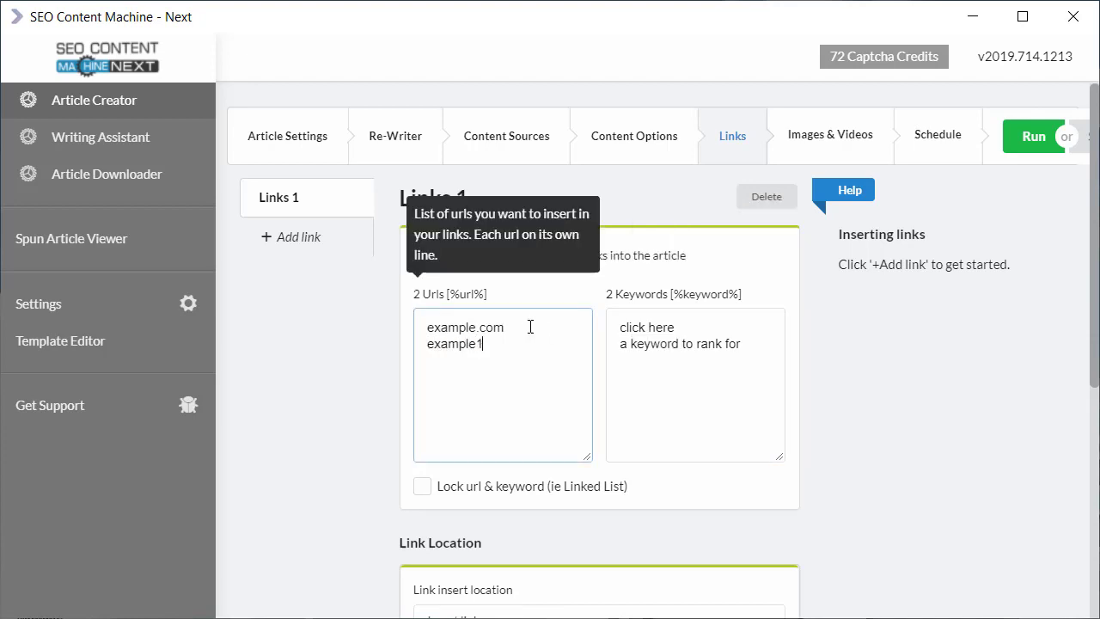
pyautogui.write('.com')
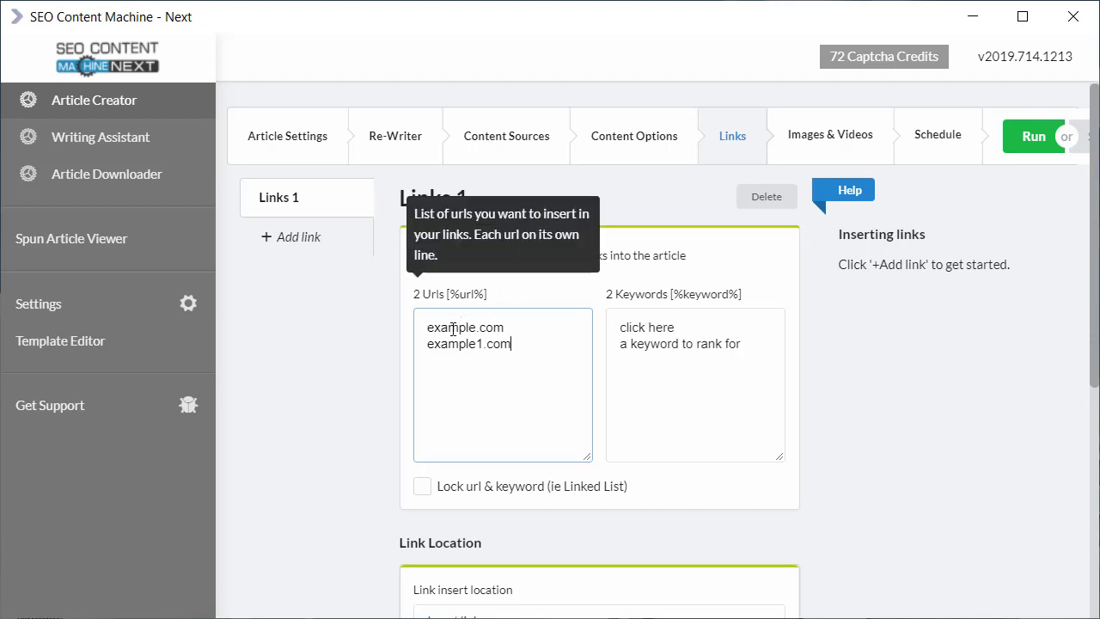
pyautogui.doubleClick(457, 344)
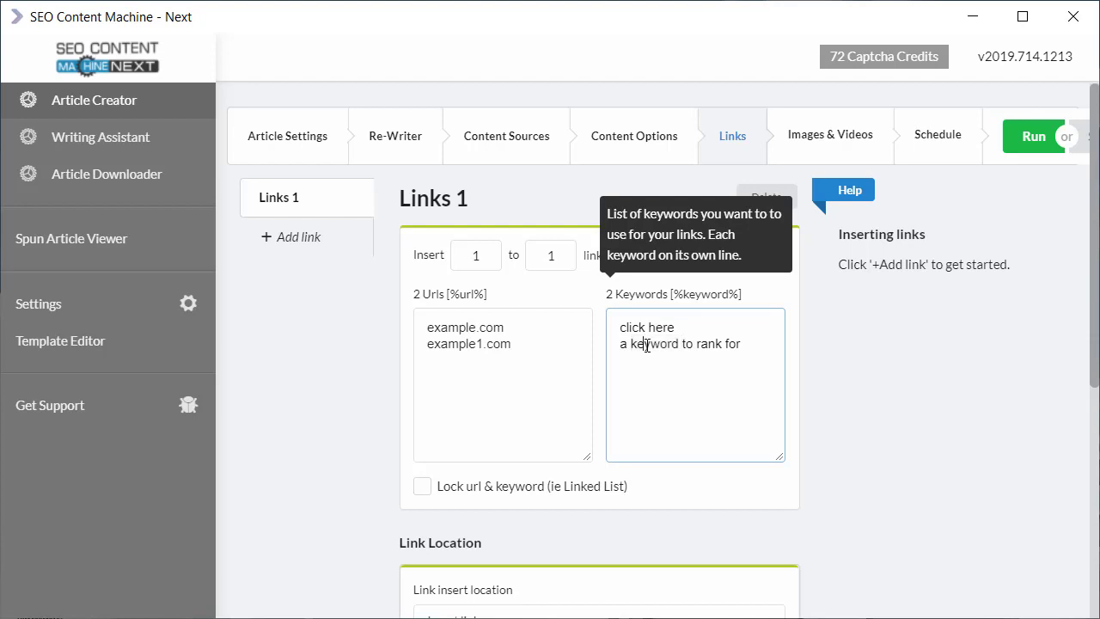
# Scroll to the Link insert location setting and show its insertion choices.
pyautogui.scroll(-3)
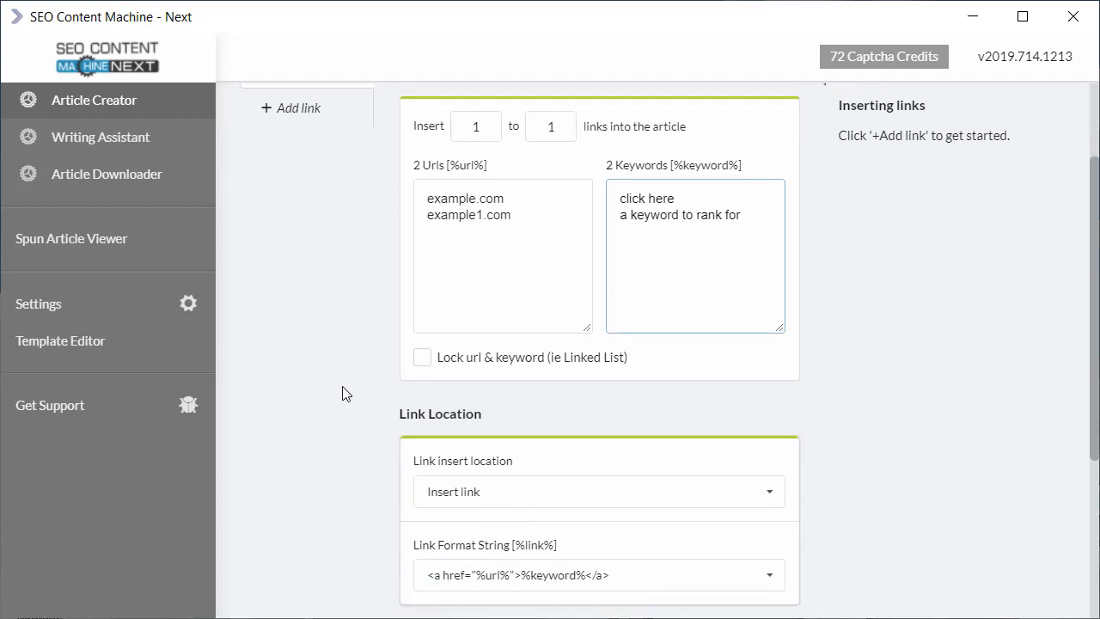
pyautogui.scroll(-3)
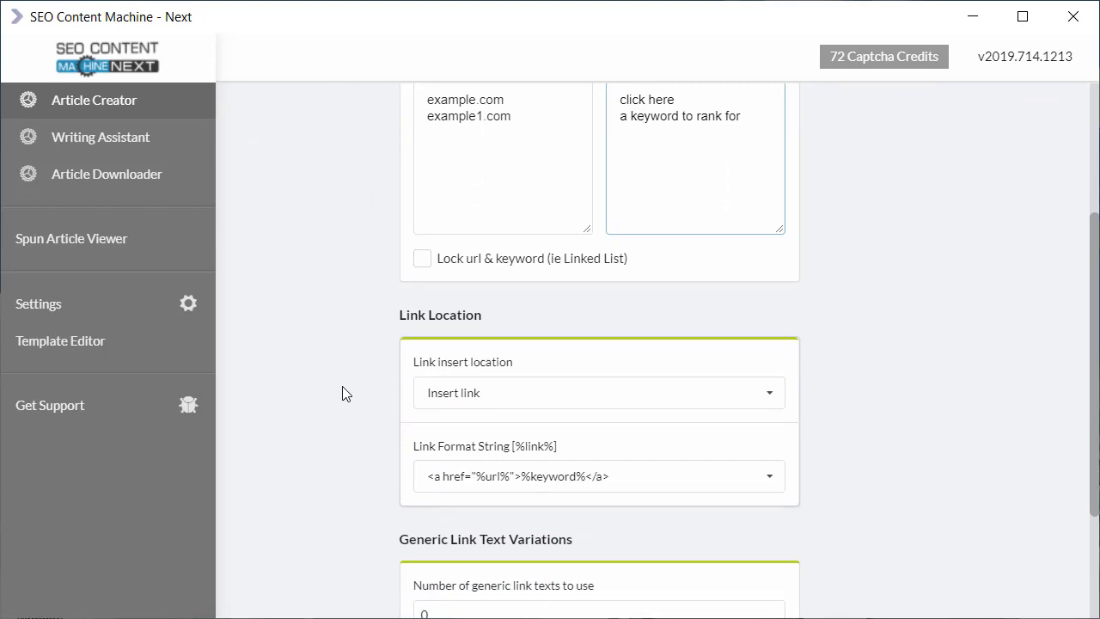
pyautogui.scroll(-3)
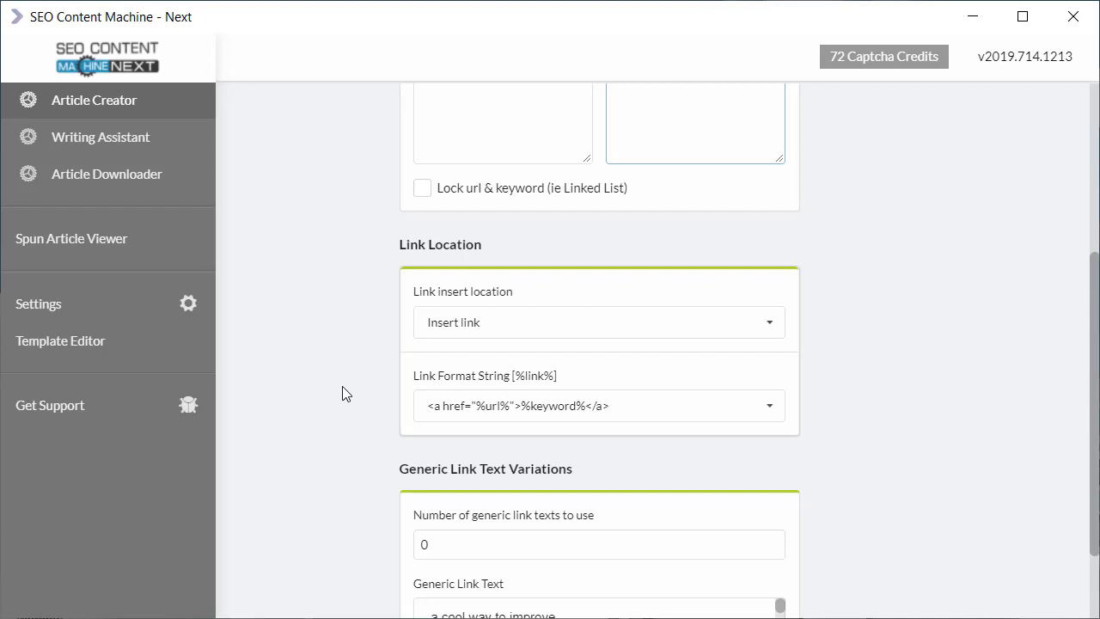
pyautogui.moveTo(488, 323)
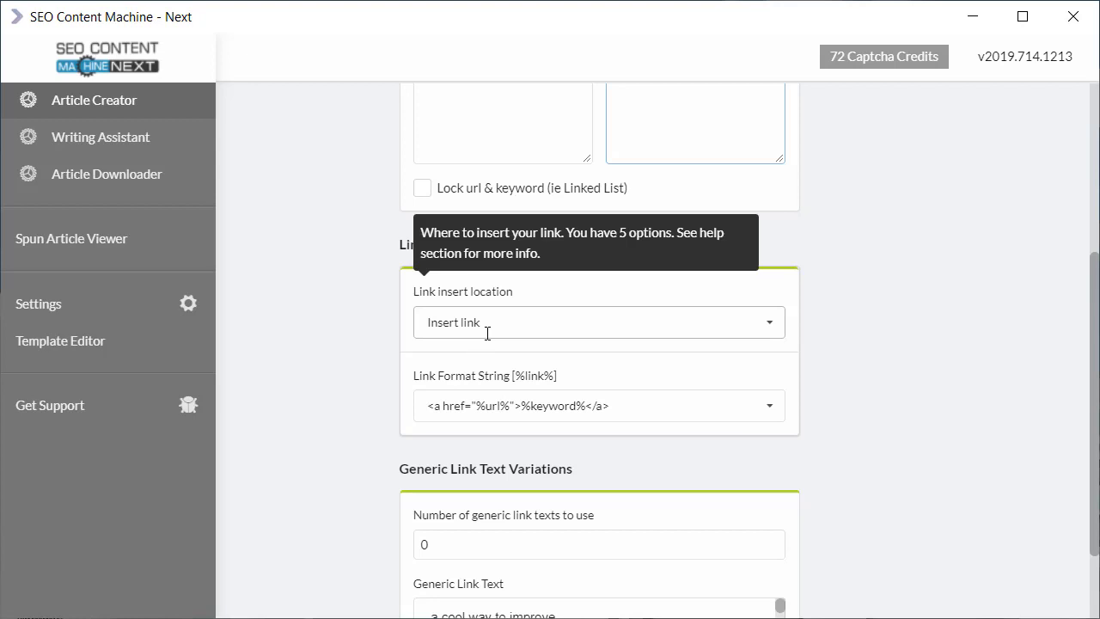
pyautogui.click(593, 322)
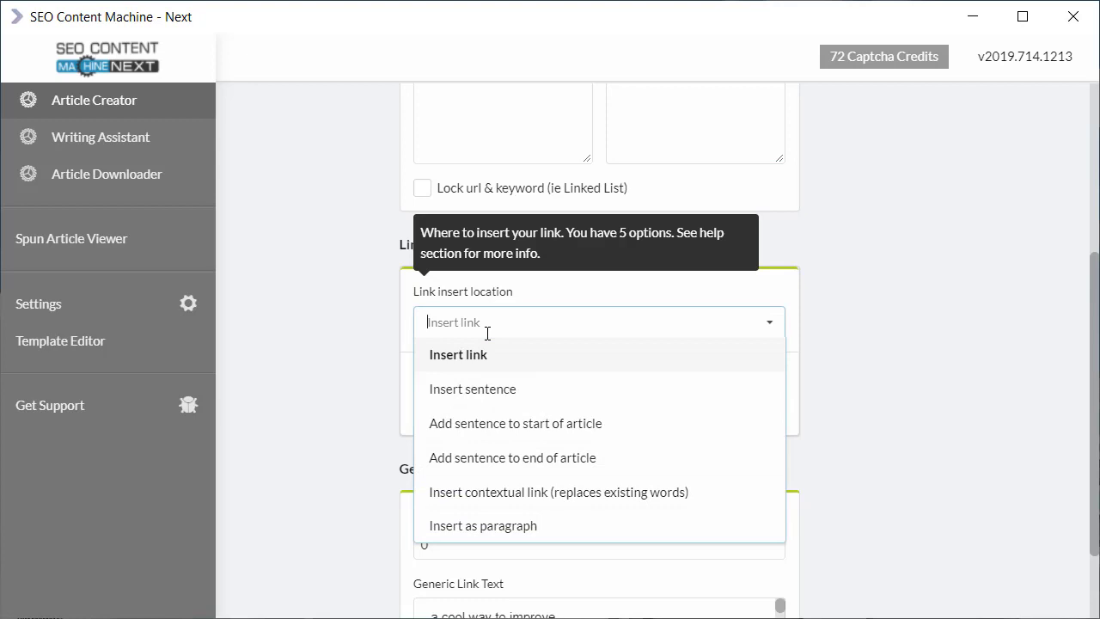
pyautogui.moveTo(563, 388)
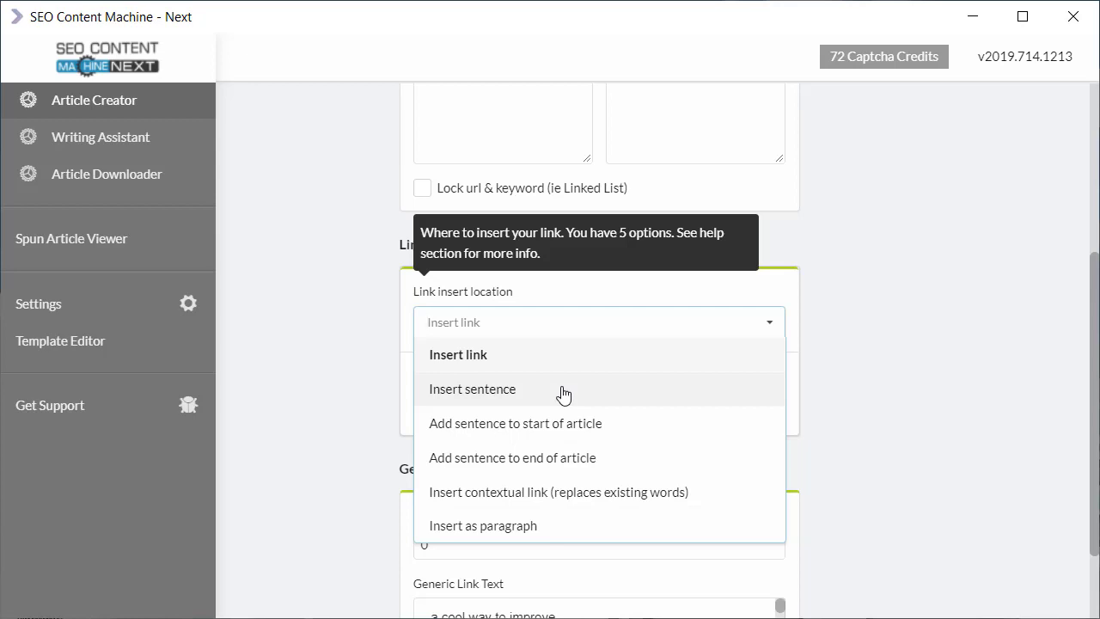
pyautogui.moveTo(619, 422)
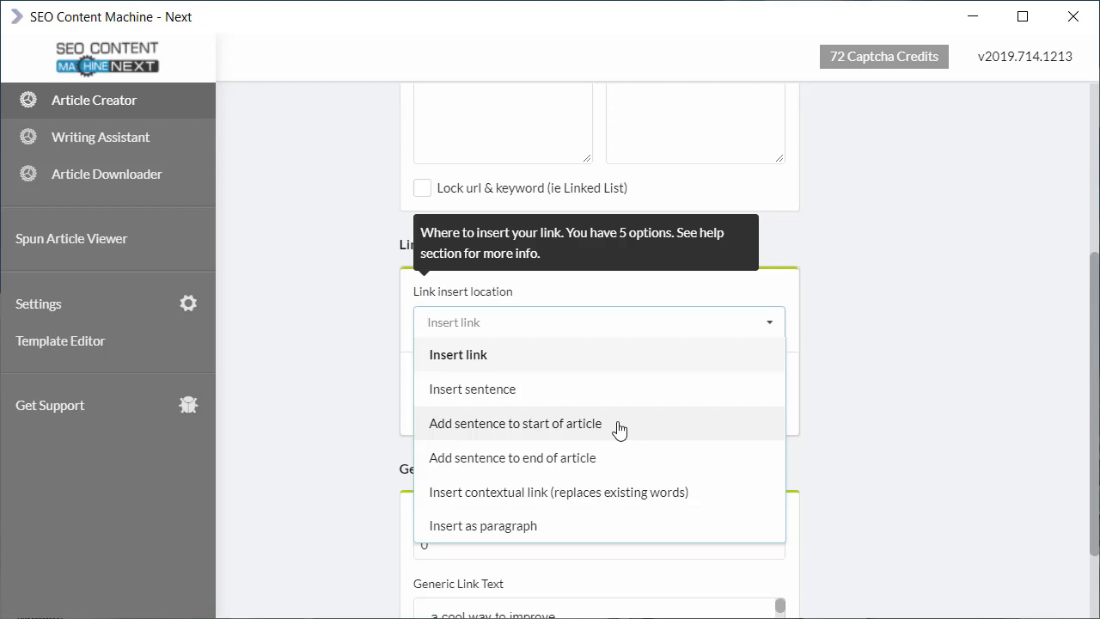
pyautogui.moveTo(642, 461)
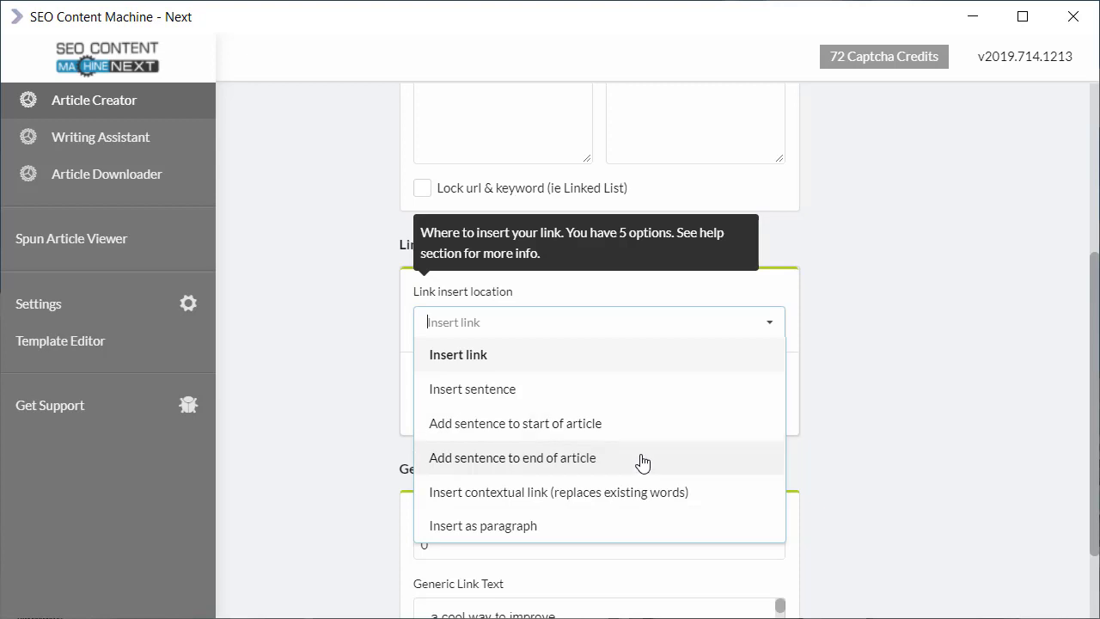
pyautogui.moveTo(727, 495)
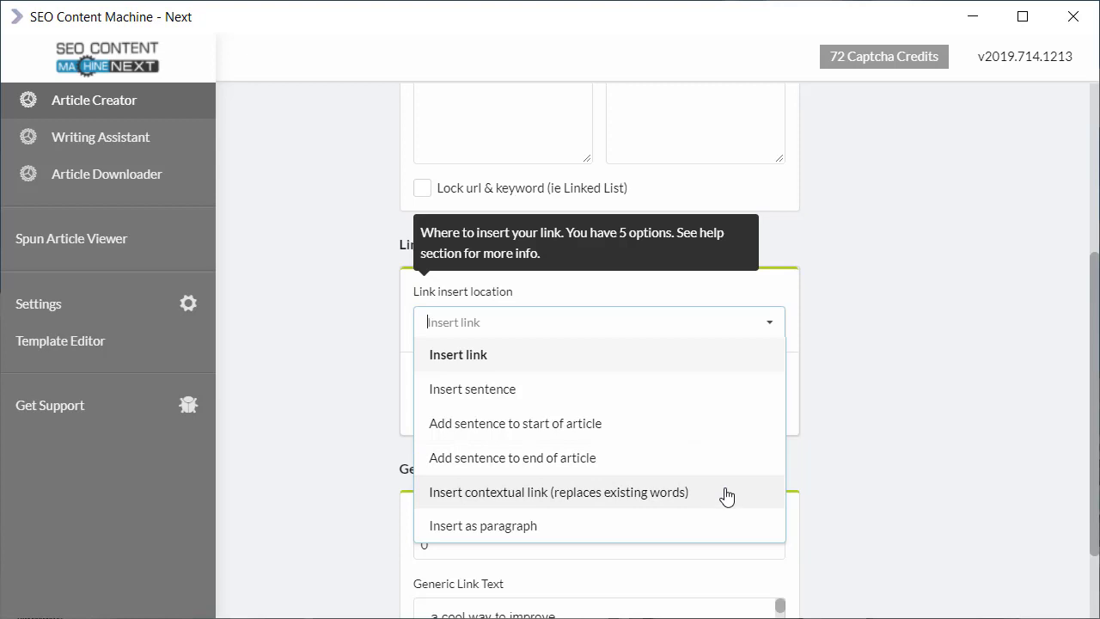
pyautogui.moveTo(610, 354)
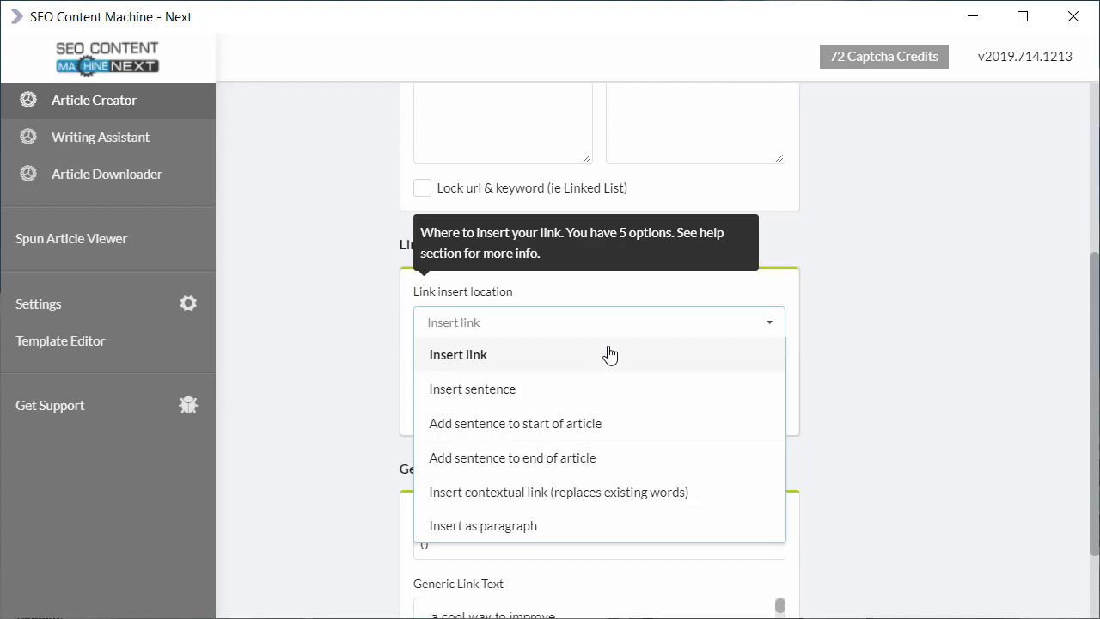
pyautogui.moveTo(715, 491)
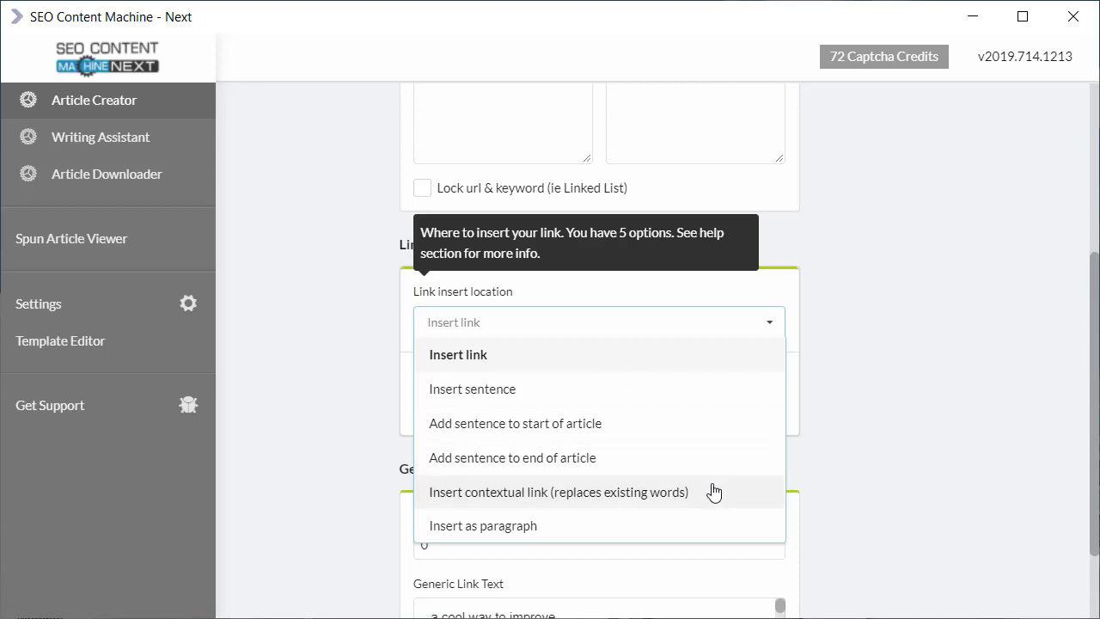
pyautogui.moveTo(728, 402)
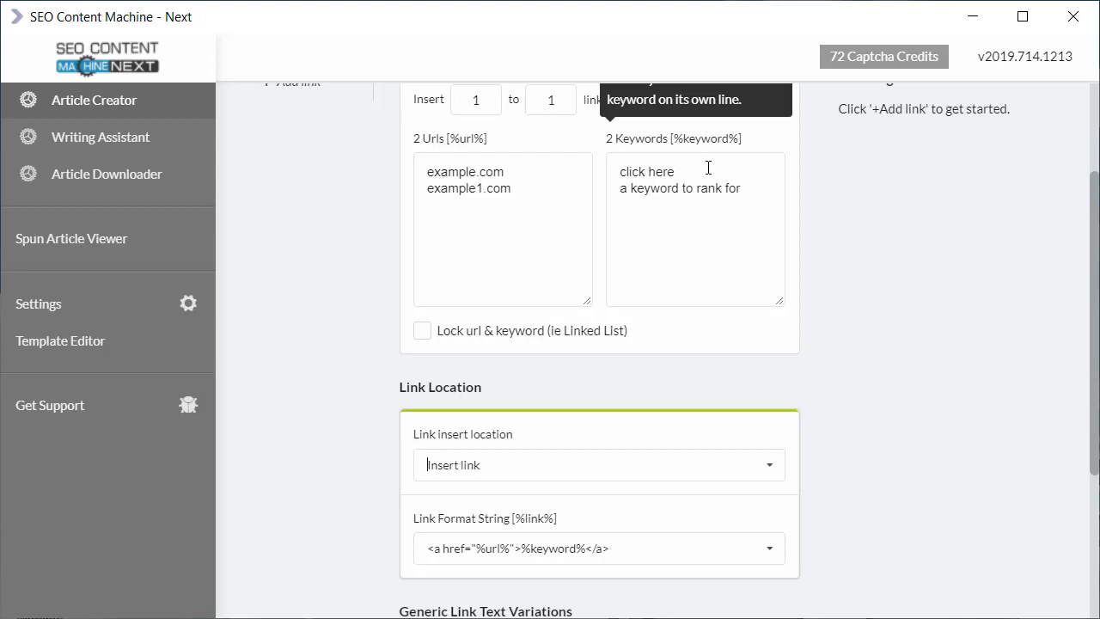
# Set insert location to contextual links replacing 2 to 3 existing words.
pyautogui.click(596, 464)
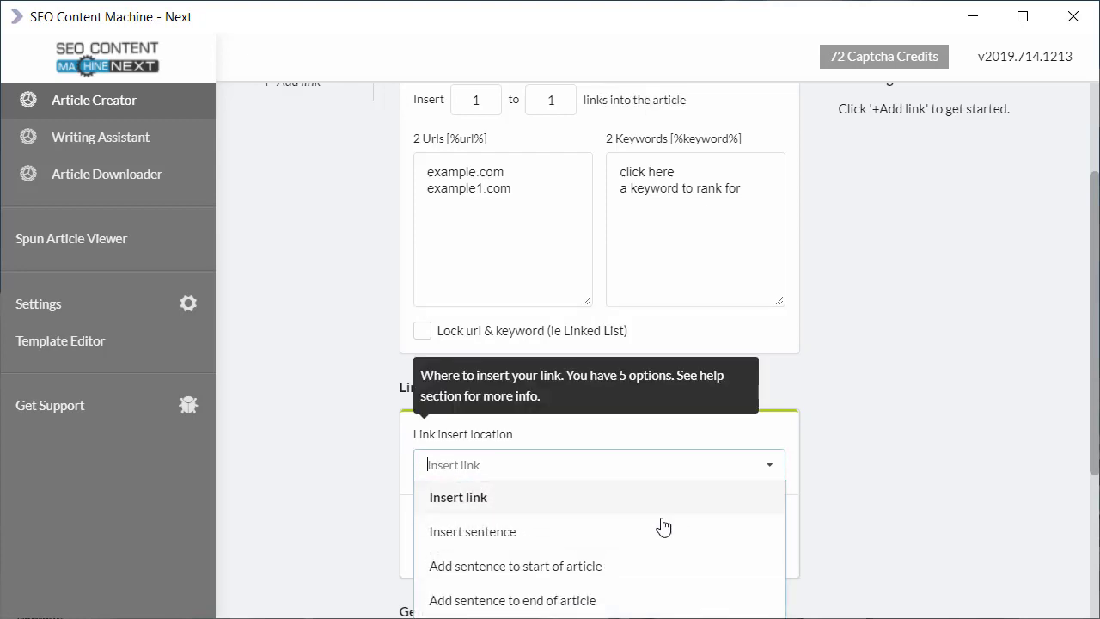
pyautogui.scroll(-3)
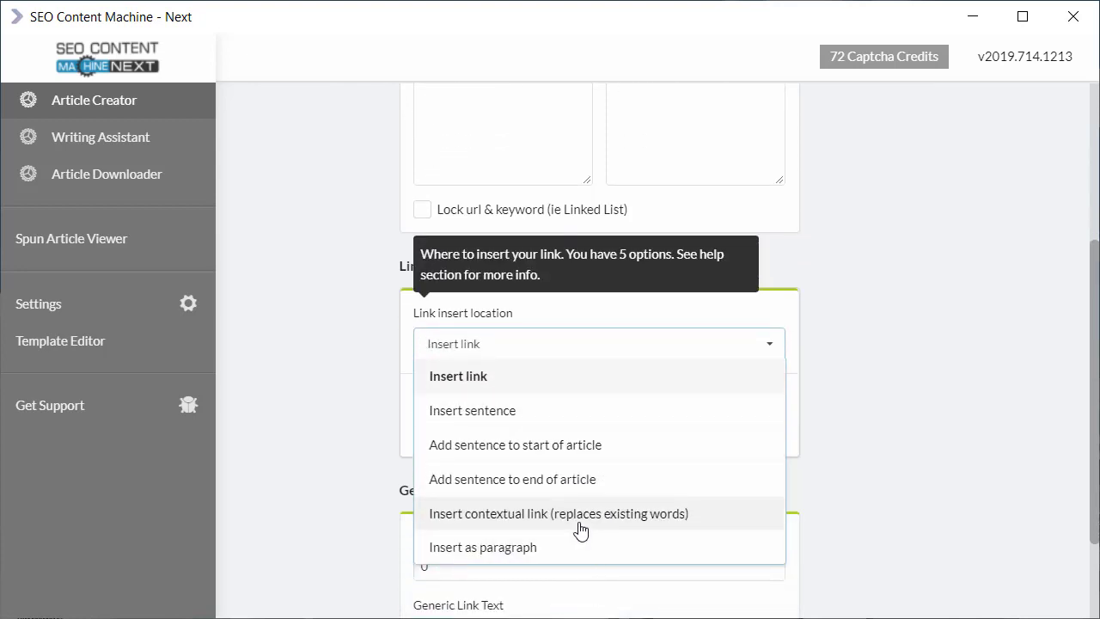
pyautogui.click(556, 512)
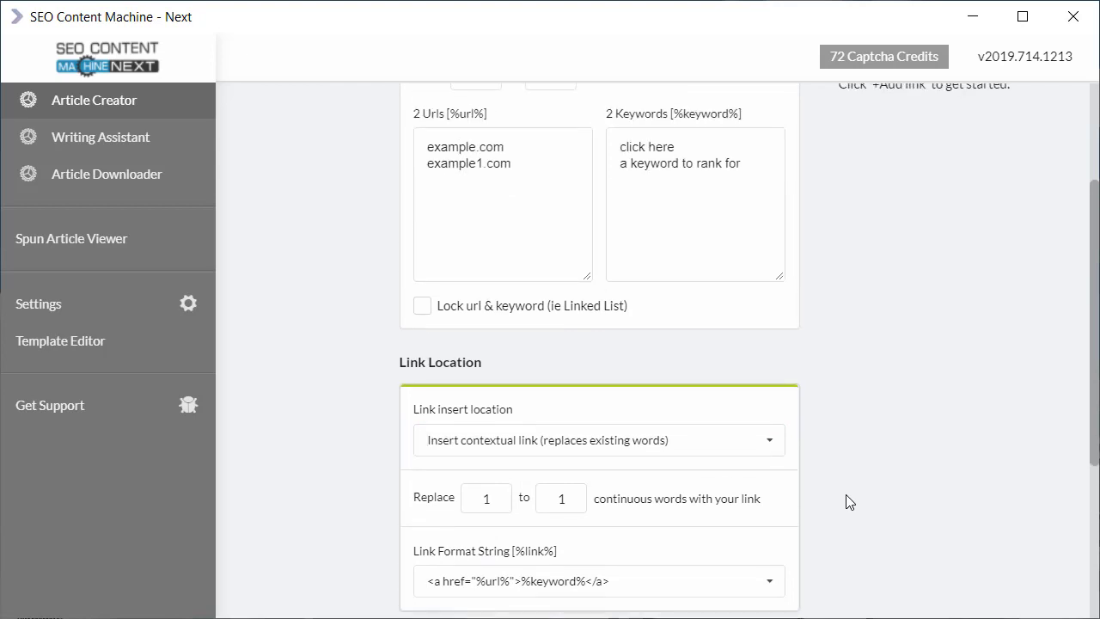
pyautogui.moveTo(268, 220)
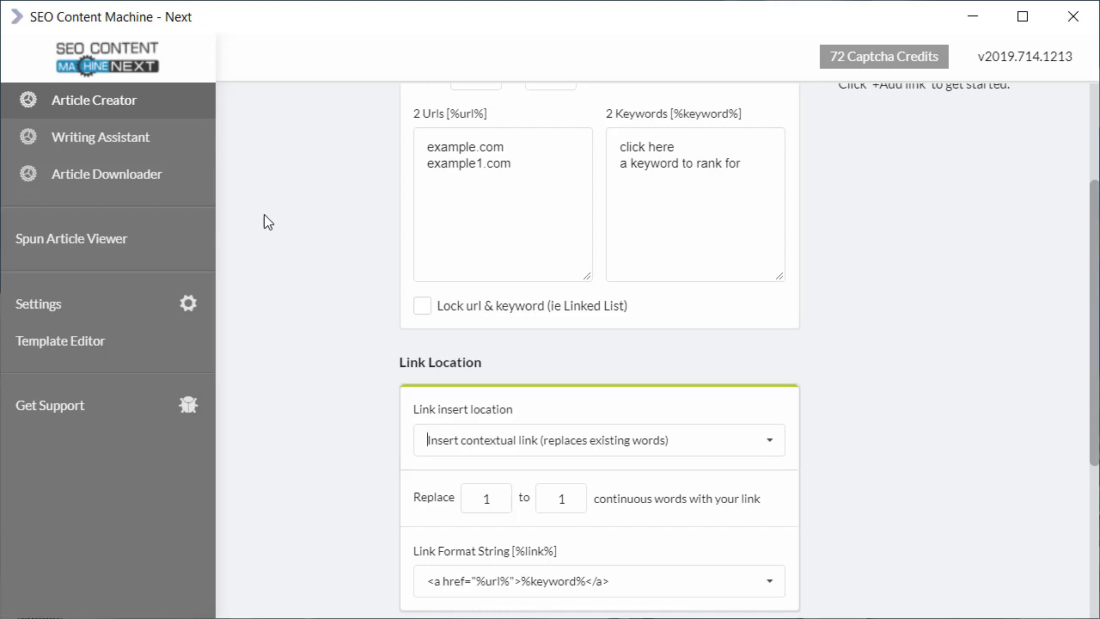
pyautogui.scroll(-3)
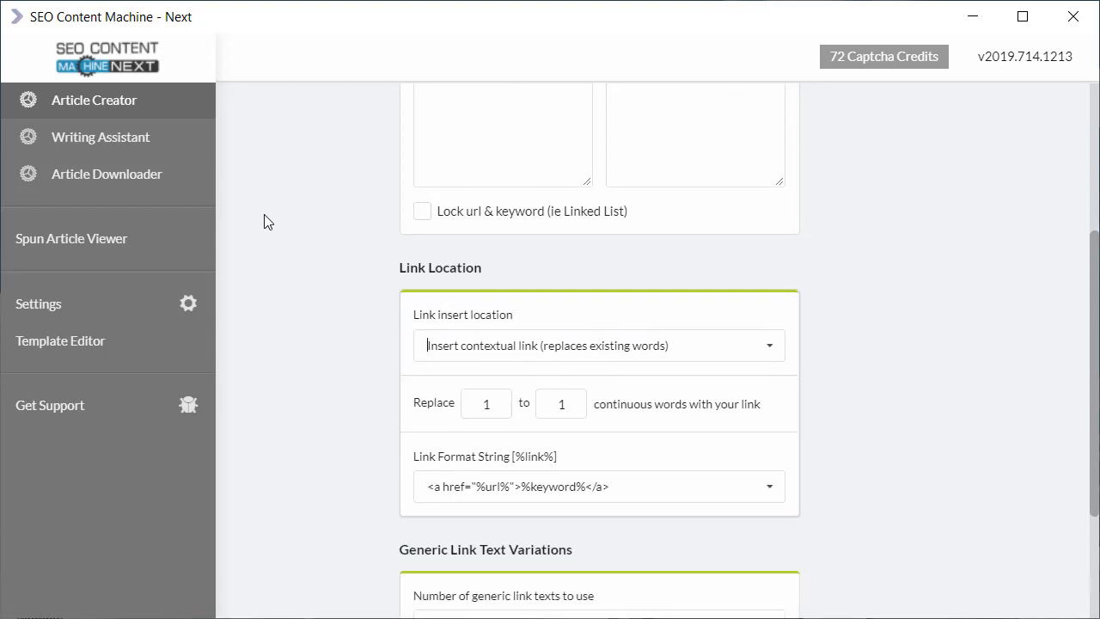
pyautogui.click(485, 402)
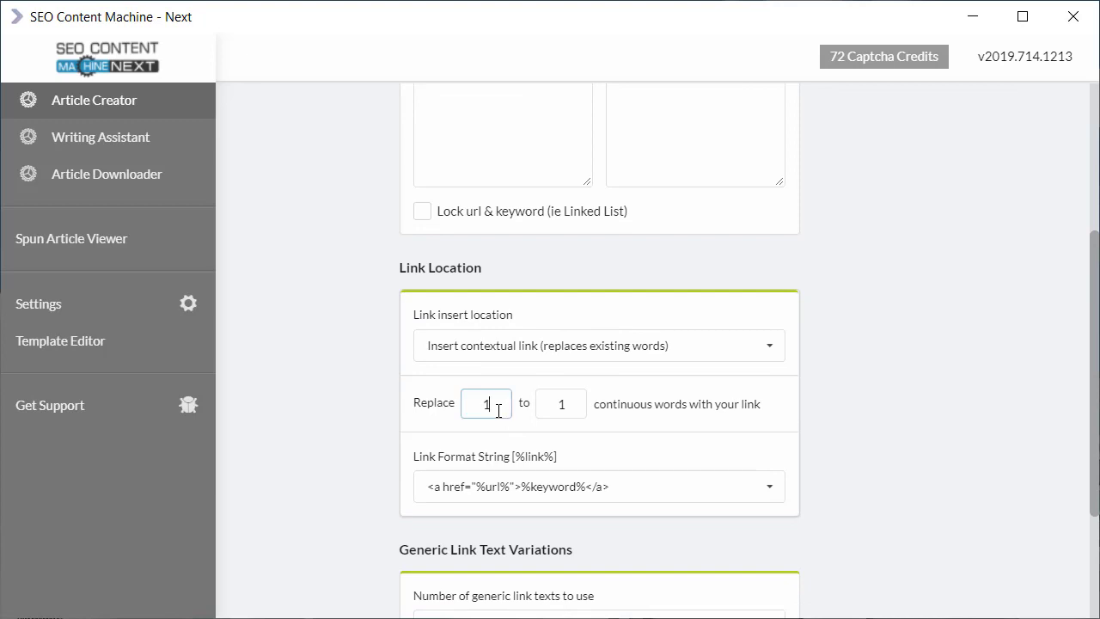
pyautogui.click(560, 402)
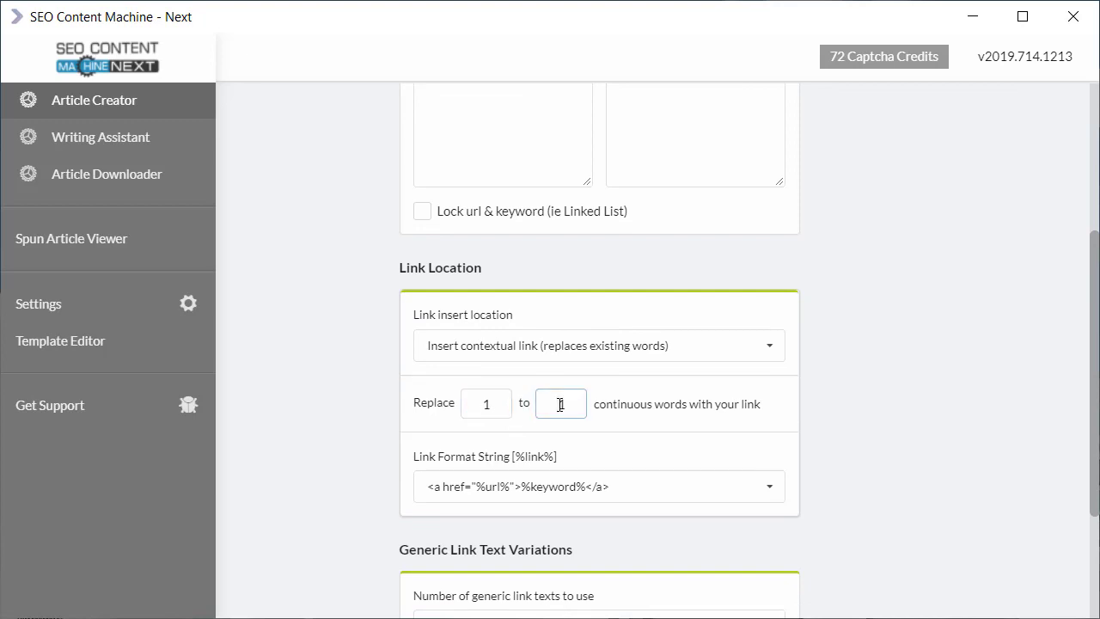
pyautogui.scroll(-3)
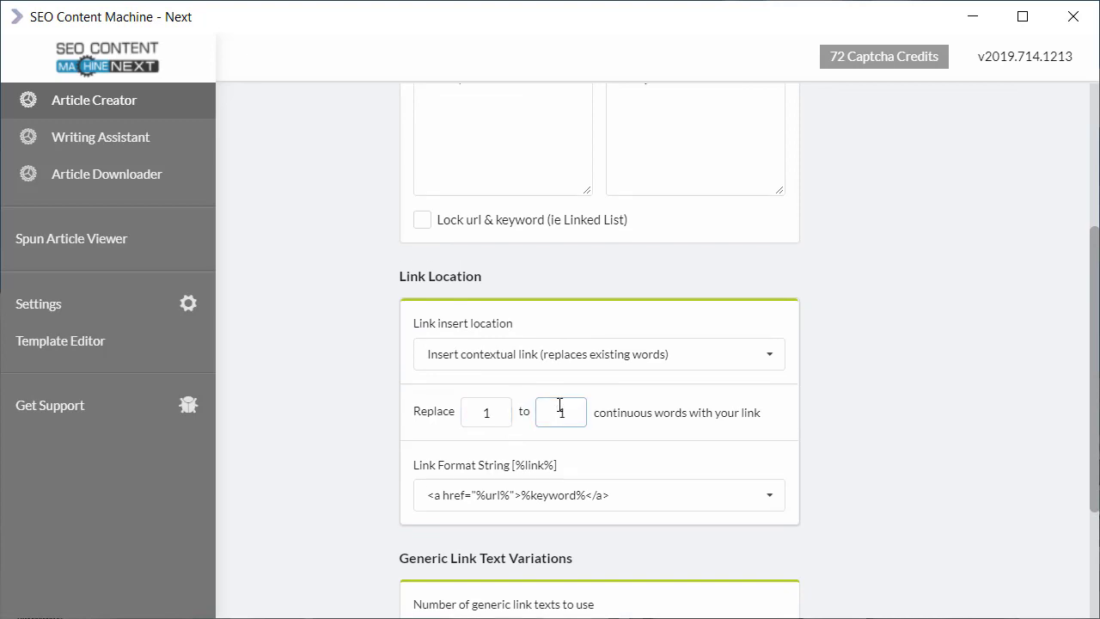
pyautogui.scroll(3)
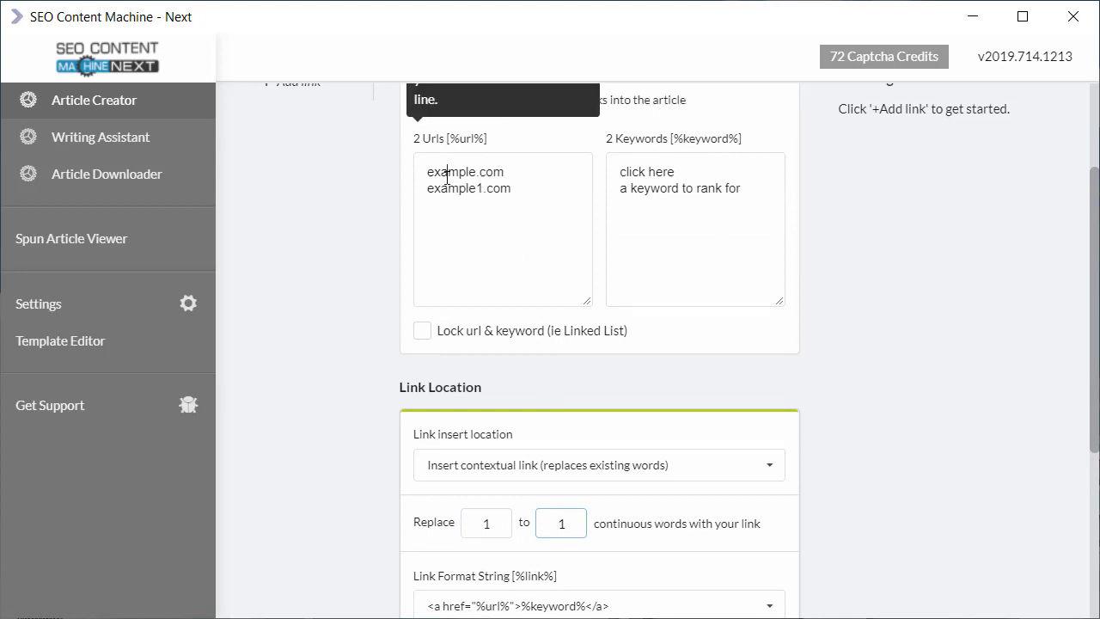
pyautogui.doubleClick(450, 172)
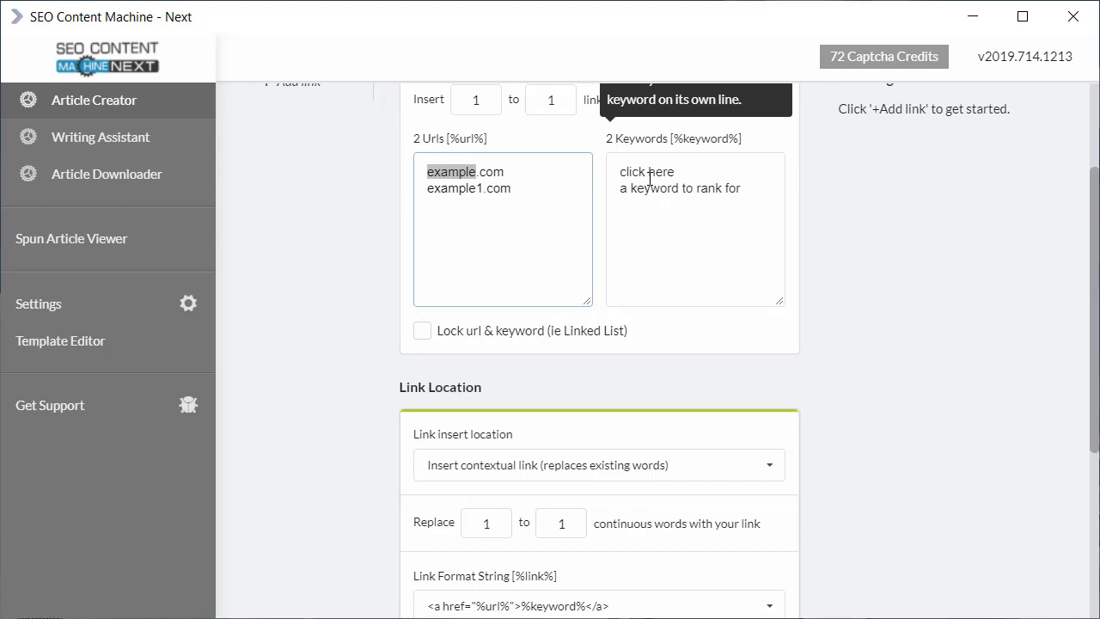
pyautogui.scroll(-3)
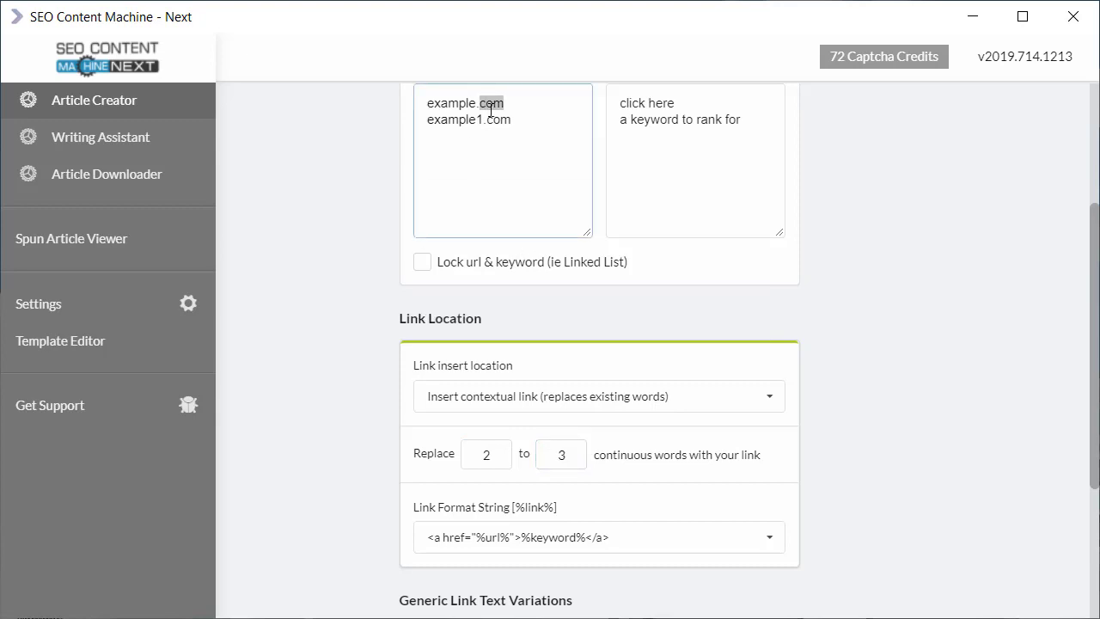
pyautogui.moveTo(759, 404)
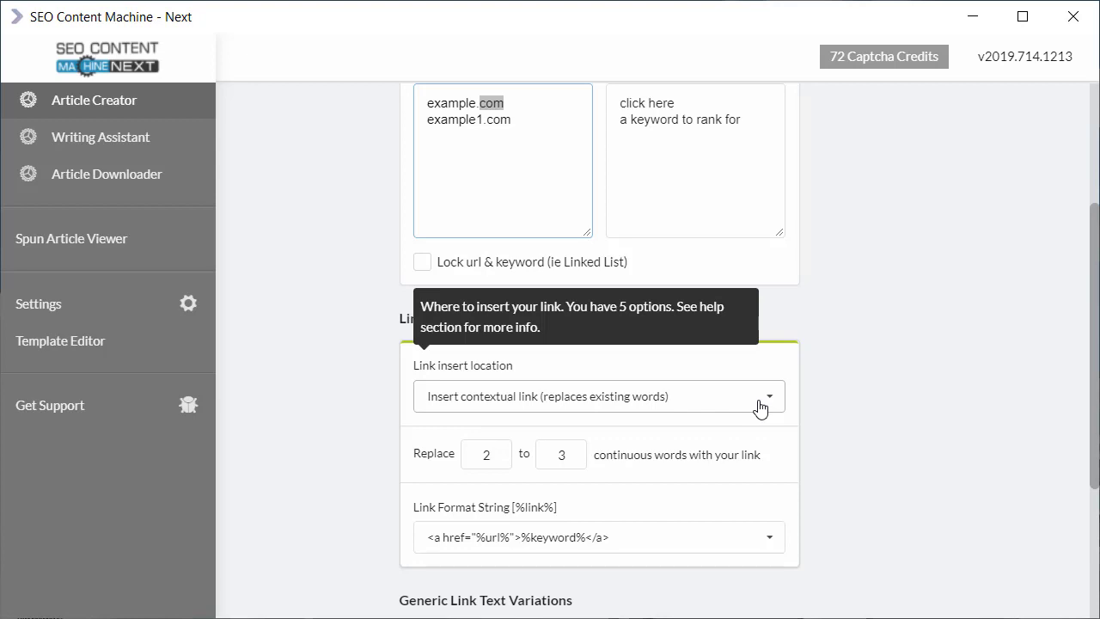
pyautogui.moveTo(512, 138)
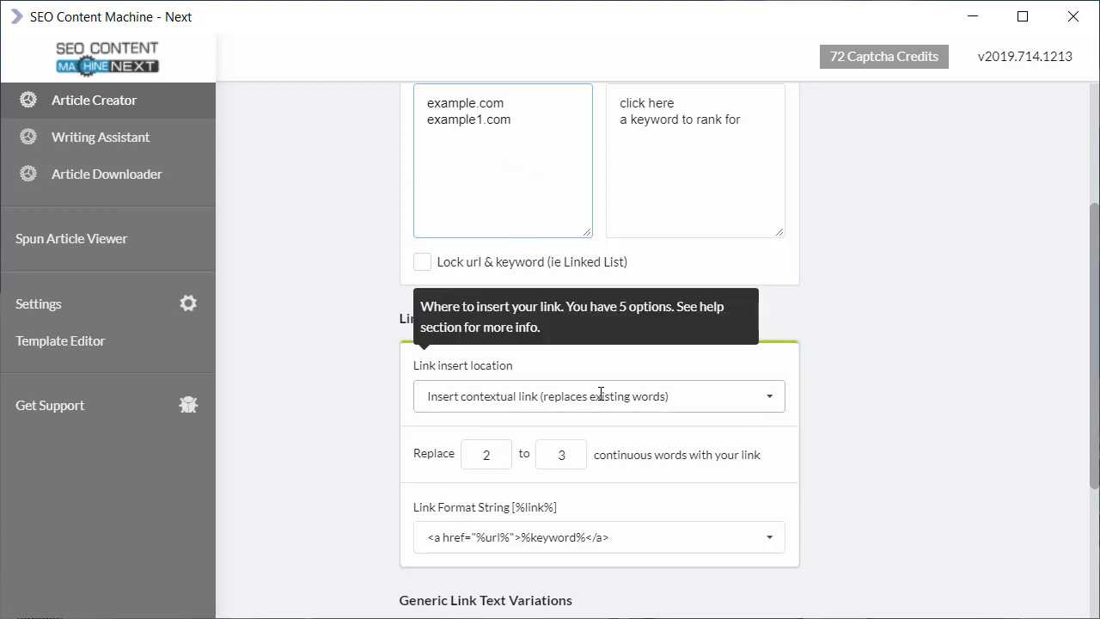
pyautogui.click(598, 395)
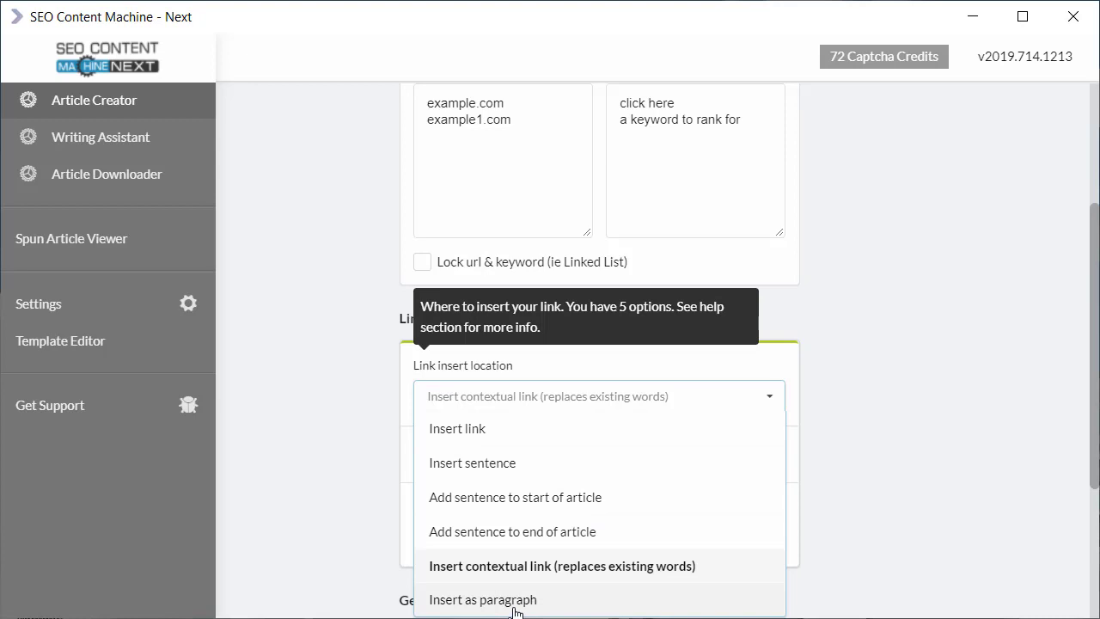
# Try 'Insert as paragraph', then set links to Insert sentence with 'Read more about %link% here.'.
pyautogui.click(481, 598)
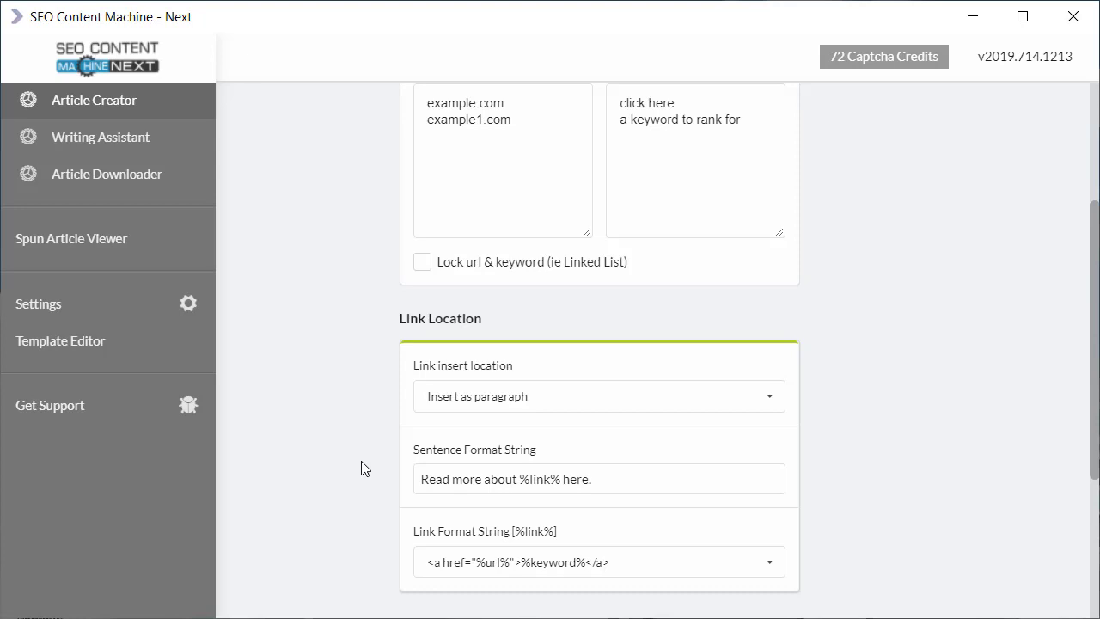
pyautogui.moveTo(550, 395)
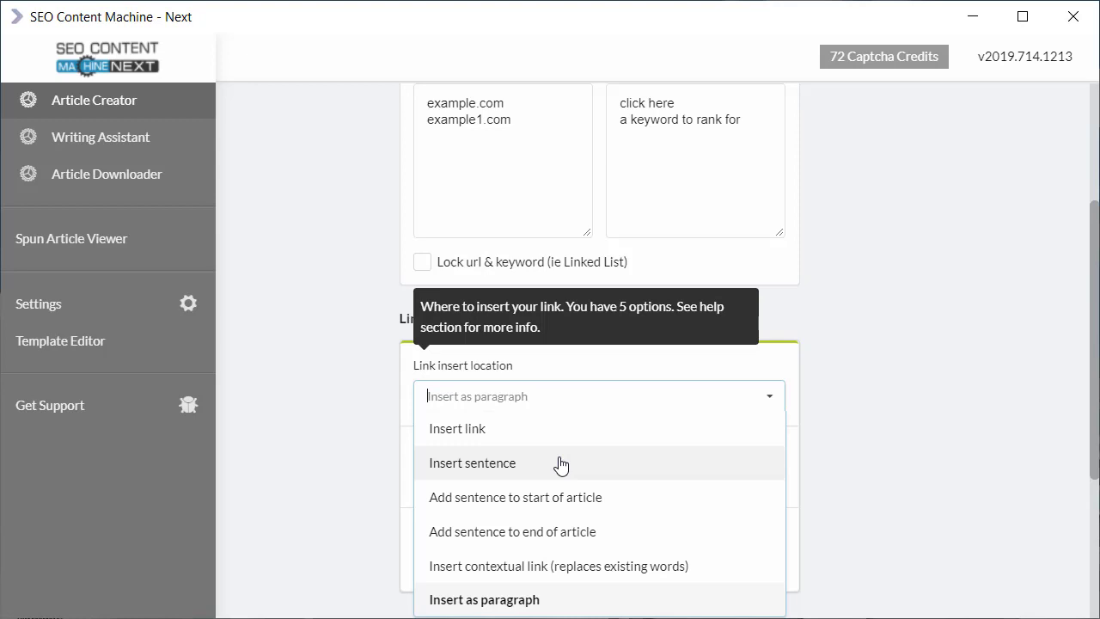
pyautogui.click(471, 462)
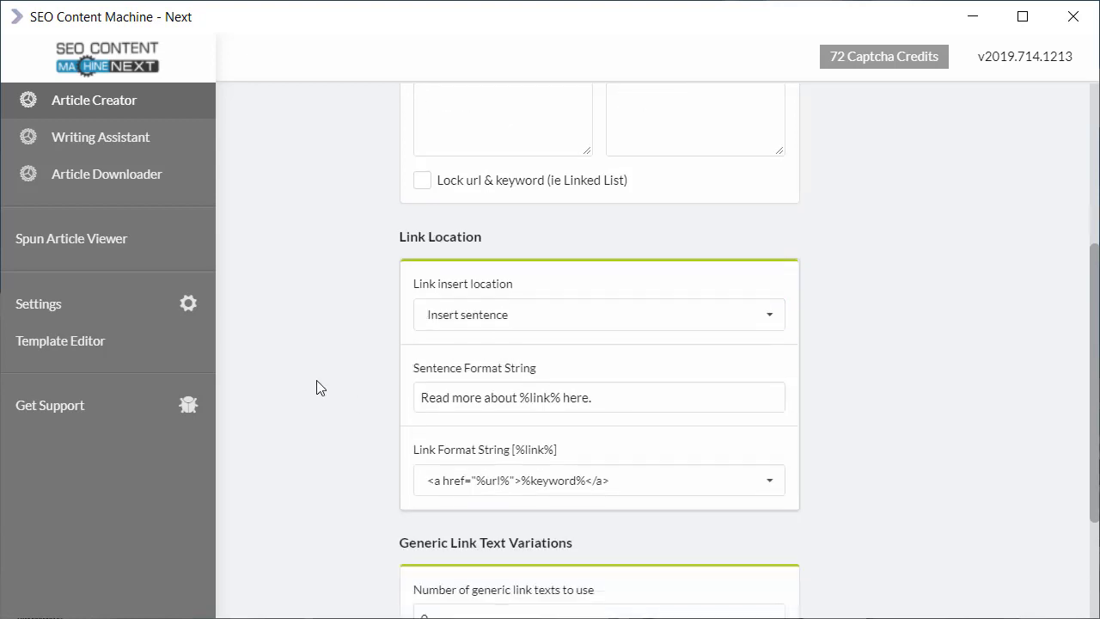
pyautogui.moveTo(557, 386)
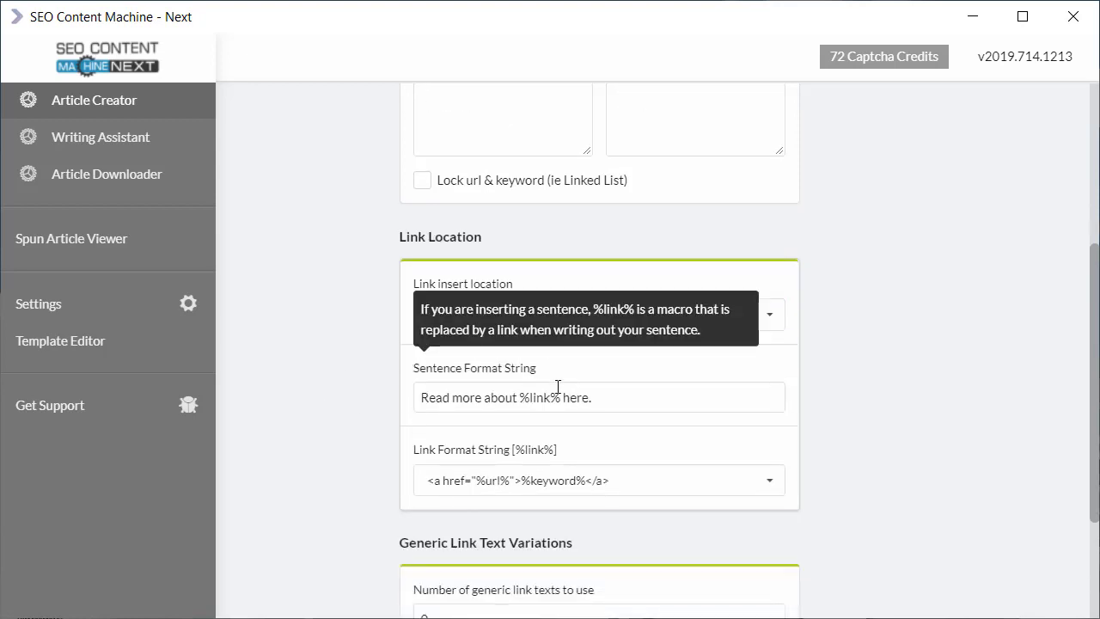
pyautogui.moveTo(412, 381)
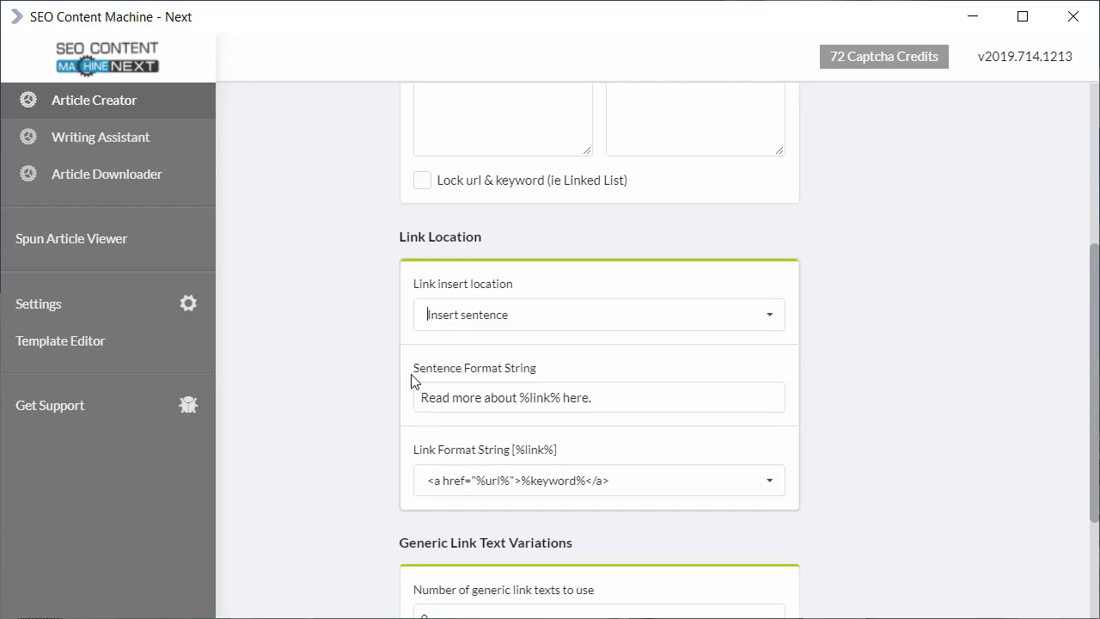
pyautogui.moveTo(438, 380)
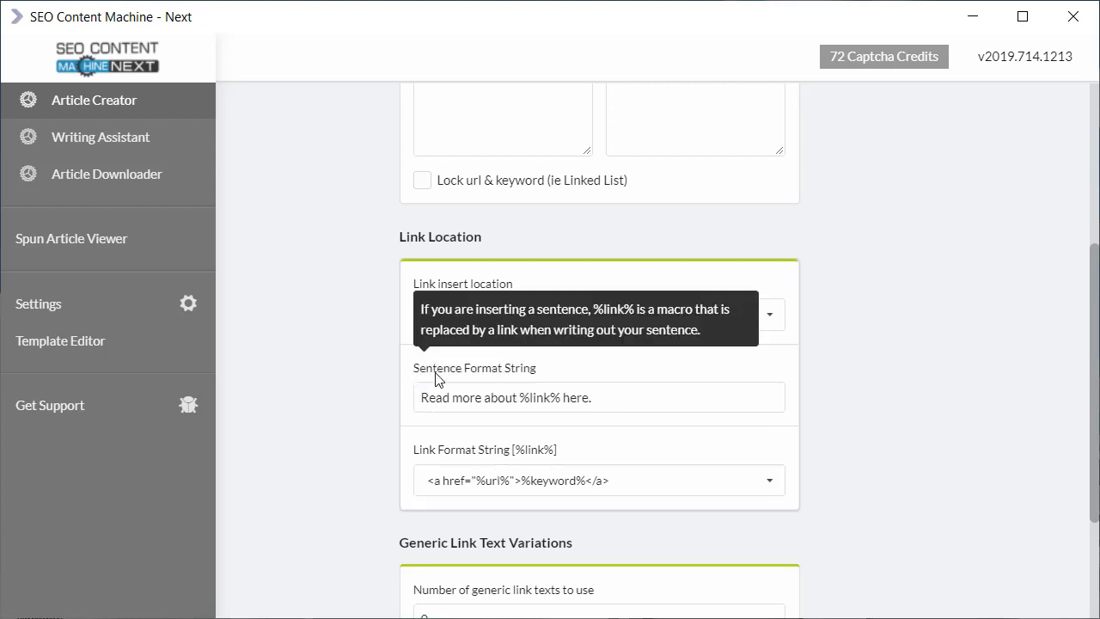
pyautogui.moveTo(556, 355)
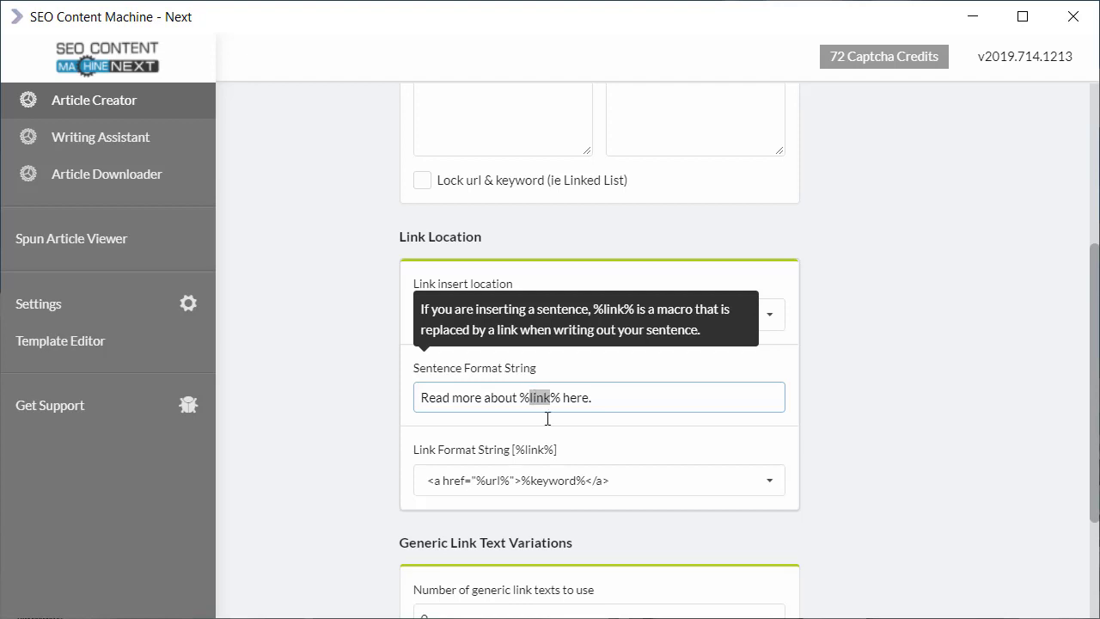
pyautogui.moveTo(535, 462)
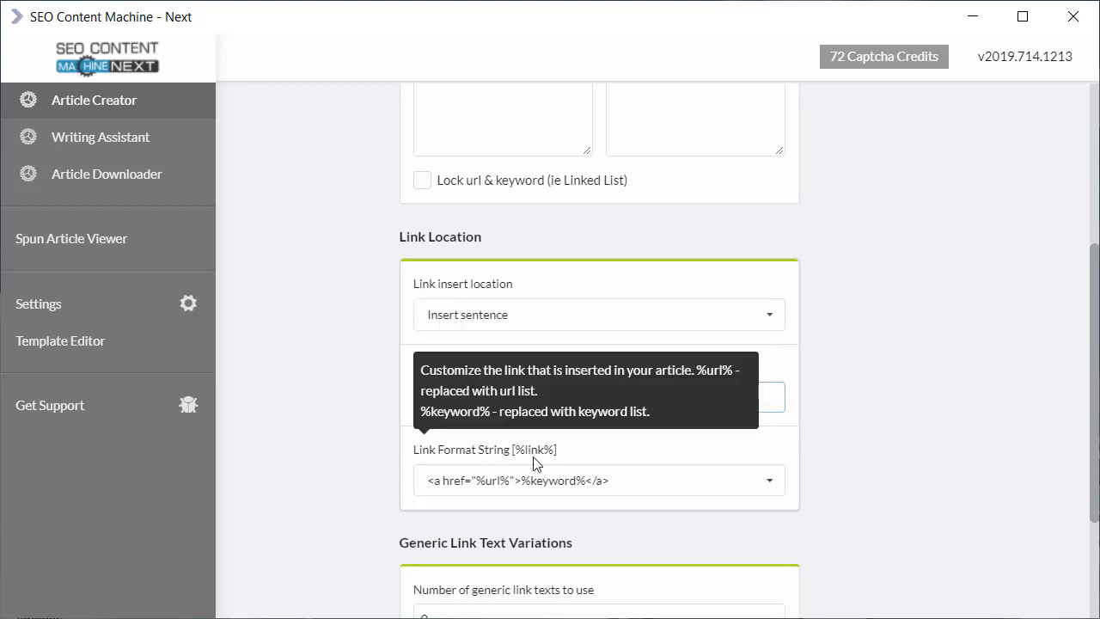
pyautogui.click(767, 481)
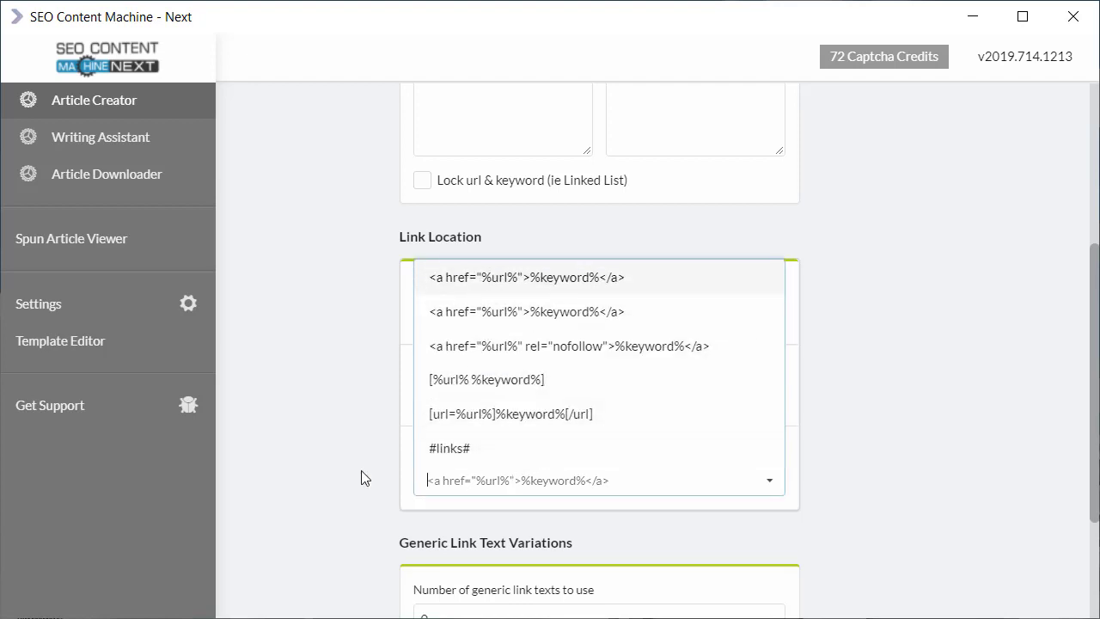
pyautogui.moveTo(310, 483)
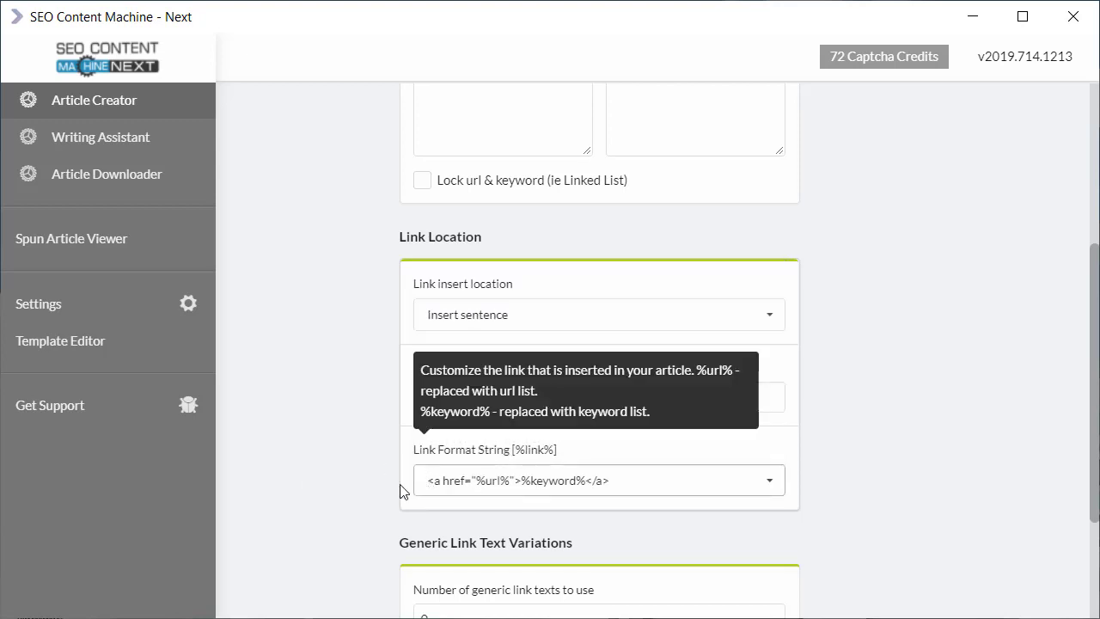
pyautogui.moveTo(358, 492)
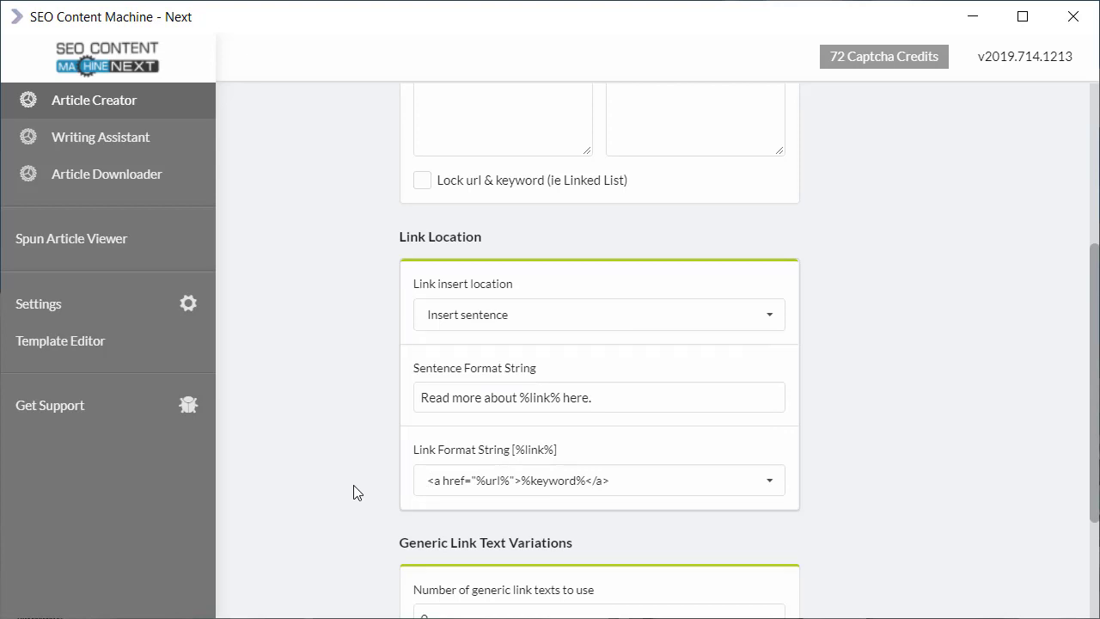
pyautogui.scroll(3)
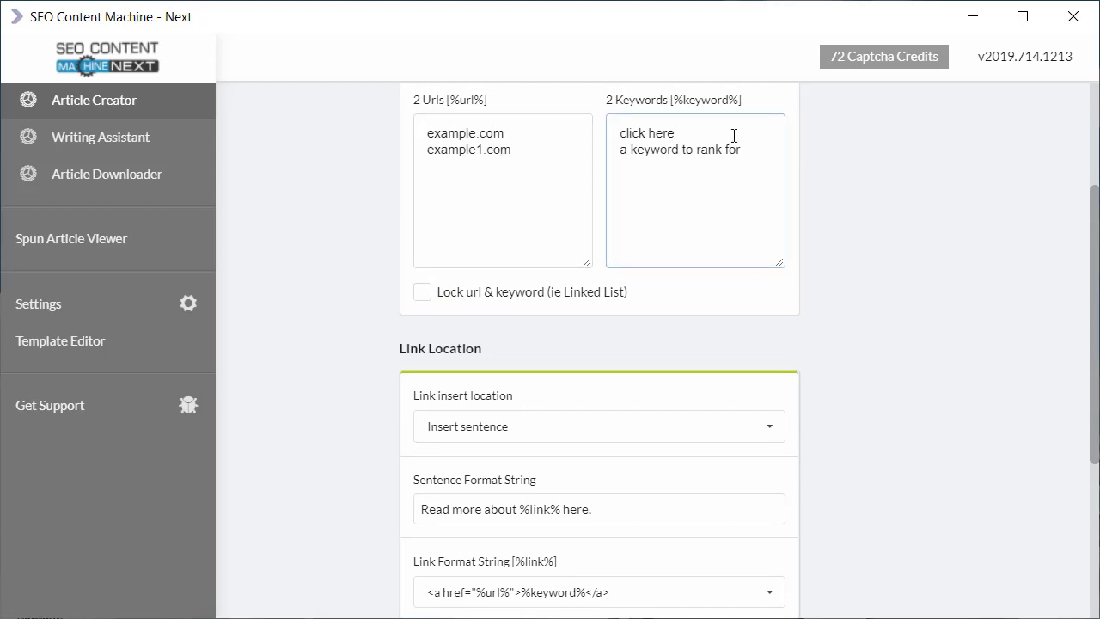
pyautogui.moveTo(728, 158)
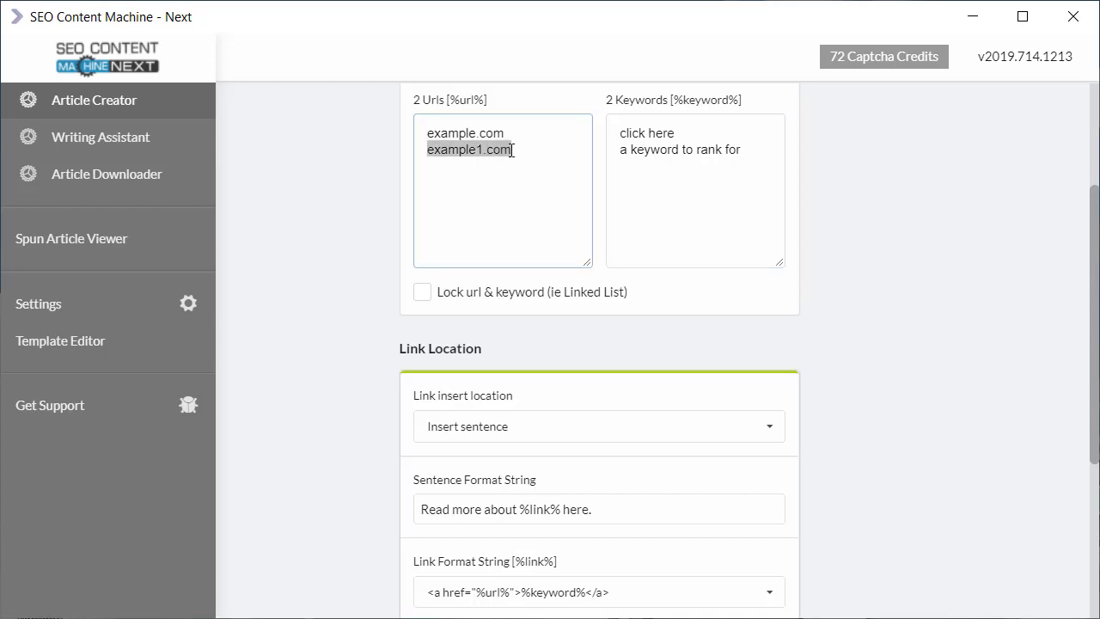
pyautogui.scroll(-3)
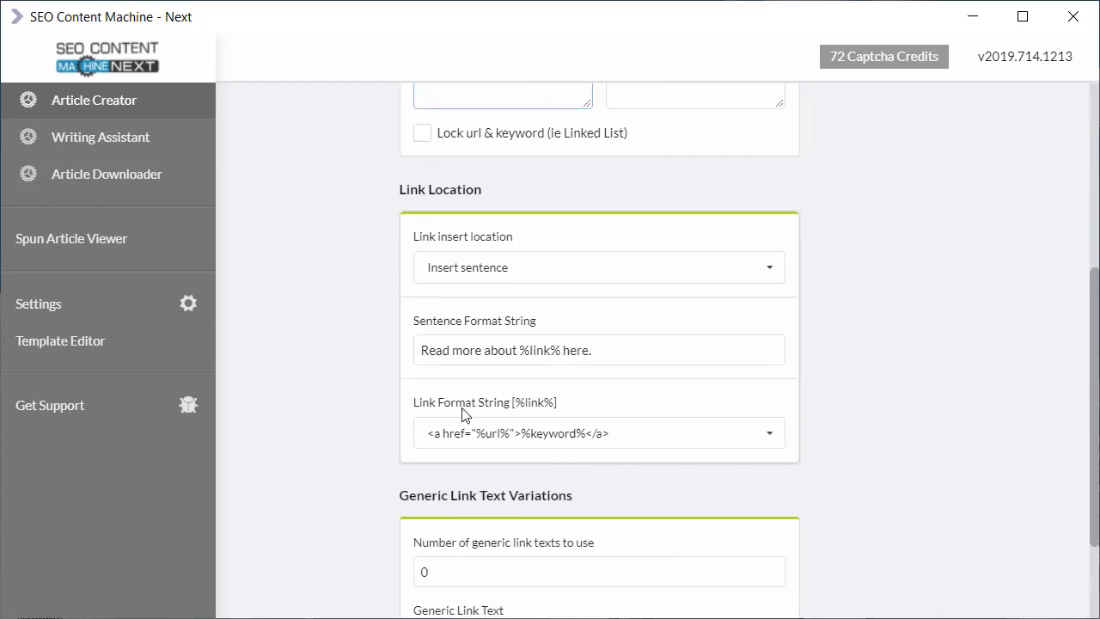
pyautogui.moveTo(506, 433)
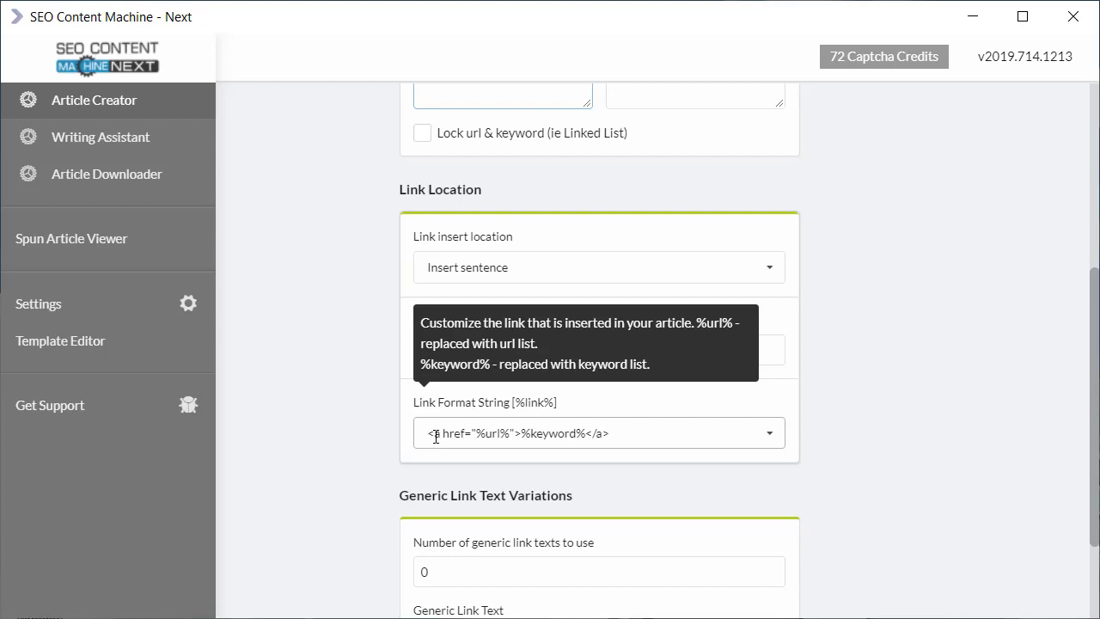
pyautogui.click(766, 432)
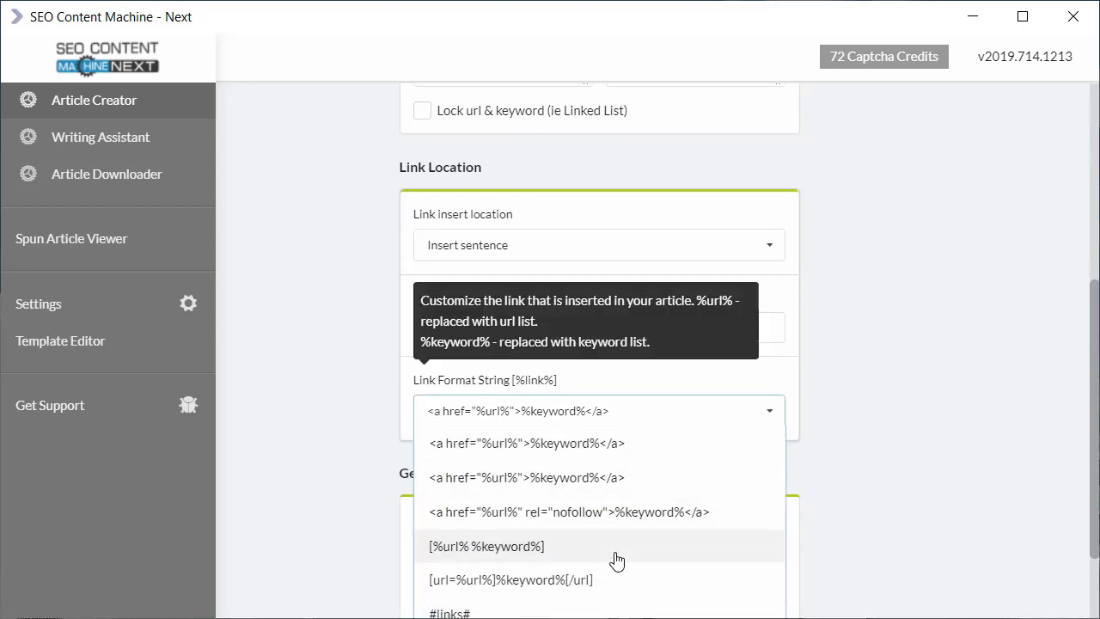
pyautogui.scroll(-3)
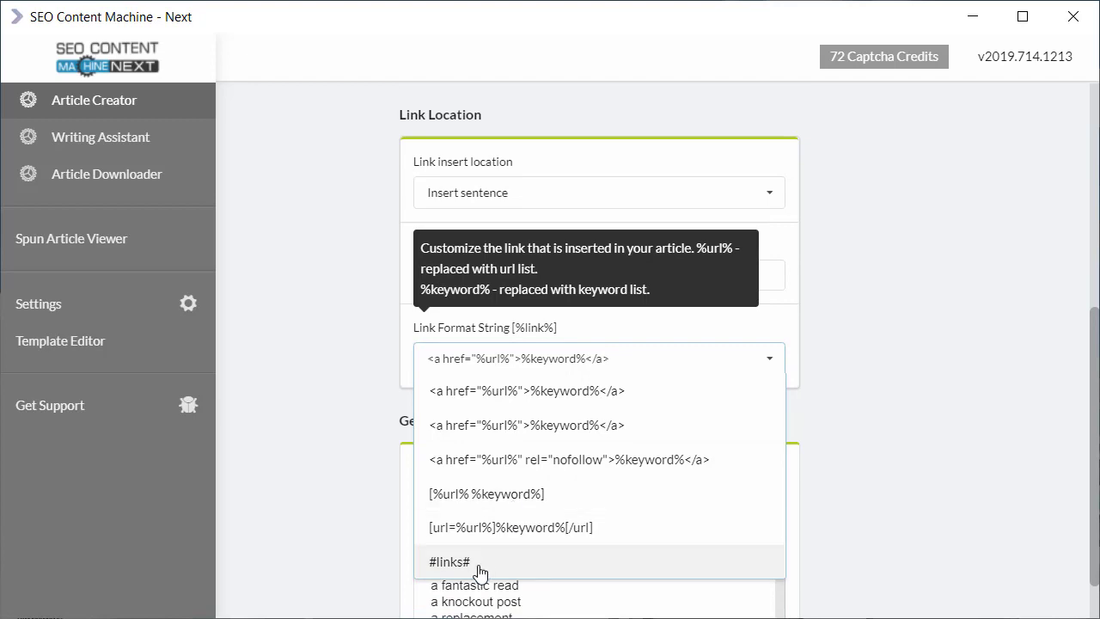
pyautogui.click(450, 560)
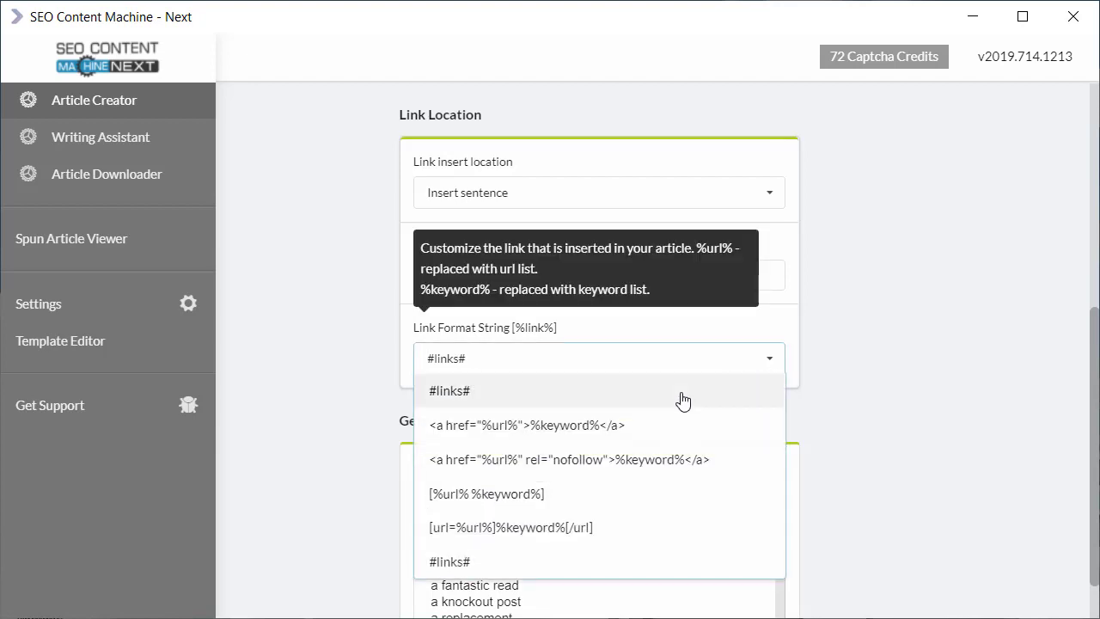
pyautogui.click(526, 425)
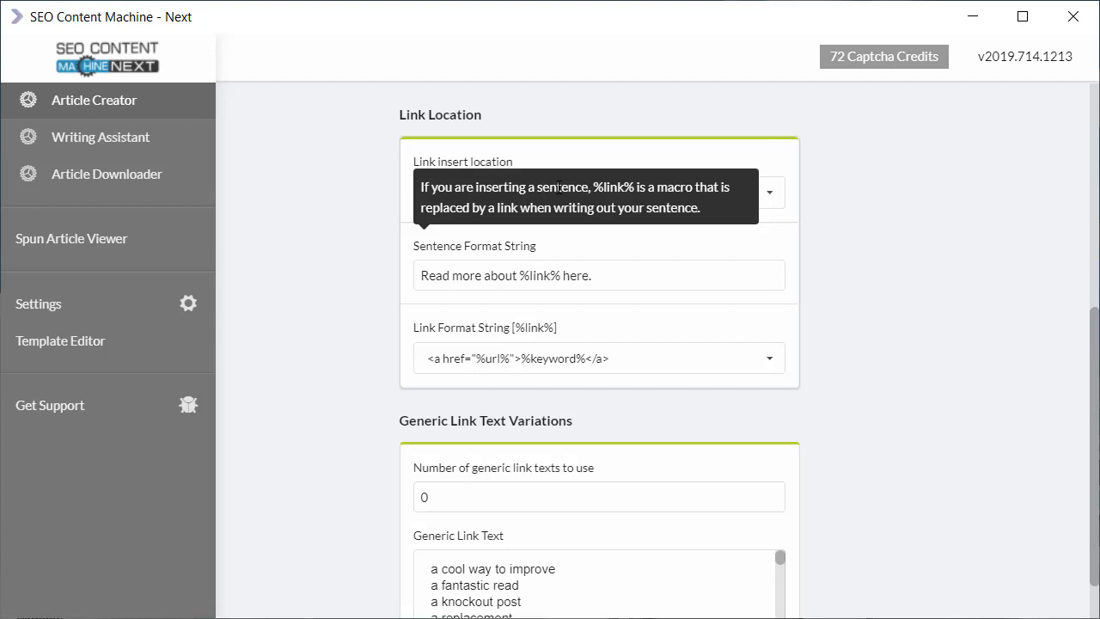
# Set the link insert location back to plain Insert link.
pyautogui.click(768, 192)
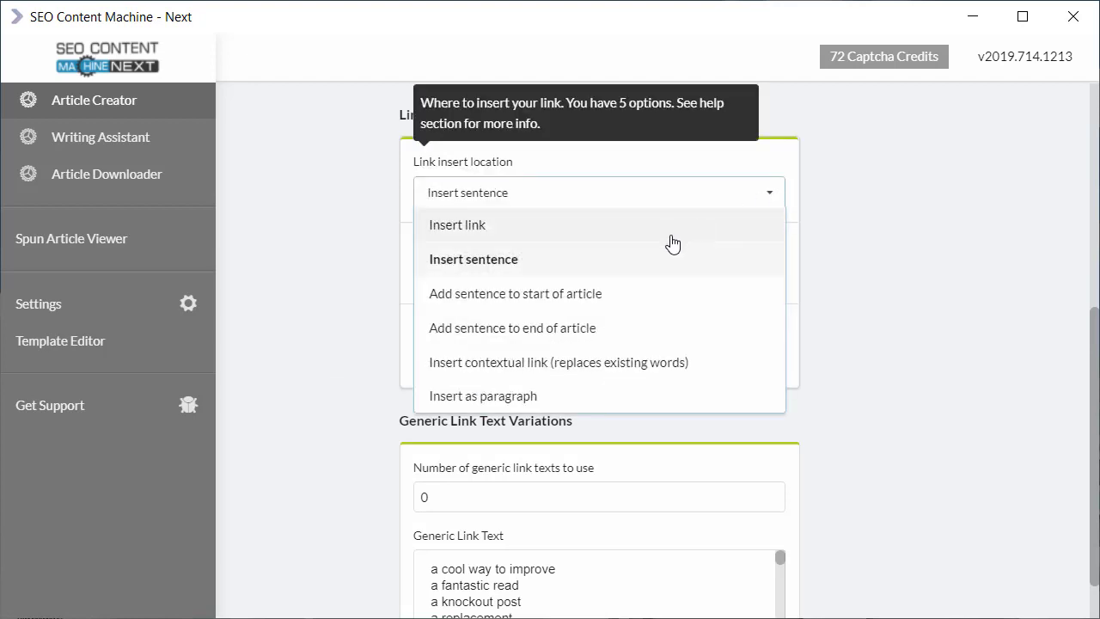
pyautogui.click(457, 224)
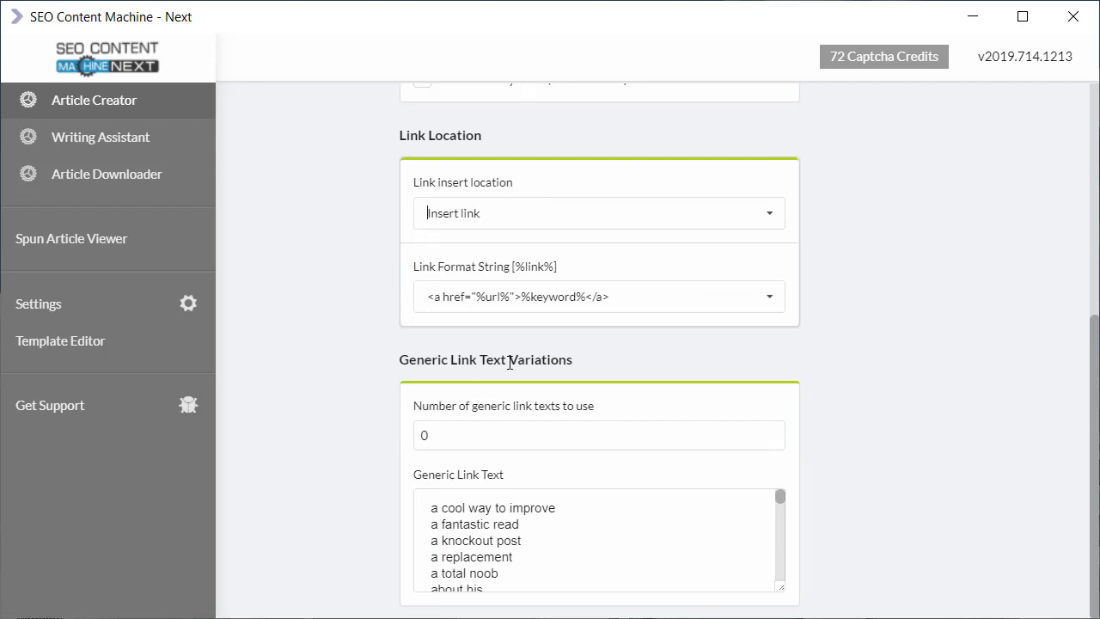
pyautogui.scroll(3)
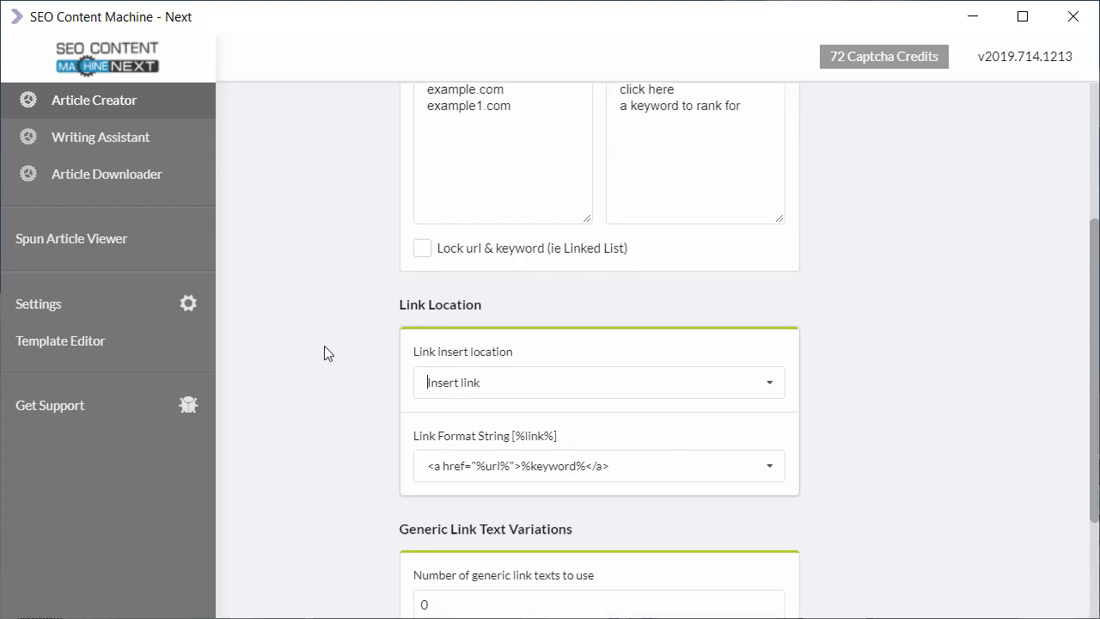
# Replace the keywords with the lines 'primary keyword' and 'related keyword'.
pyautogui.scroll(3)
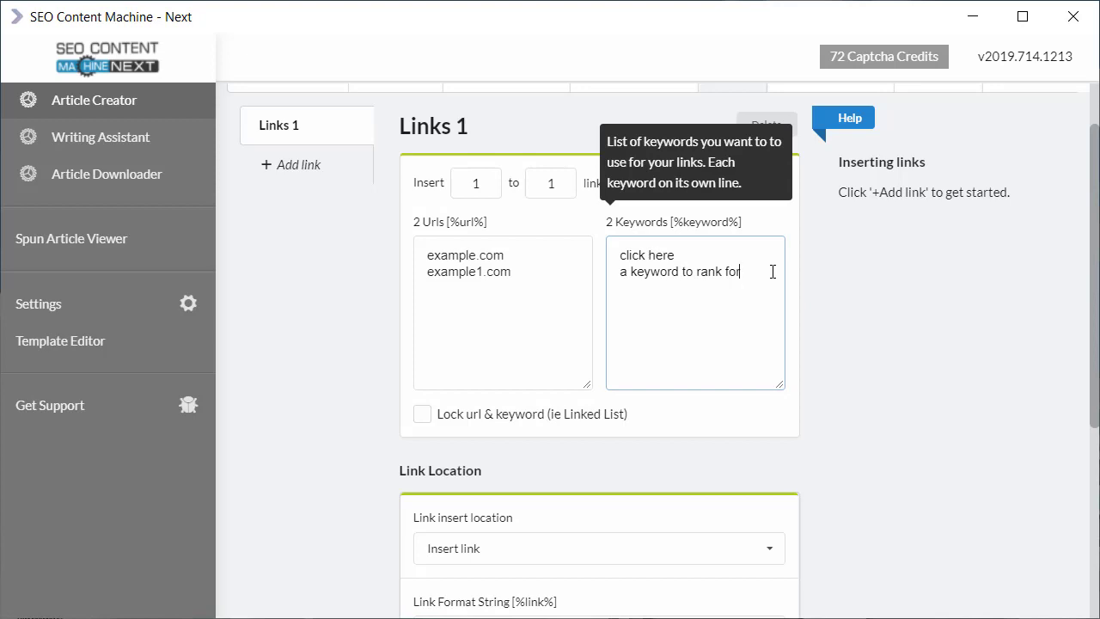
pyautogui.moveTo(639, 361)
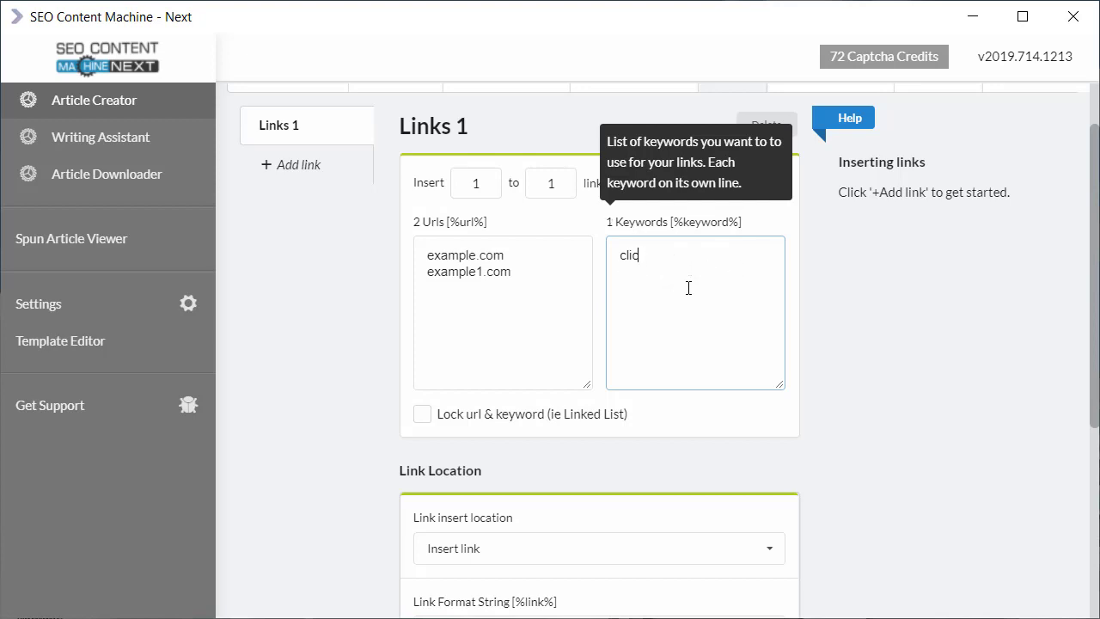
pyautogui.write('primary keyword')
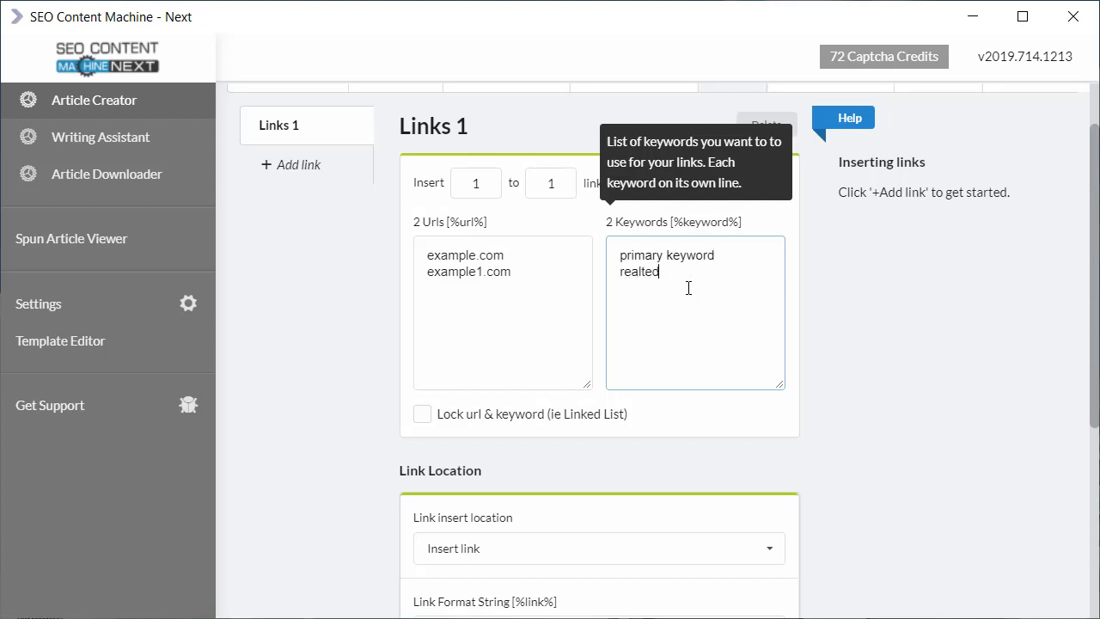
pyautogui.write('keyword')
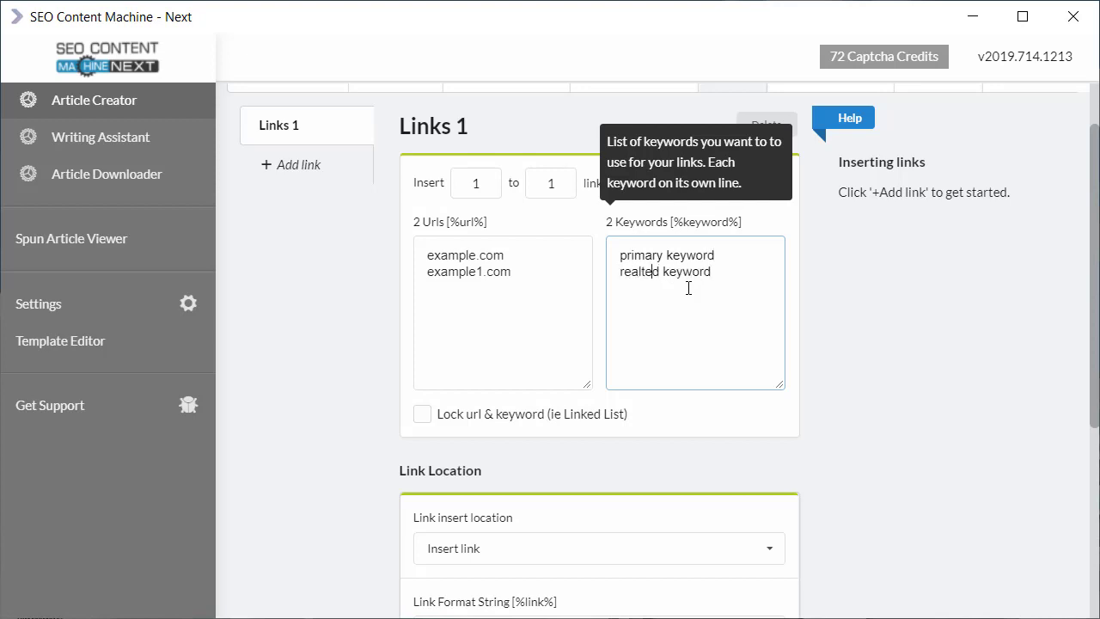
pyautogui.write('related keyword')
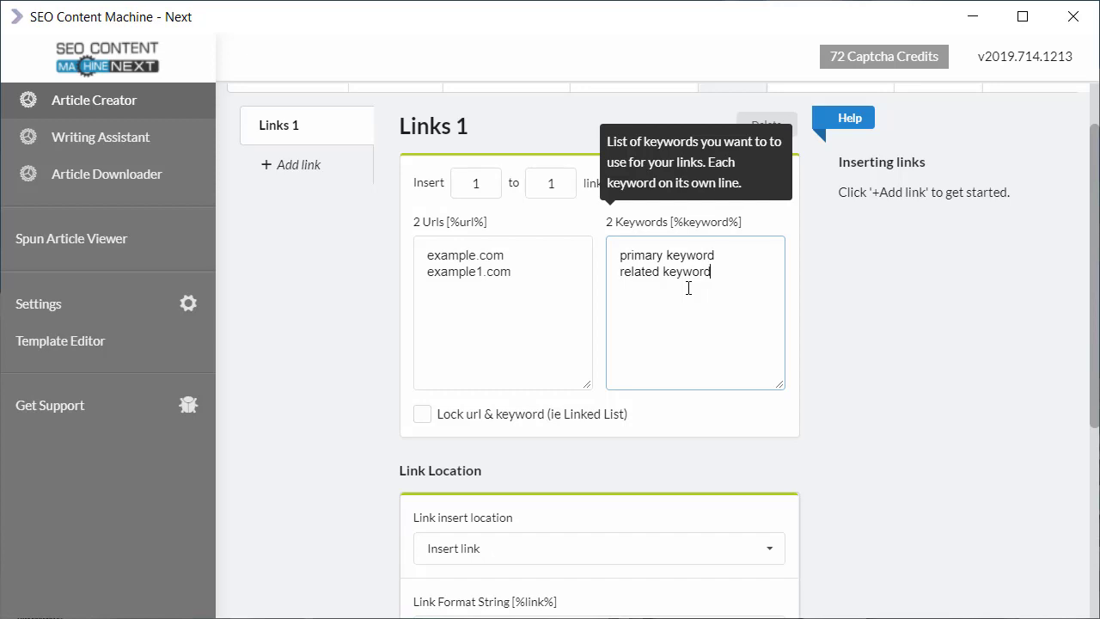
# Scroll through the Generic Link Text Variations section to review the generic link text list.
pyautogui.scroll(-3)
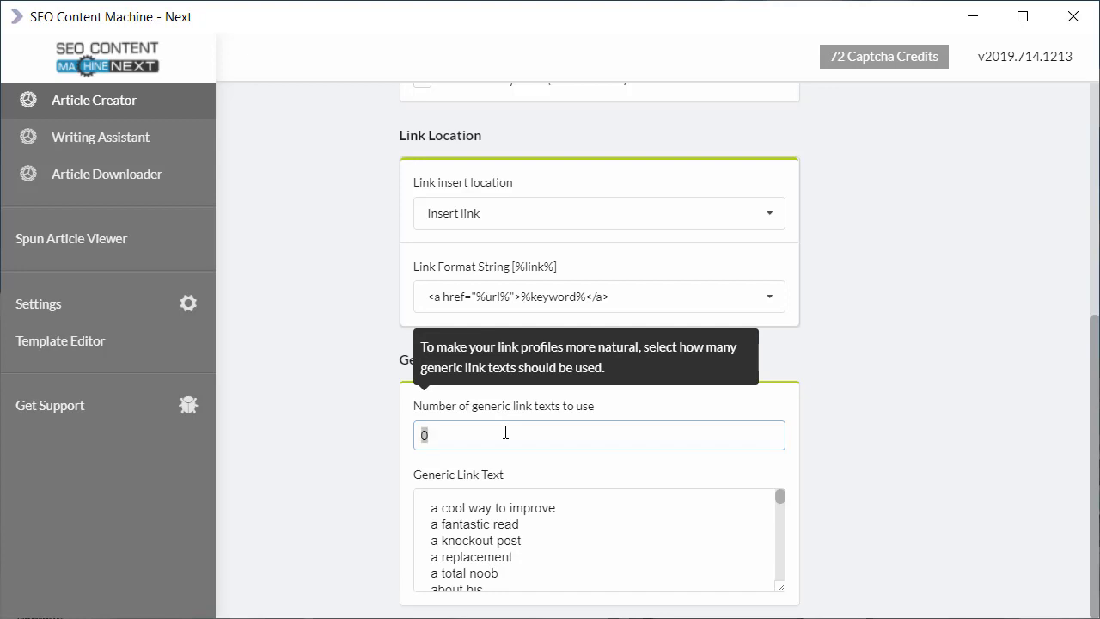
pyautogui.moveTo(805, 376)
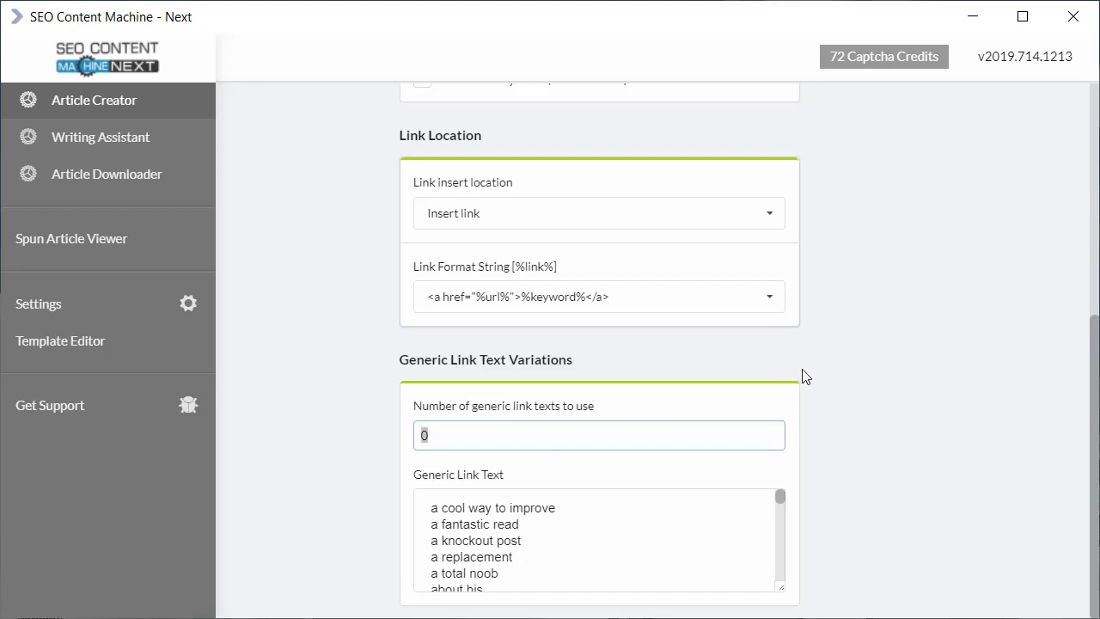
pyautogui.scroll(3)
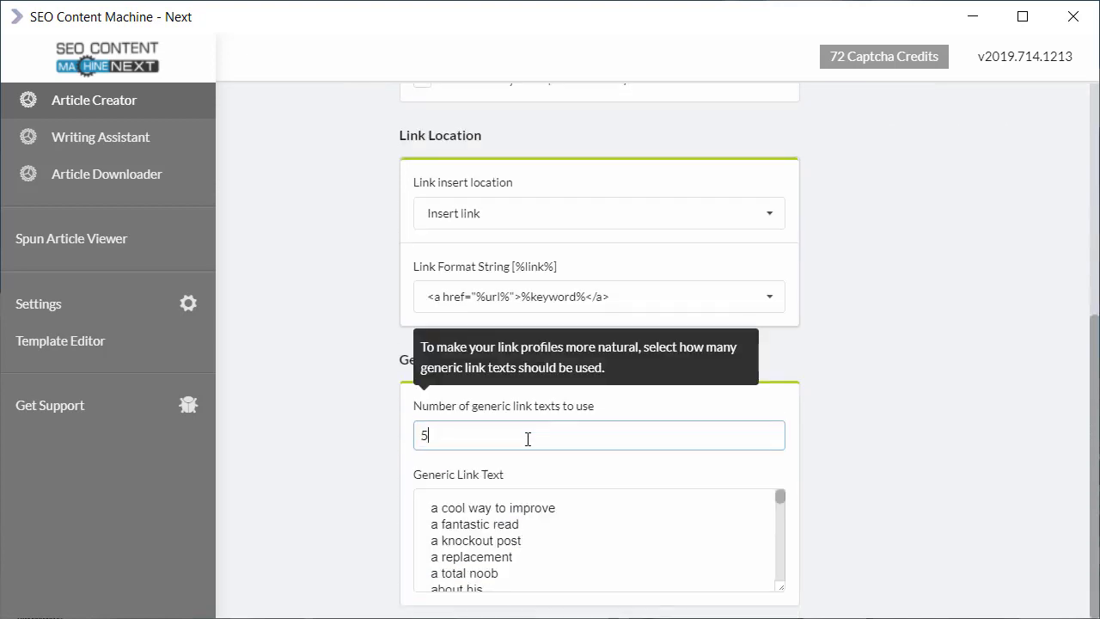
pyautogui.moveTo(980, 374)
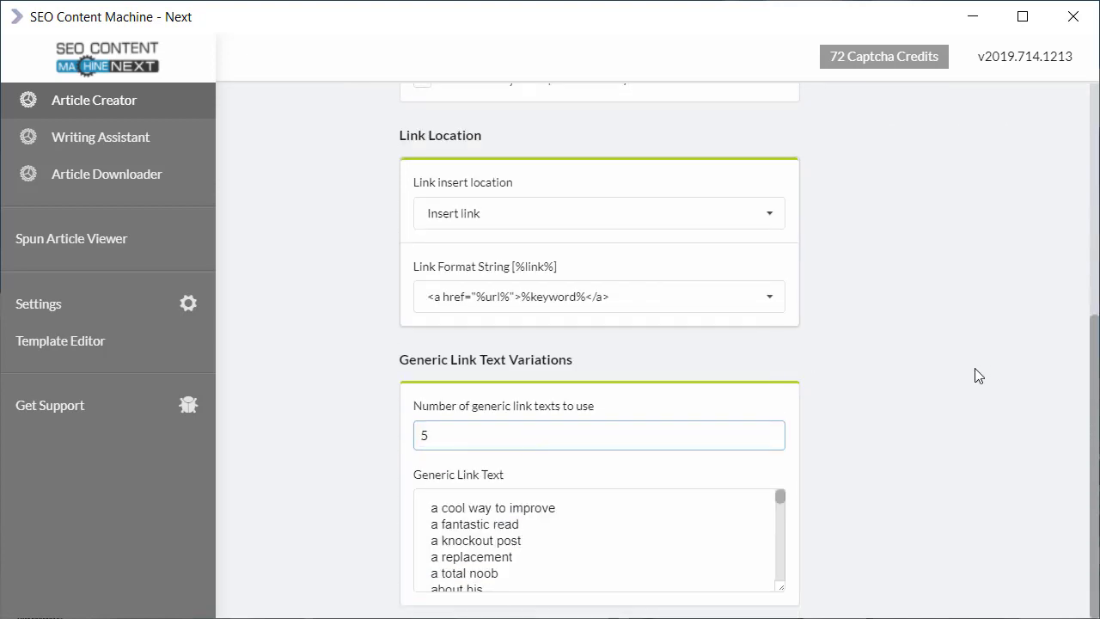
pyautogui.moveTo(605, 505)
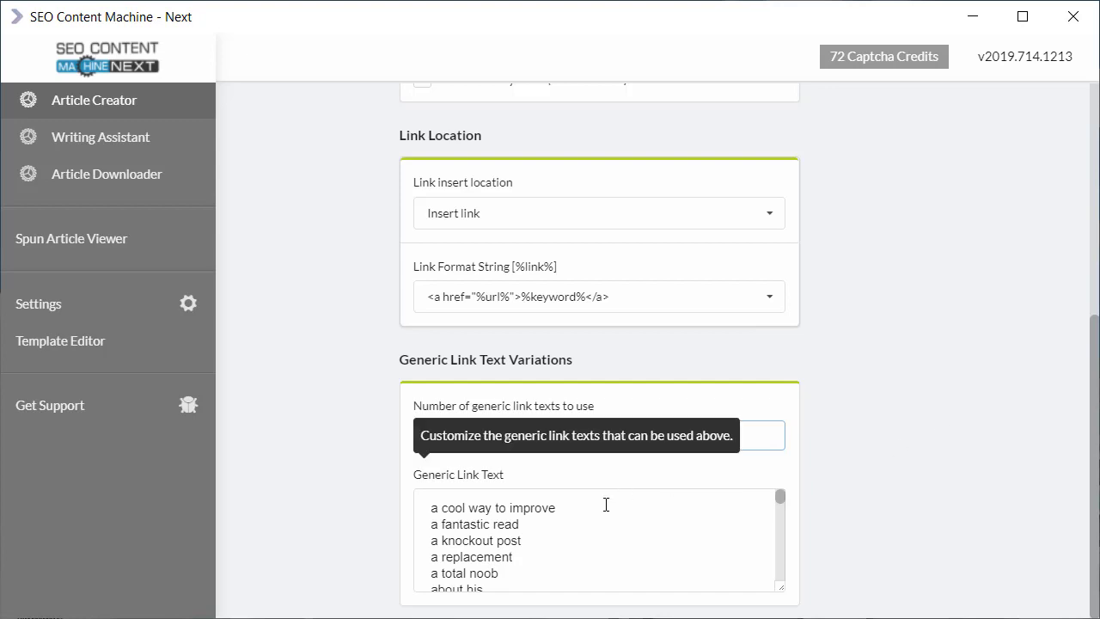
pyautogui.scroll(-3)
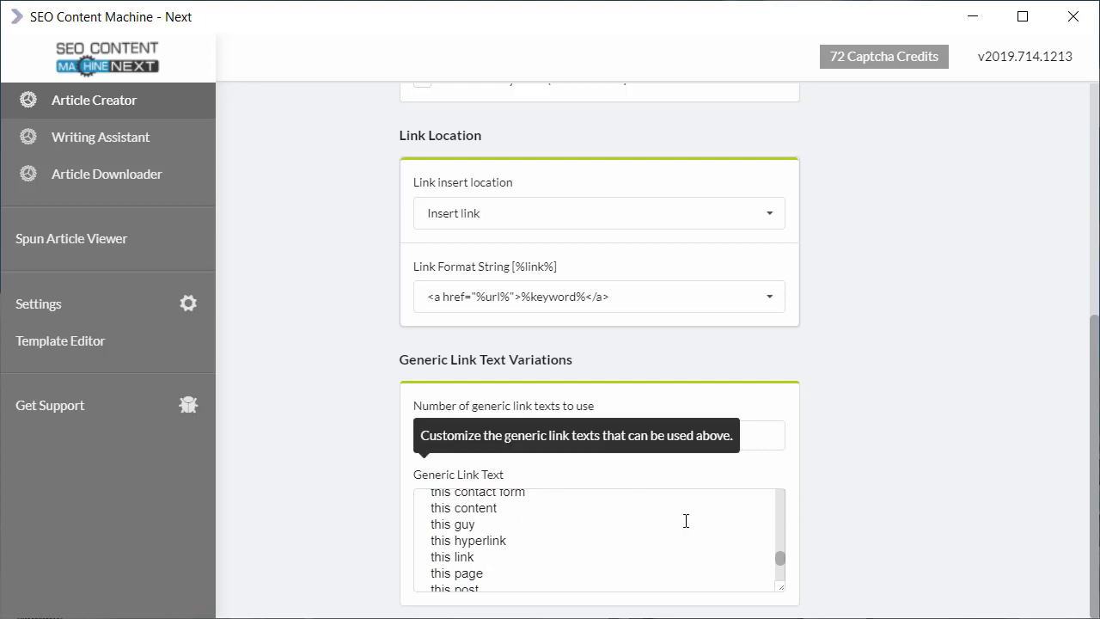
pyautogui.scroll(3)
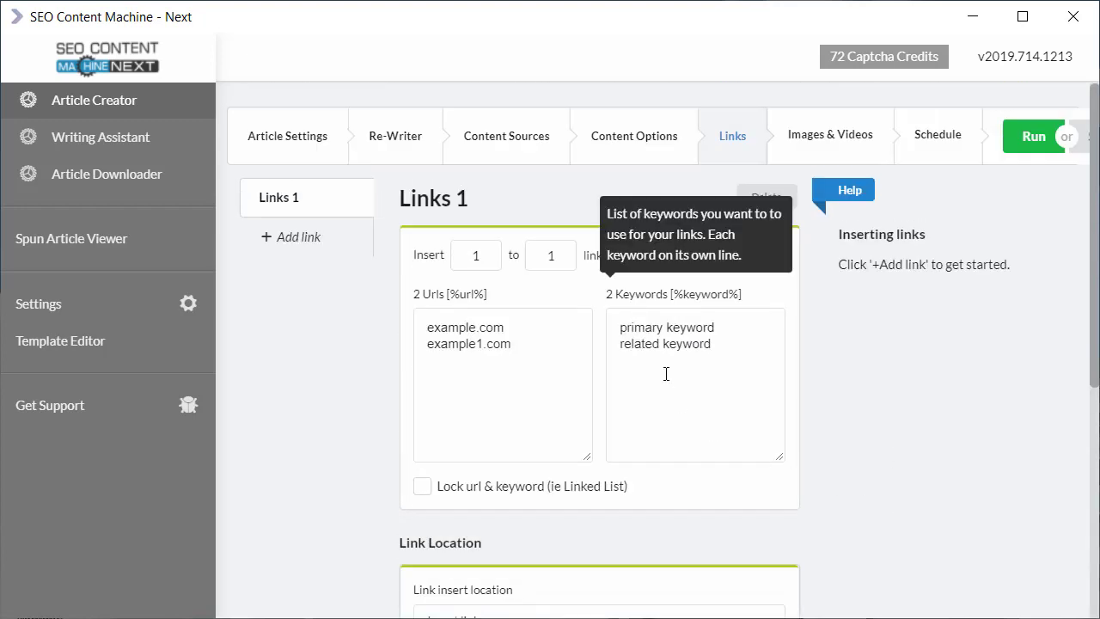
pyautogui.moveTo(744, 405)
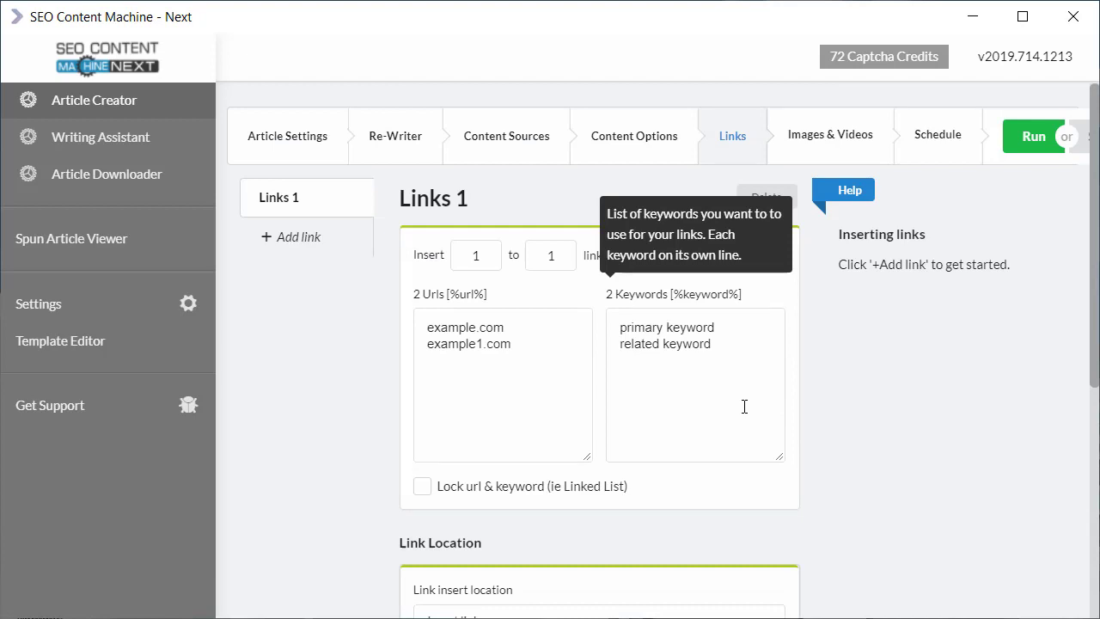
pyautogui.scroll(-3)
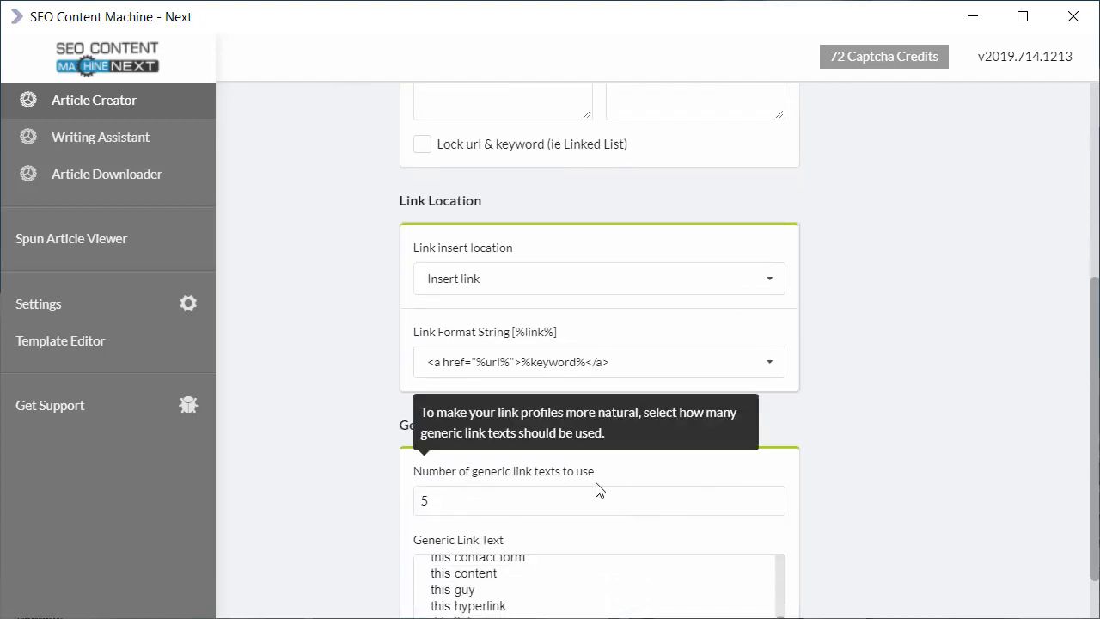
pyautogui.scroll(3)
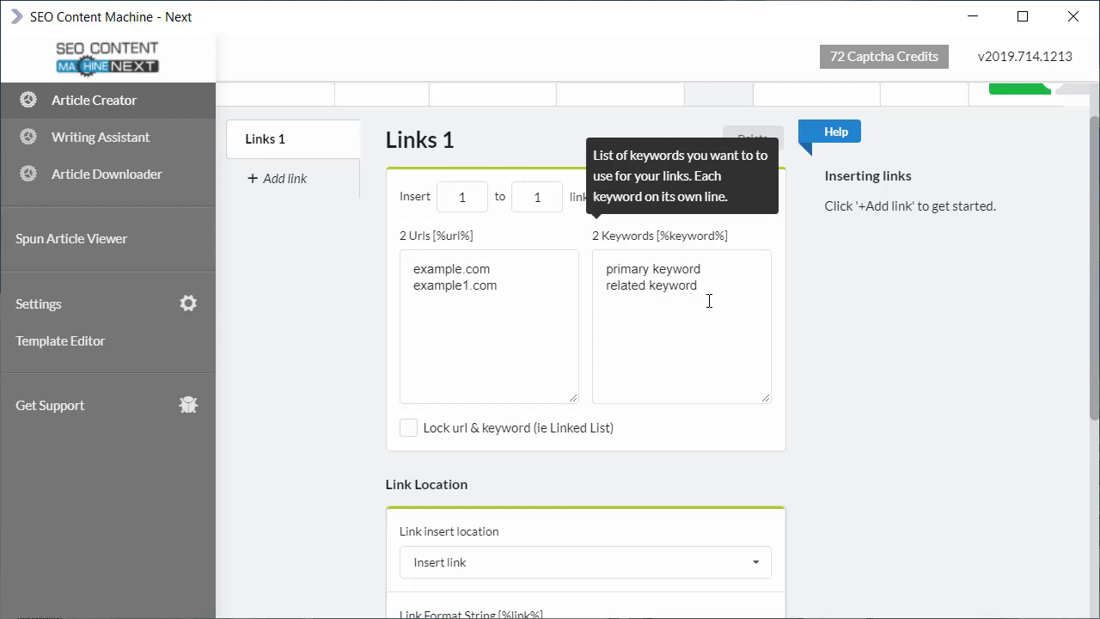
pyautogui.scroll(3)
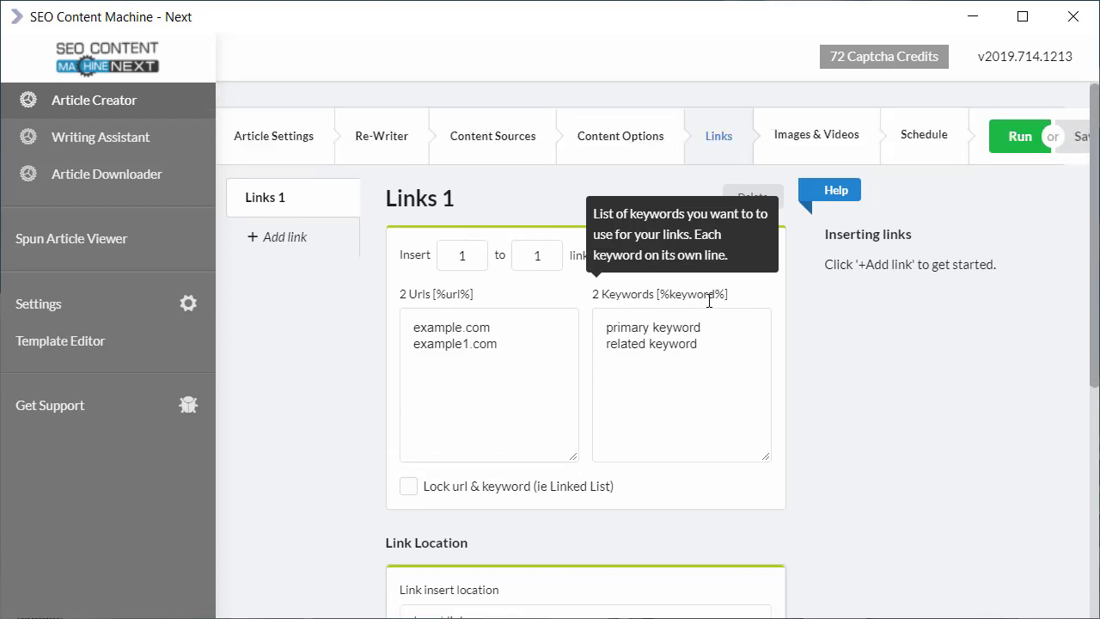
pyautogui.moveTo(925, 368)
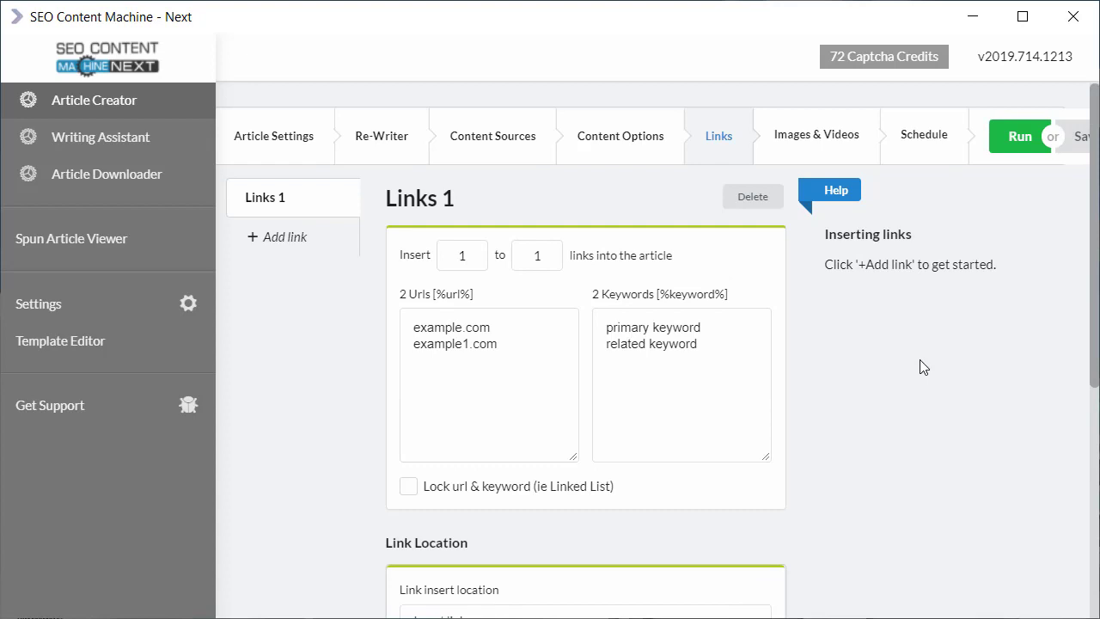